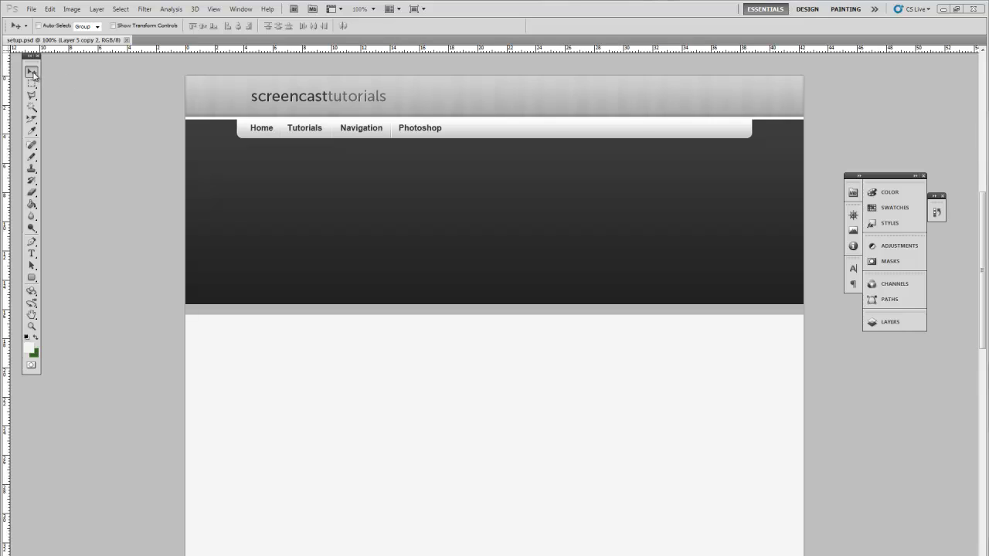
{"action": "mouse_move", "coordinate": [346, 182]}
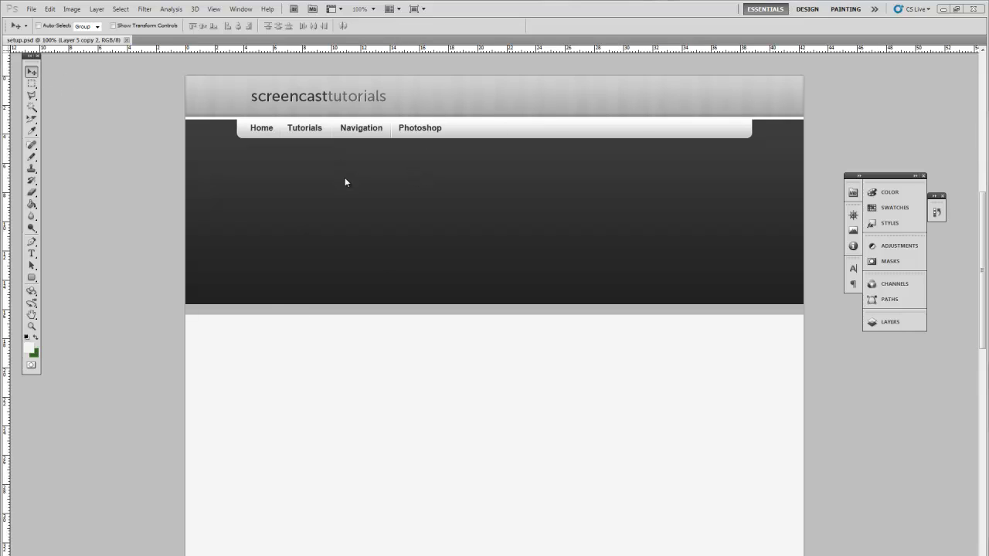
{"action": "mouse_move", "coordinate": [594, 261]}
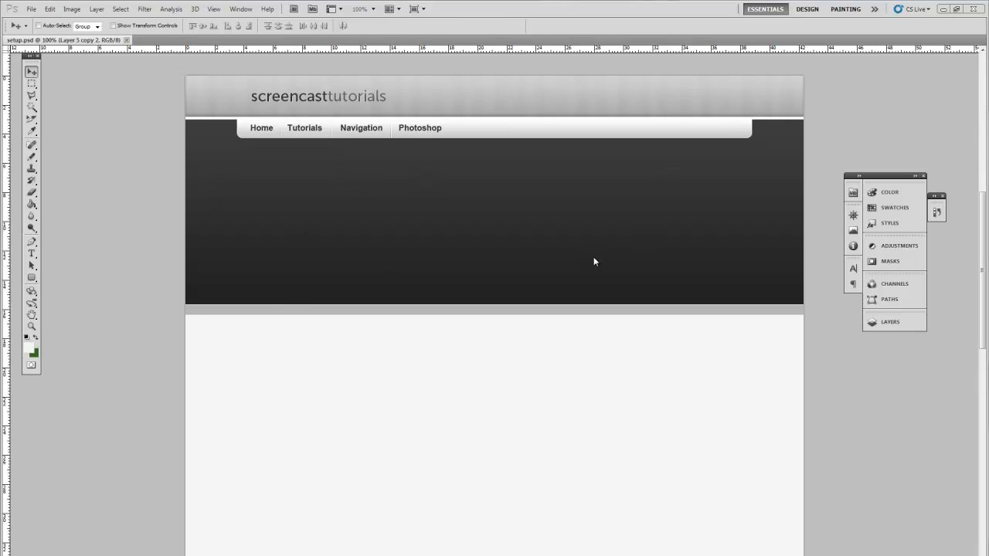
{"action": "mouse_move", "coordinate": [448, 99]}
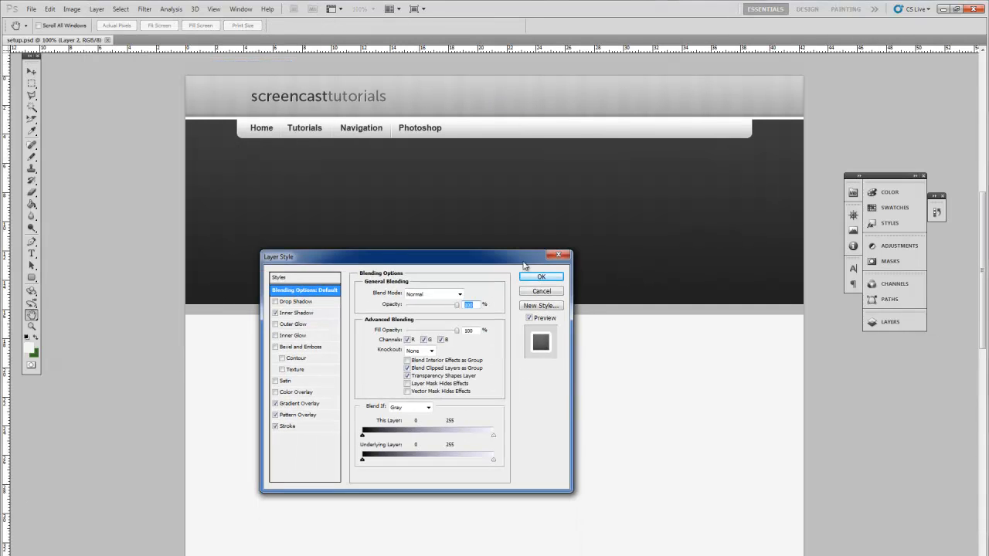
{"action": "mouse_move", "coordinate": [278, 272]}
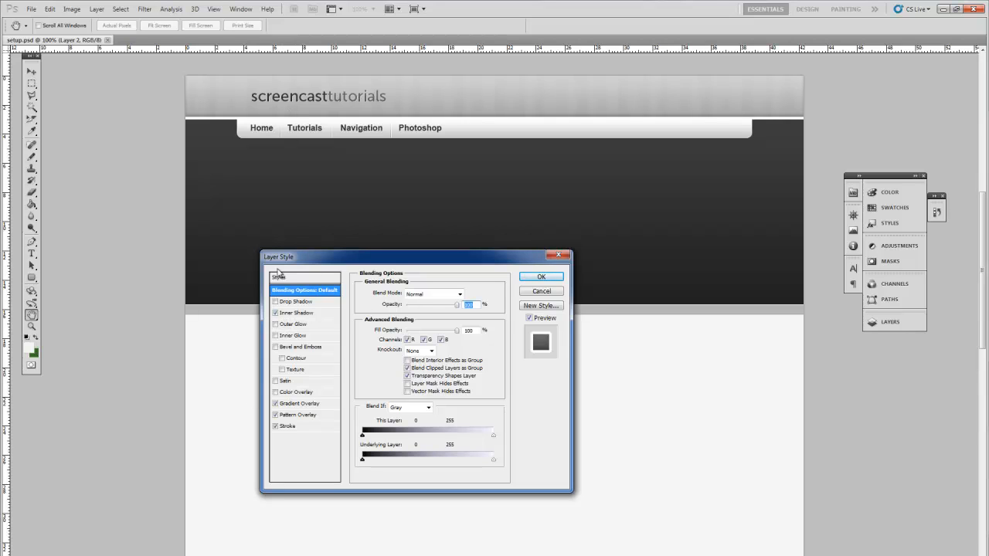
Accept the panel's Inner Shadow settings, sample the light grey and fill the panel area with it.
{"action": "left_click", "coordinate": [296, 312]}
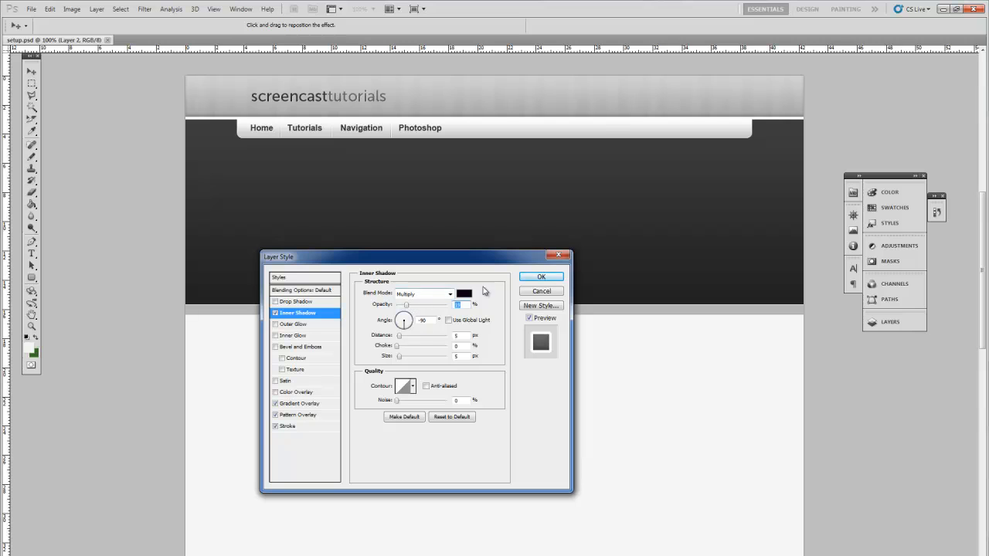
{"action": "left_click", "coordinate": [539, 276]}
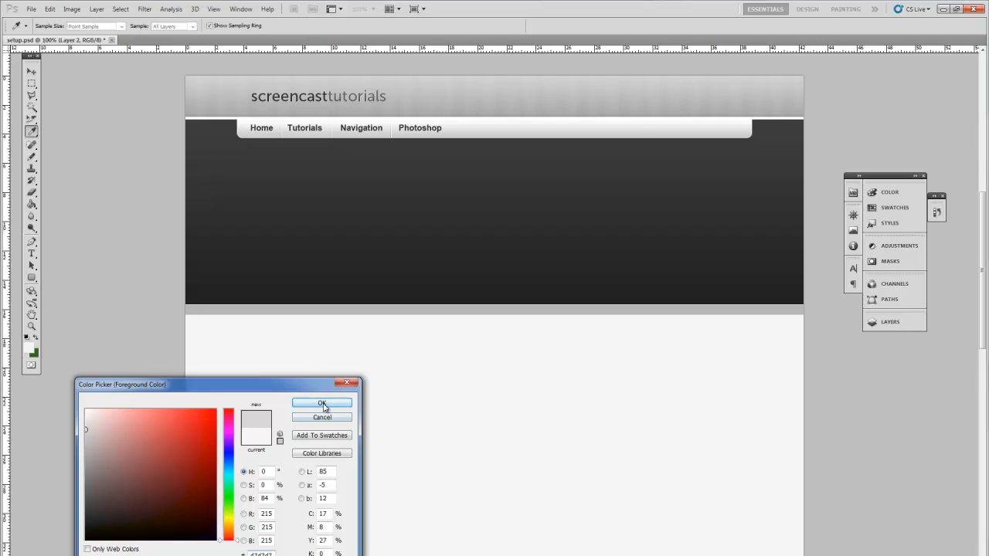
{"action": "left_click", "coordinate": [321, 403]}
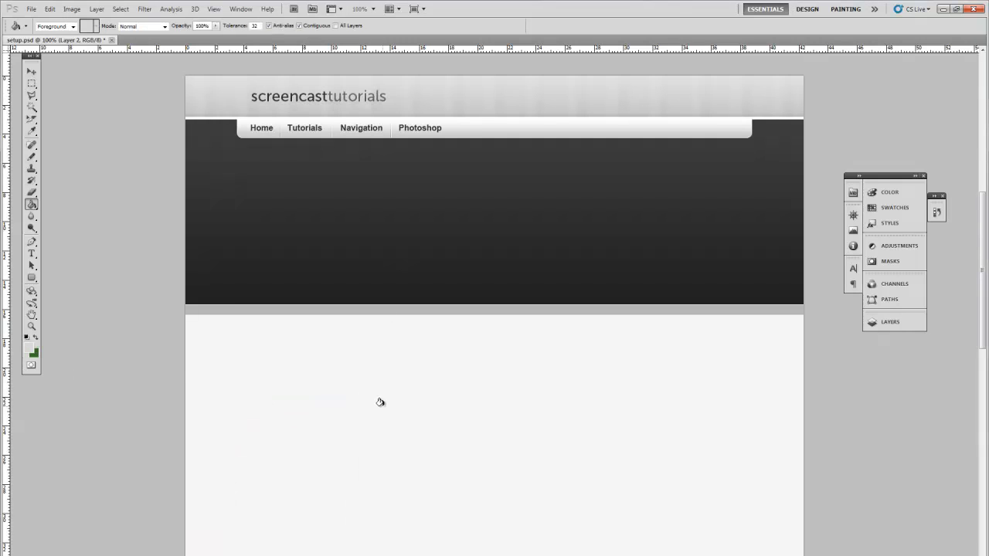
{"action": "left_click", "coordinate": [30, 74]}
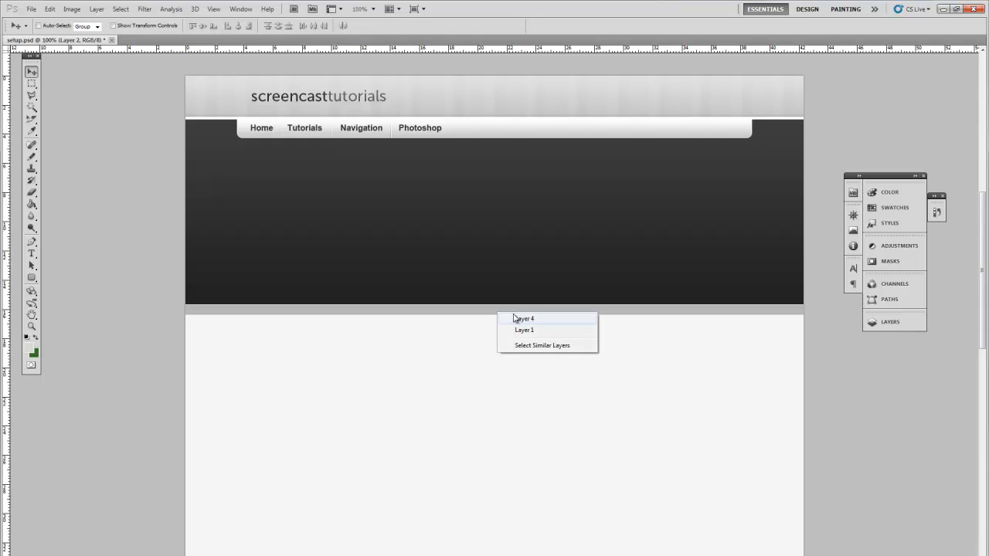
Give Layer 4 over the panel a Drop Shadow and an Inner Shadow with a light colour.
{"action": "left_click", "coordinate": [523, 318]}
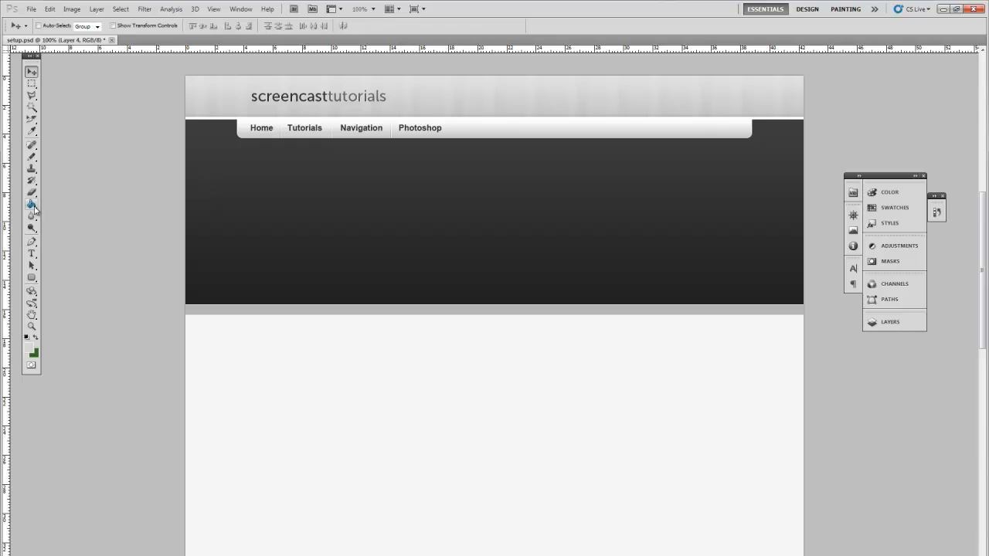
{"action": "left_click", "coordinate": [31, 207]}
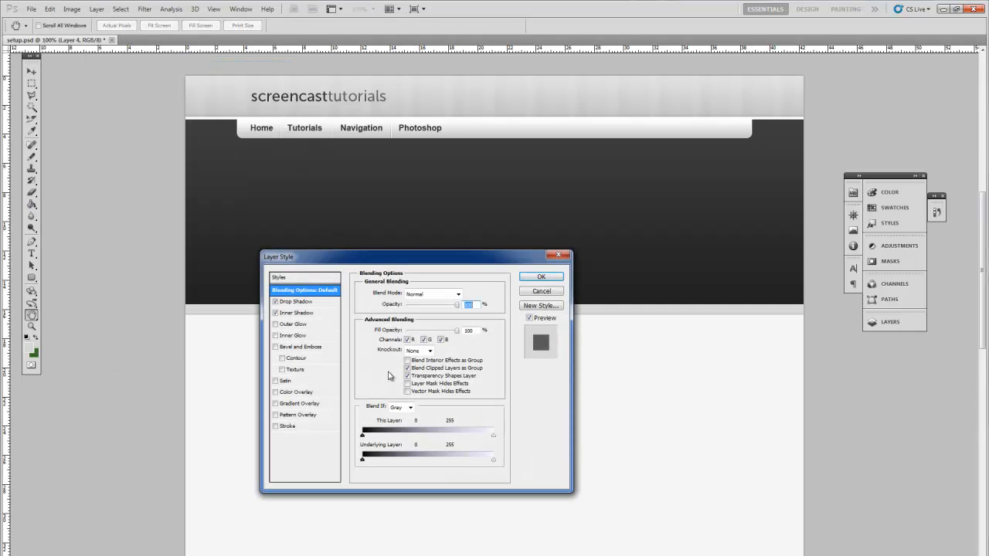
{"action": "left_click", "coordinate": [296, 300]}
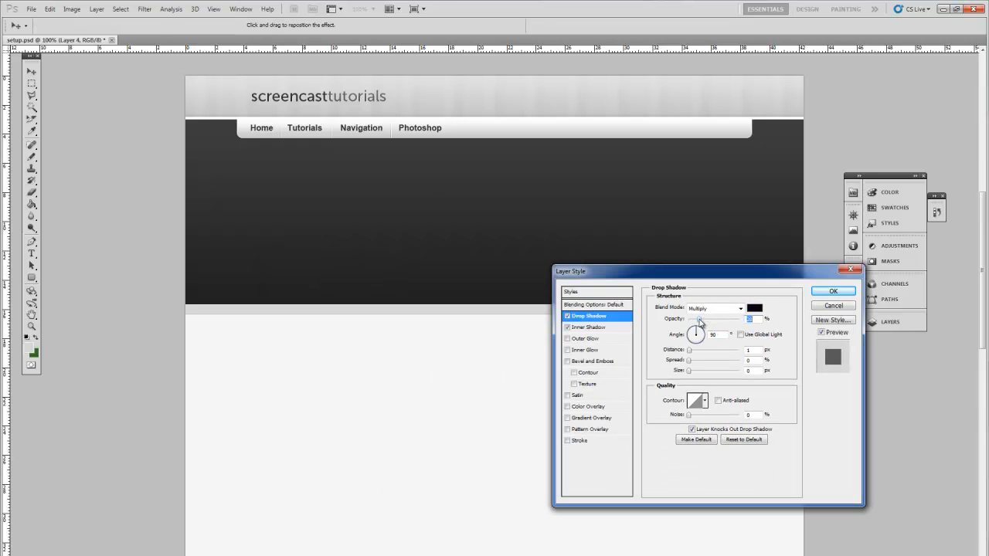
{"action": "mouse_move", "coordinate": [705, 318]}
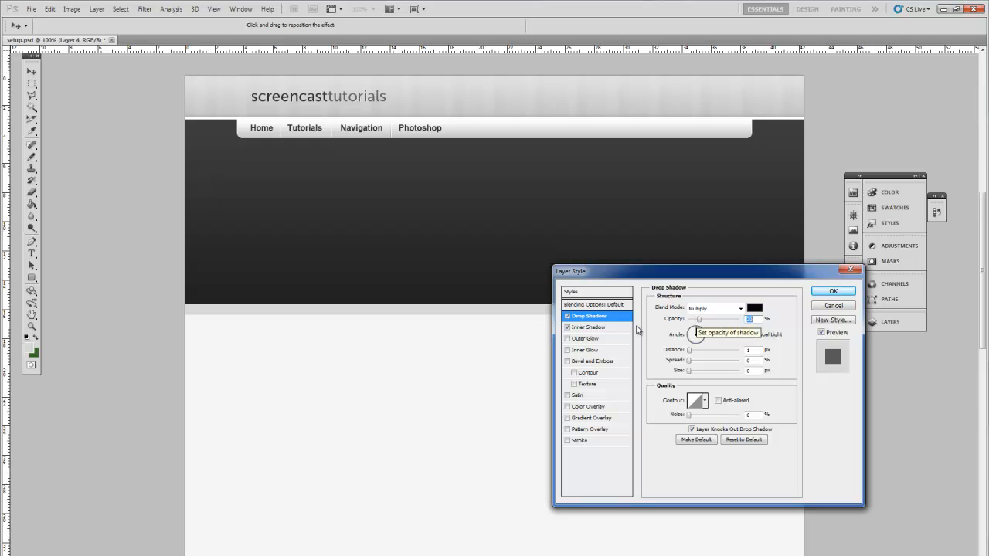
{"action": "left_click", "coordinate": [586, 328]}
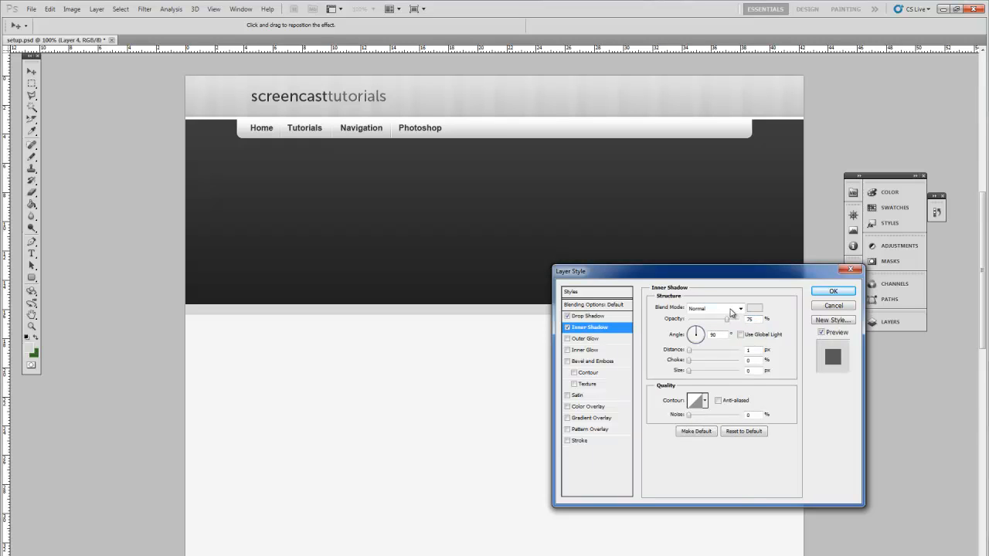
{"action": "left_click", "coordinate": [762, 309]}
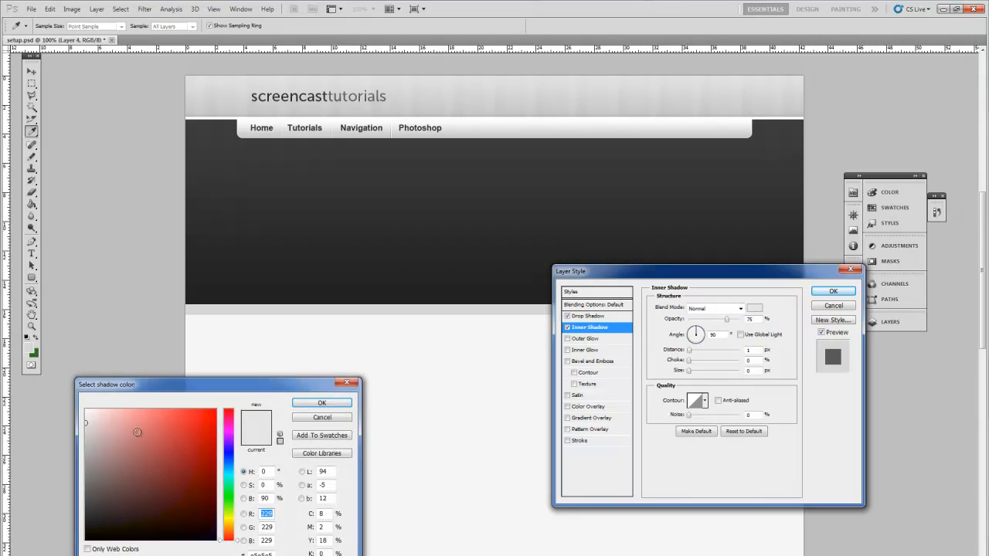
{"action": "left_click", "coordinate": [321, 402]}
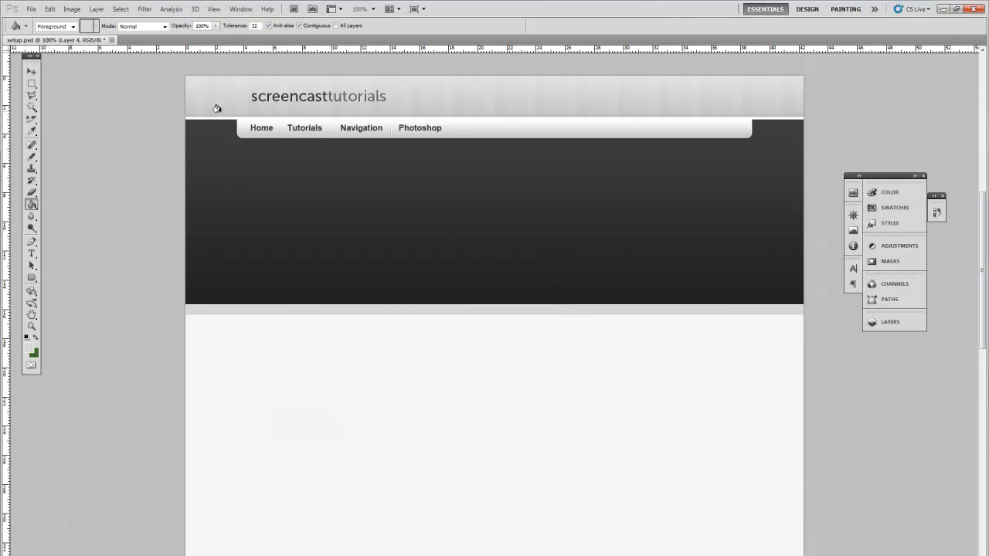
Select the dark header band's Layer 3 and accept its tweaked Gradient Overlay.
{"action": "right_click", "coordinate": [605, 210]}
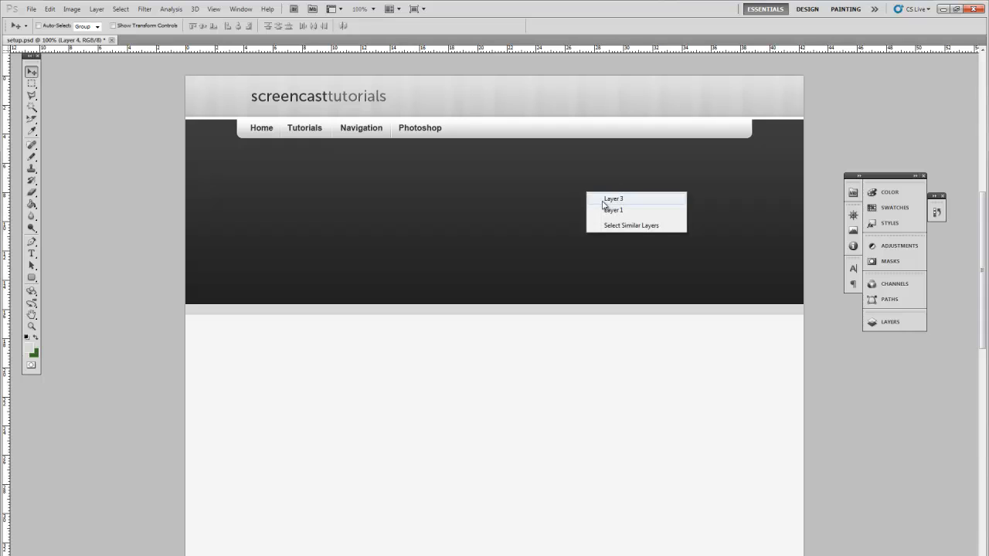
{"action": "left_click", "coordinate": [616, 198]}
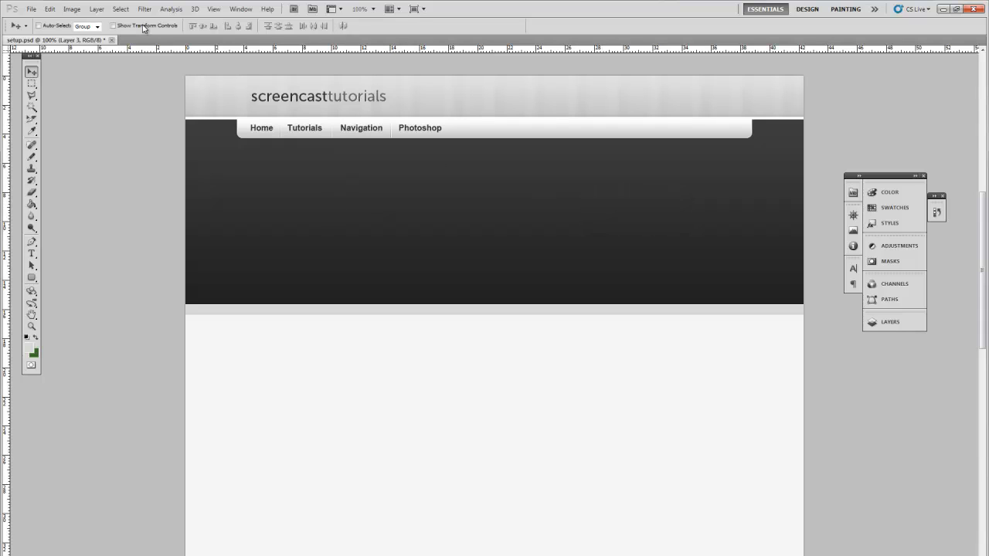
{"action": "left_click", "coordinate": [96, 9]}
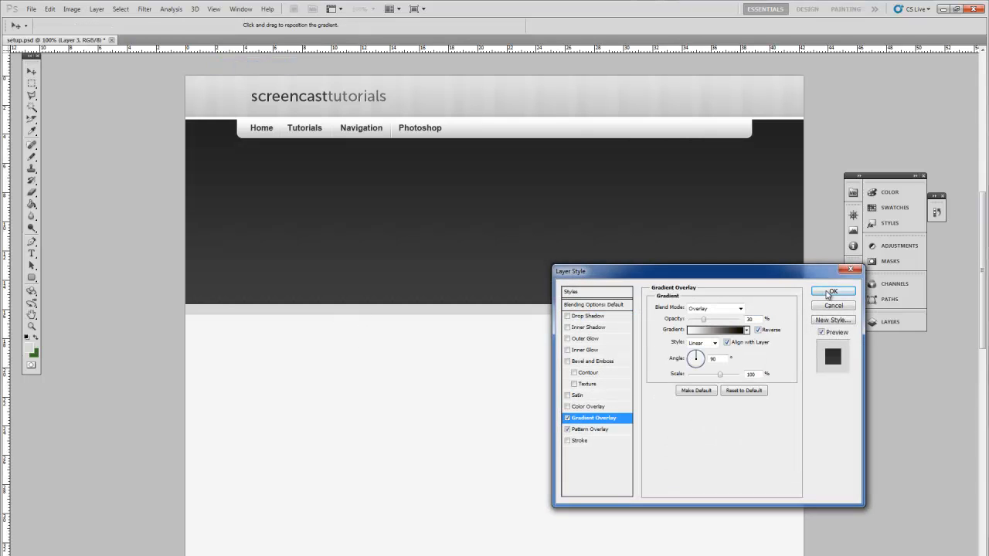
{"action": "left_click", "coordinate": [834, 290]}
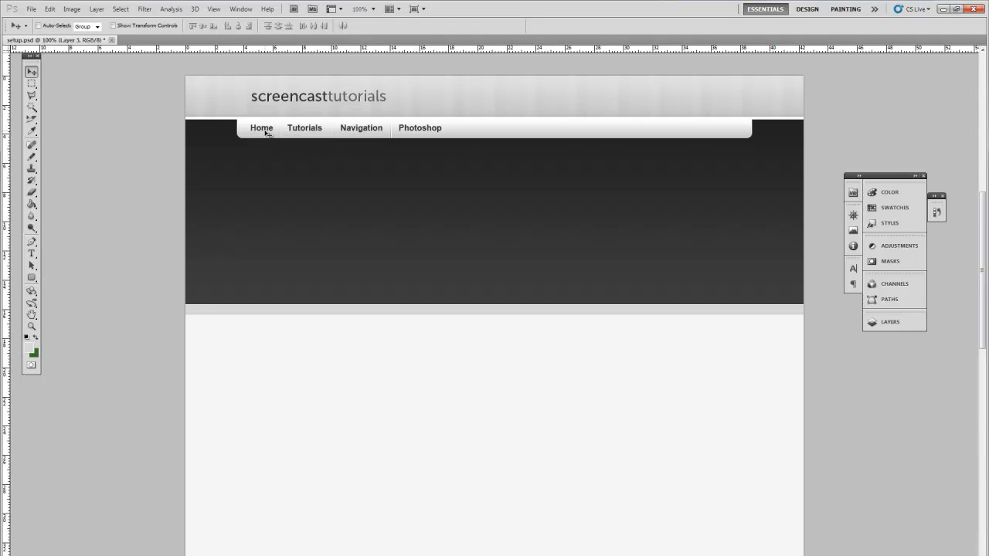
Recolour the navigation link text to dark grey via the options-bar swatch.
{"action": "left_click", "coordinate": [30, 254]}
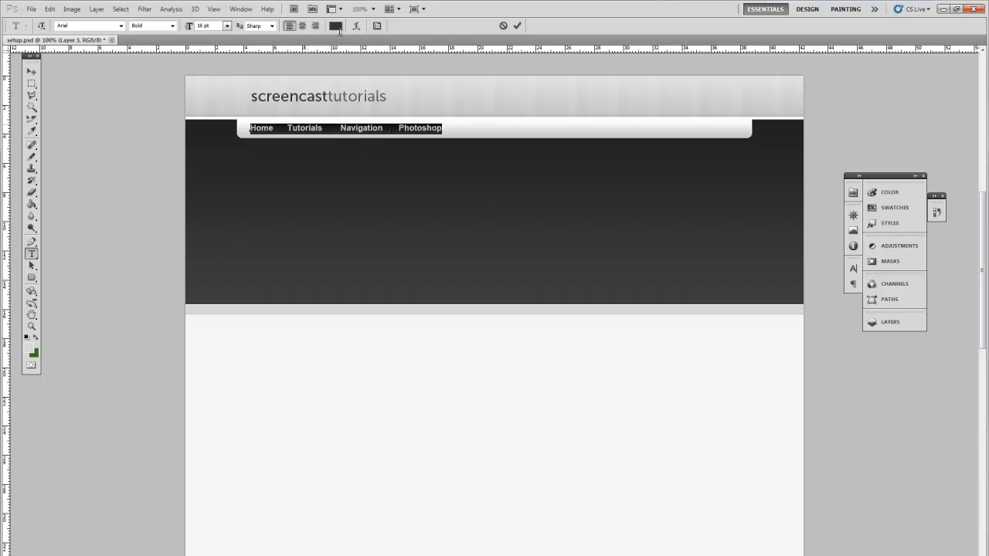
{"action": "left_click", "coordinate": [331, 28]}
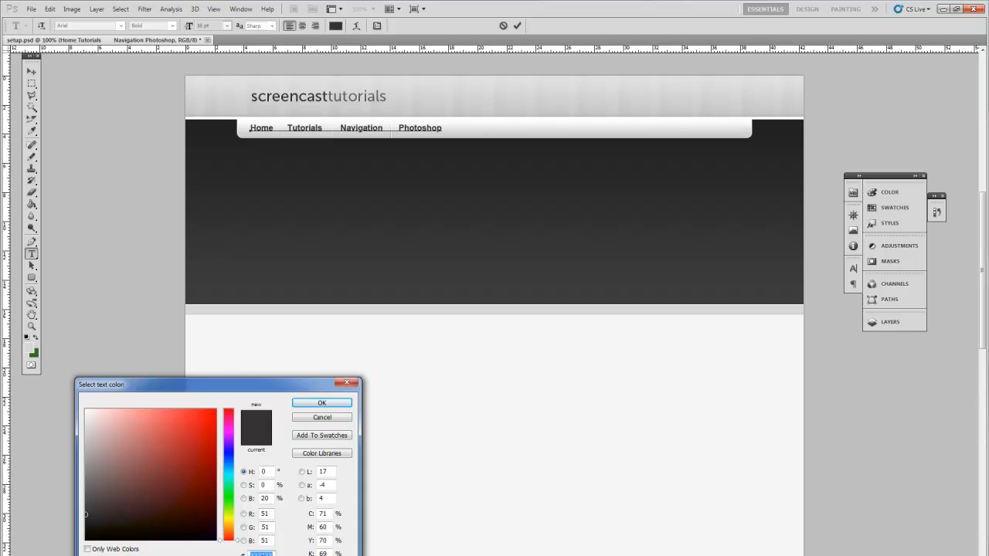
{"action": "left_click", "coordinate": [322, 401]}
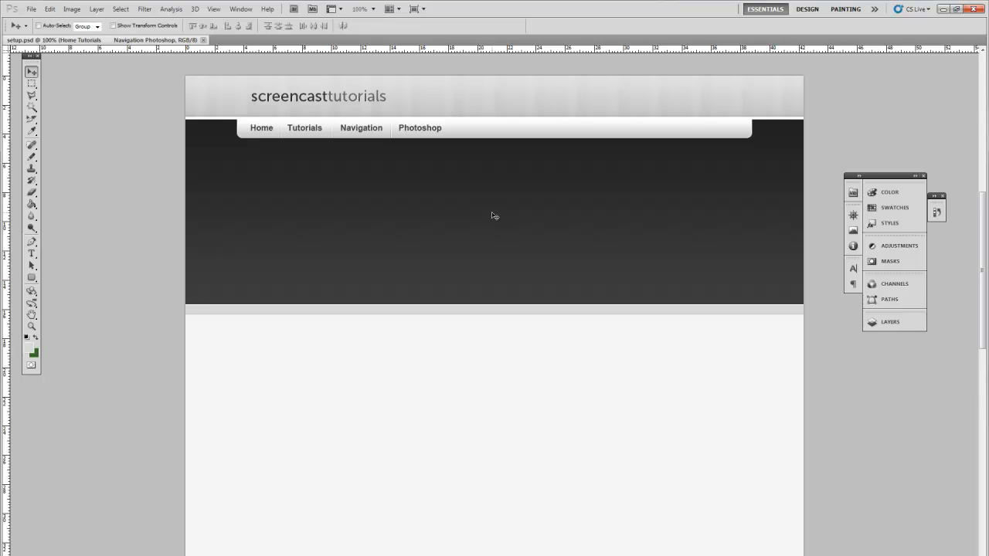
{"action": "mouse_move", "coordinate": [238, 158]}
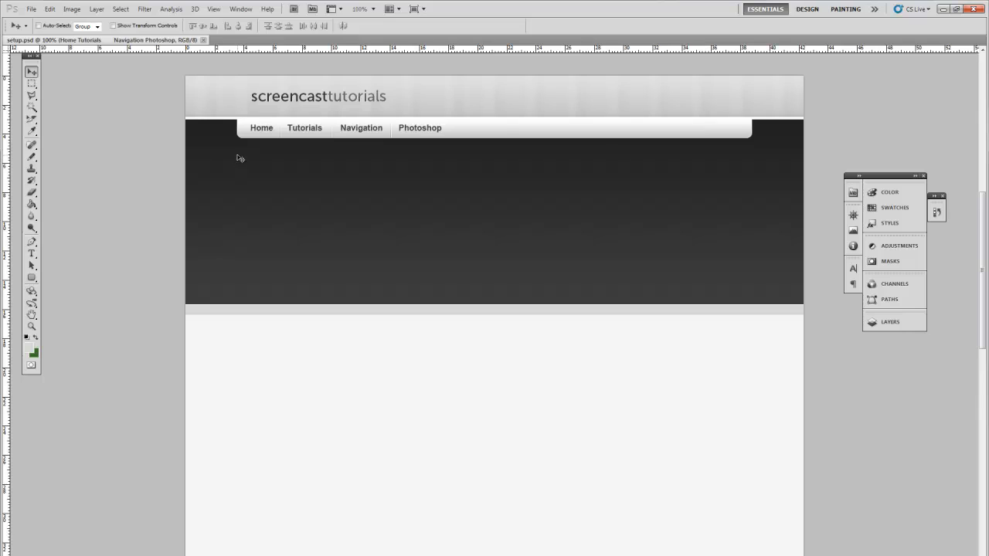
{"action": "mouse_move", "coordinate": [250, 414]}
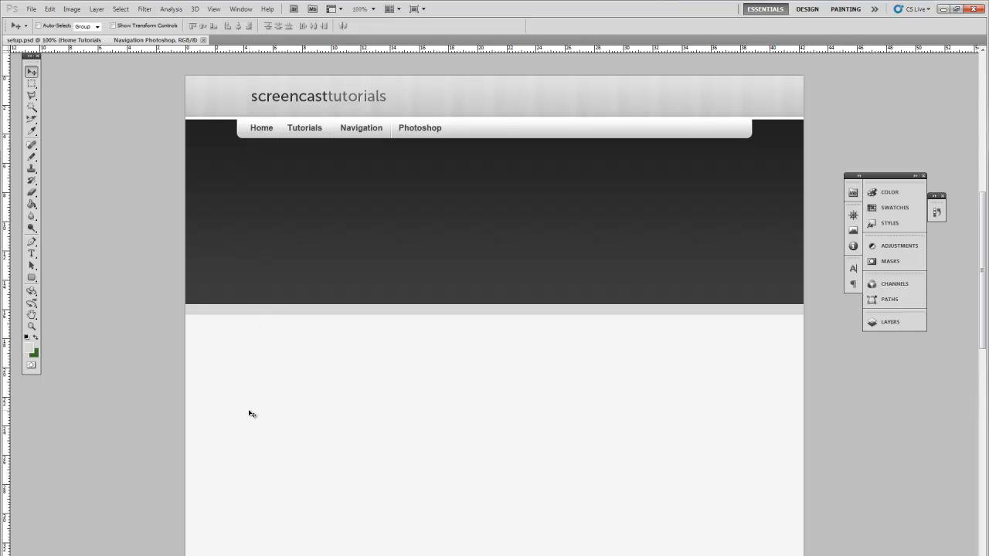
{"action": "mouse_move", "coordinate": [747, 164]}
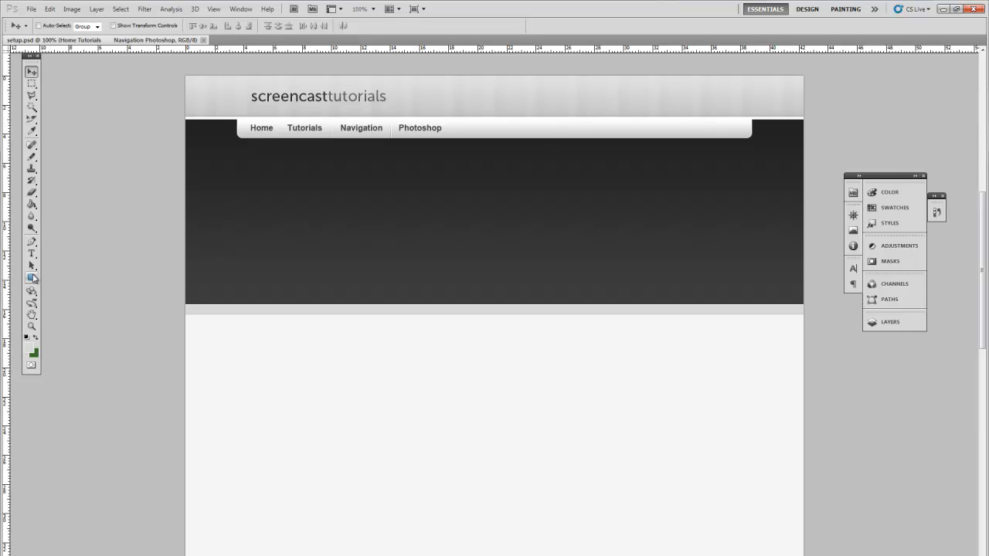
Add the text 'Admin' on the header's right side and set its font size.
{"action": "left_click", "coordinate": [33, 278]}
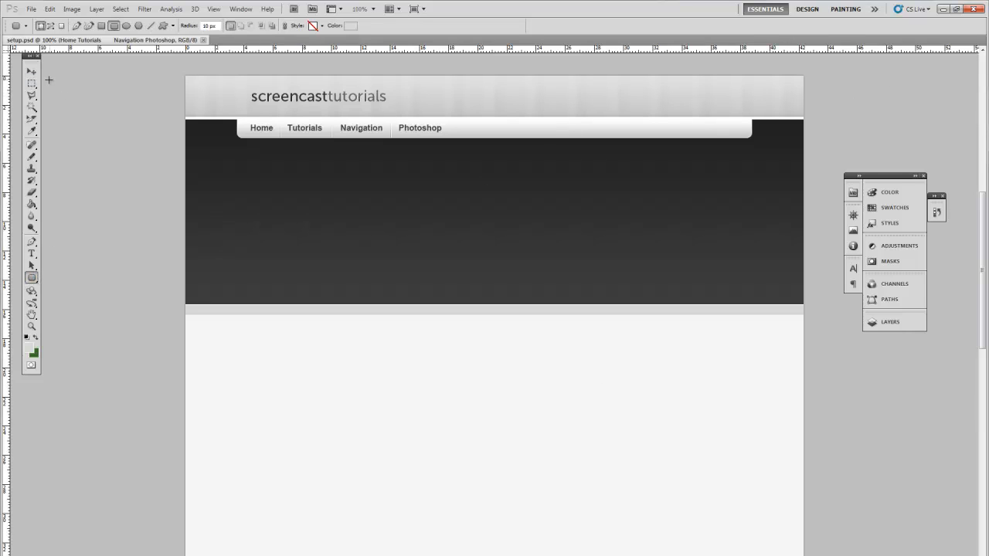
{"action": "left_click", "coordinate": [30, 253]}
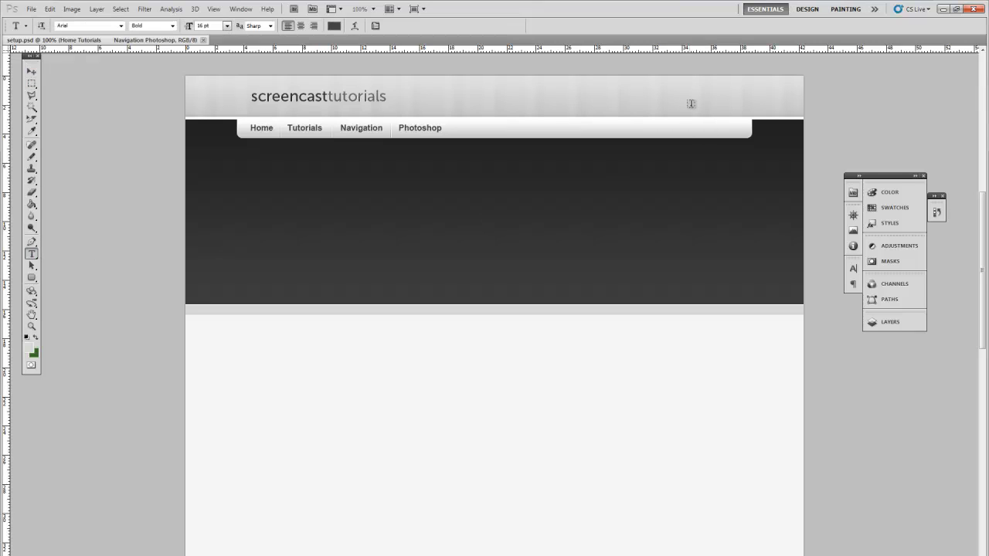
{"action": "left_click", "coordinate": [691, 104]}
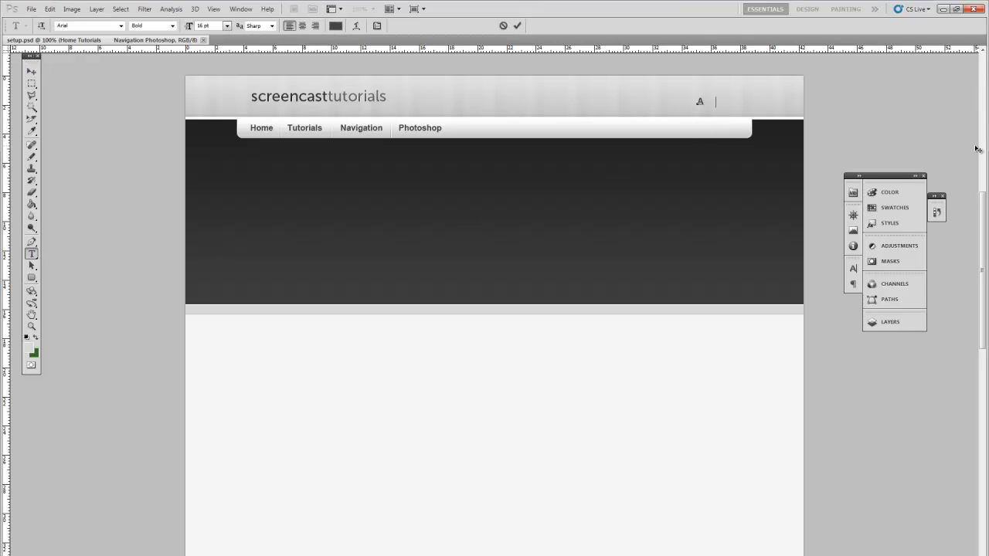
{"action": "type", "text": "Admin"}
{"action": "left_click", "coordinate": [210, 27]}
{"action": "type", "text": "12"}
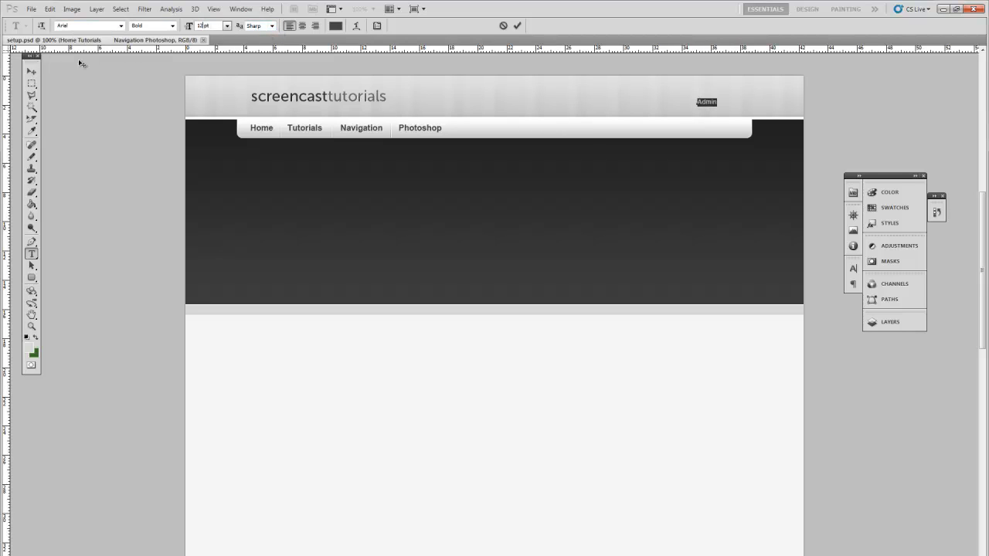
{"action": "left_click", "coordinate": [29, 72]}
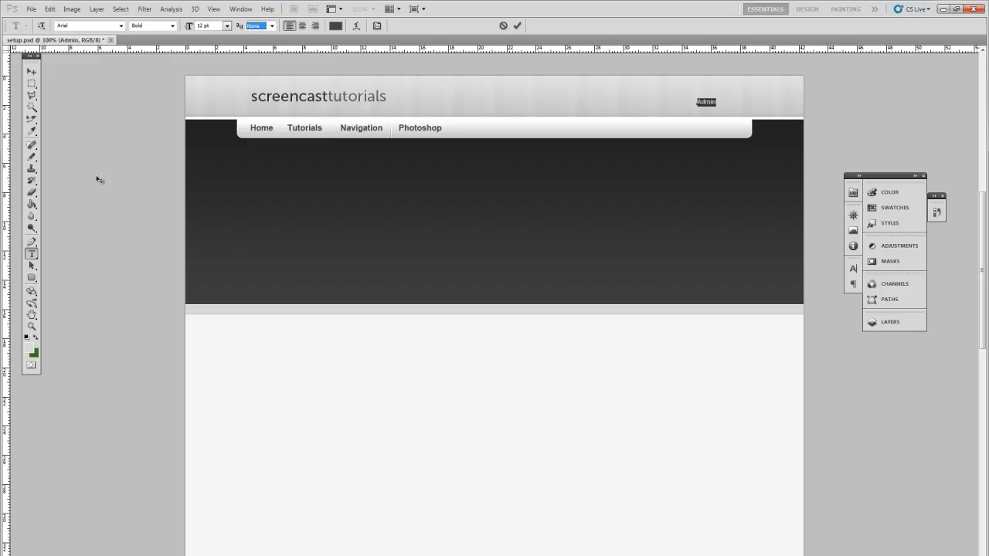
{"action": "left_click", "coordinate": [93, 9]}
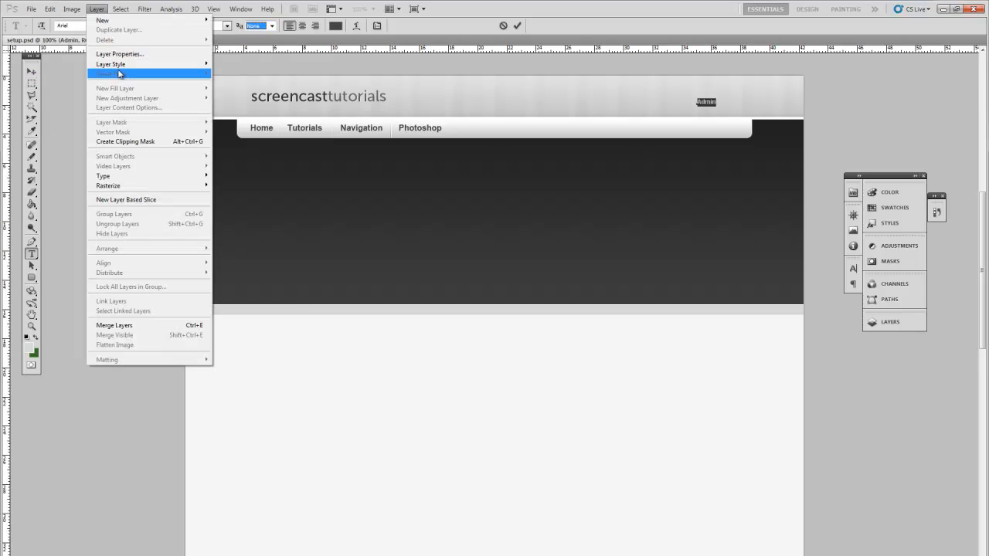
Apply a Drop Shadow in Normal blend mode with a light grey colour to the Admin text.
{"action": "left_click", "coordinate": [121, 74]}
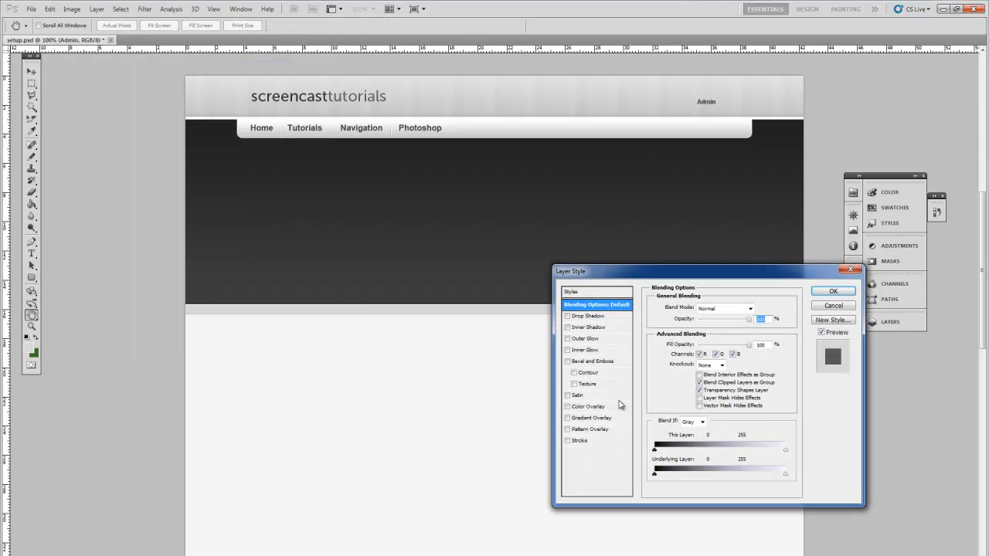
{"action": "left_click", "coordinate": [584, 315]}
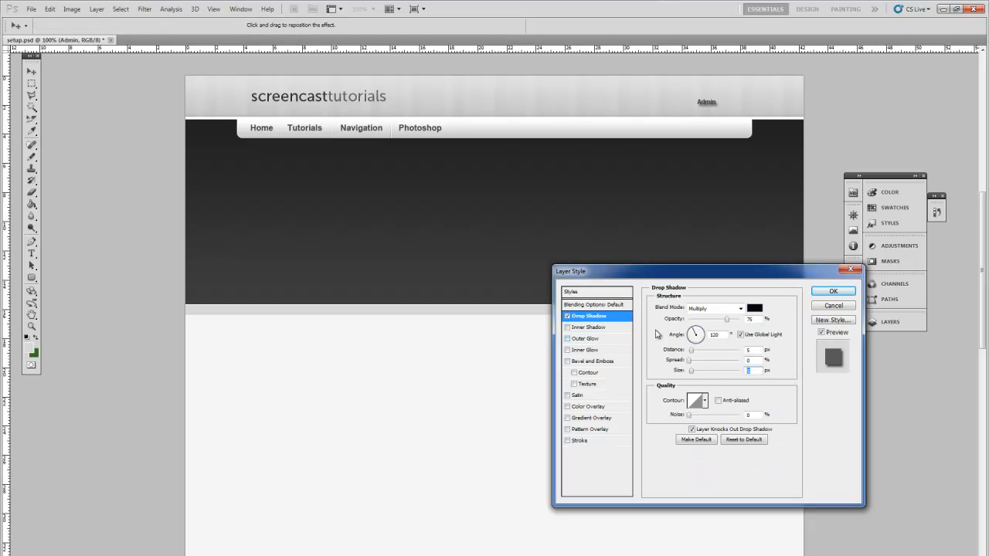
{"action": "left_click", "coordinate": [738, 309]}
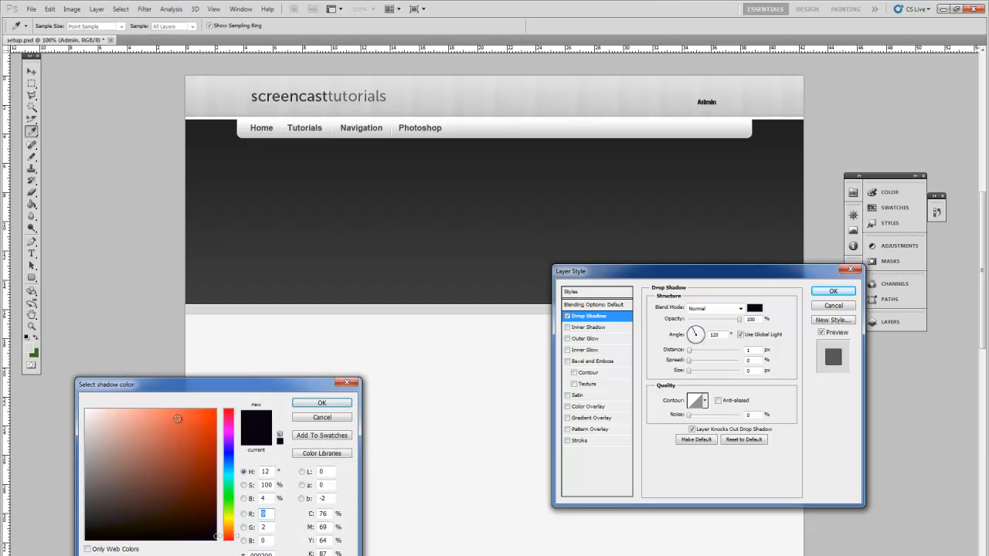
{"action": "left_click", "coordinate": [95, 445]}
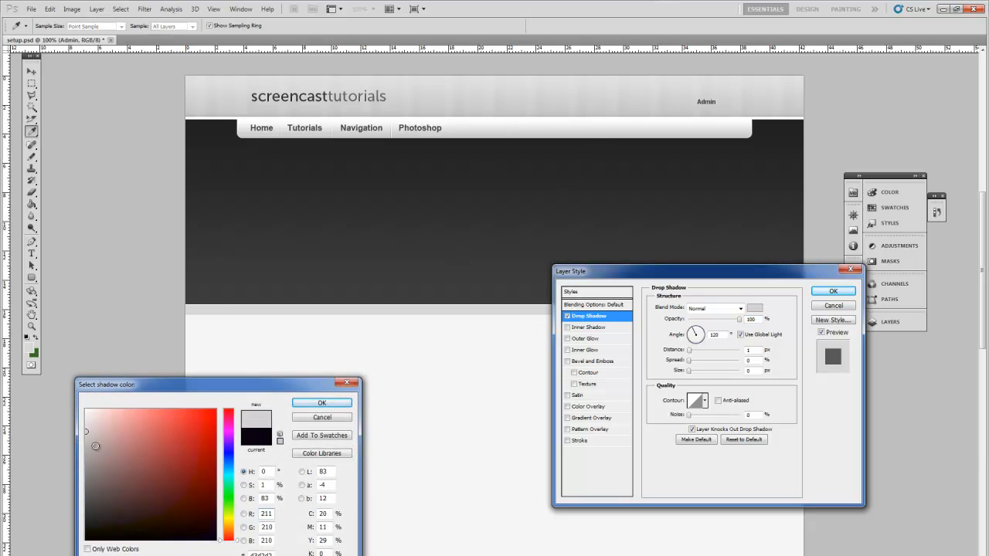
{"action": "left_click", "coordinate": [83, 423]}
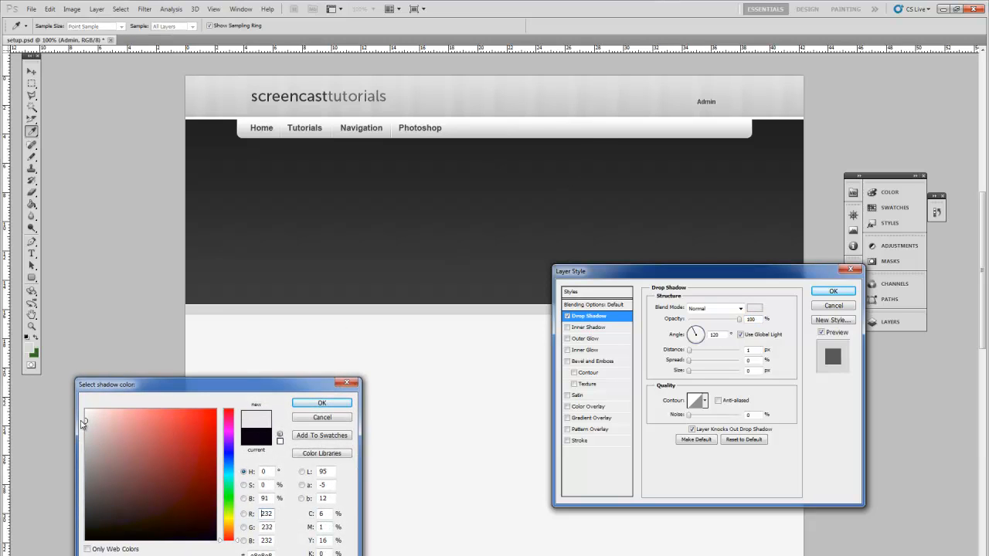
{"action": "left_click", "coordinate": [322, 401]}
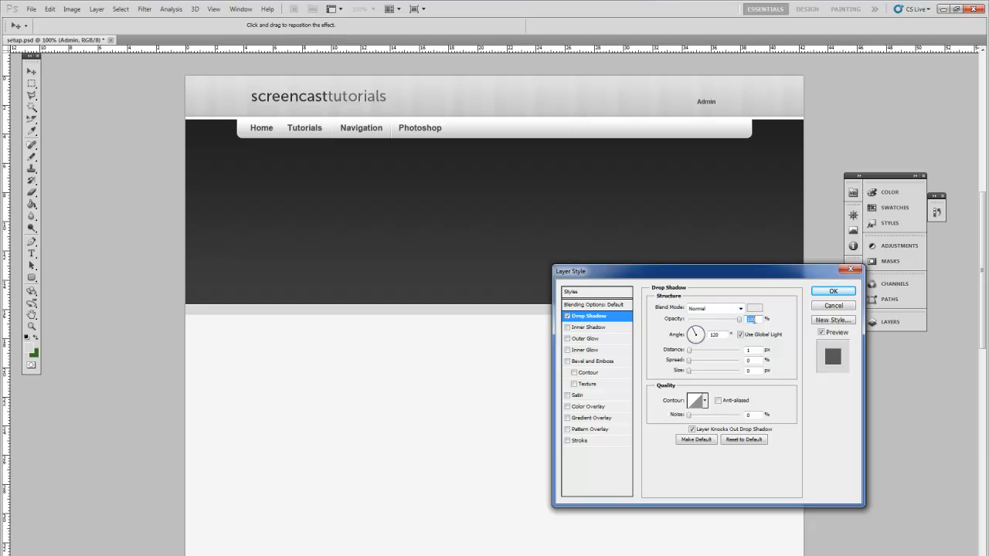
{"action": "mouse_move", "coordinate": [460, 138]}
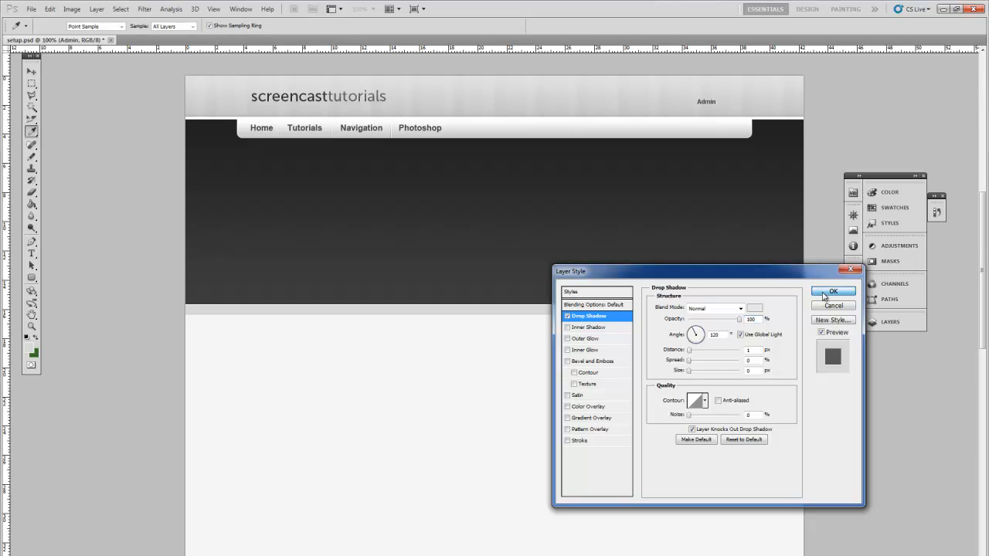
{"action": "left_click", "coordinate": [837, 291]}
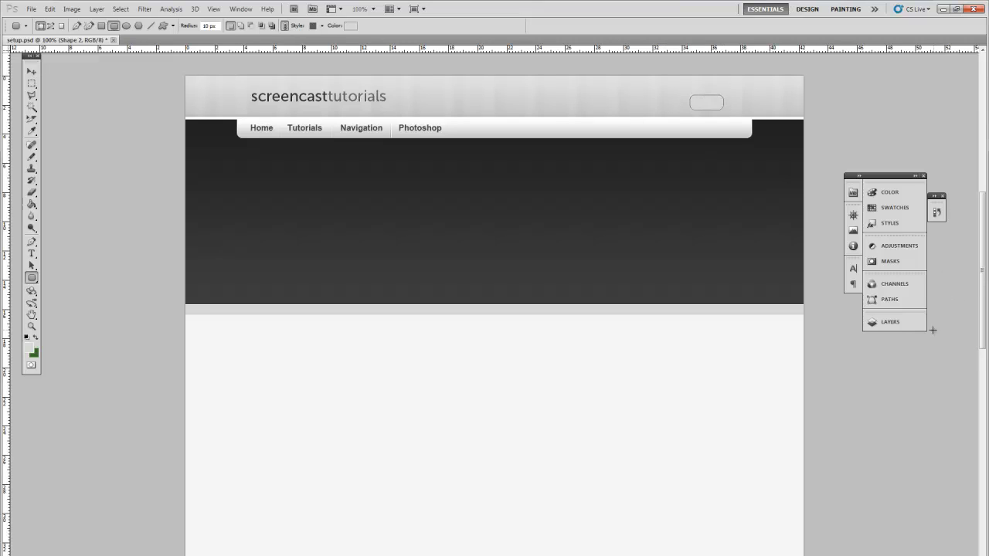
Switch to the Move tool and select the Shape 2 button layer under the Admin area.
{"action": "left_click", "coordinate": [890, 321]}
{"action": "type", "text": "Admin"}
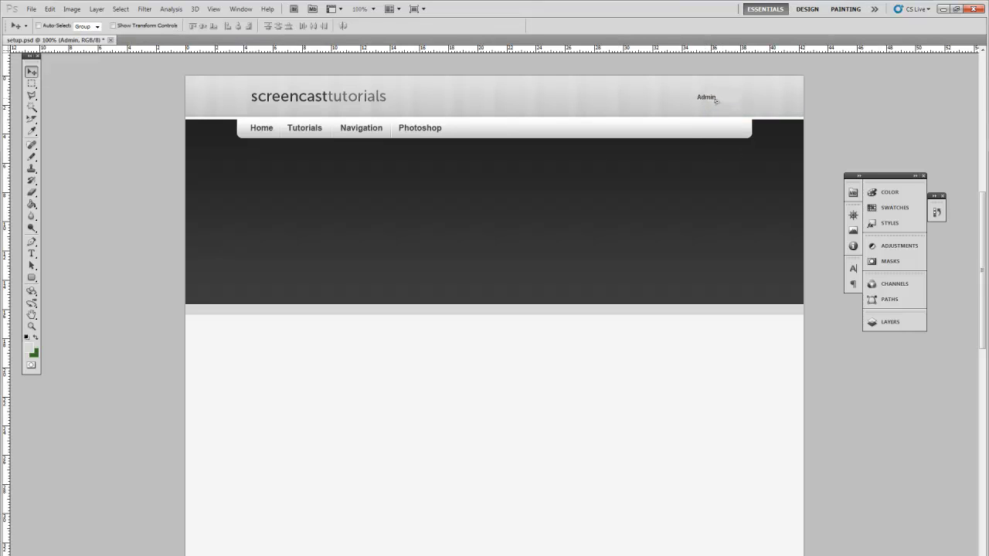
{"action": "right_click", "coordinate": [716, 97]}
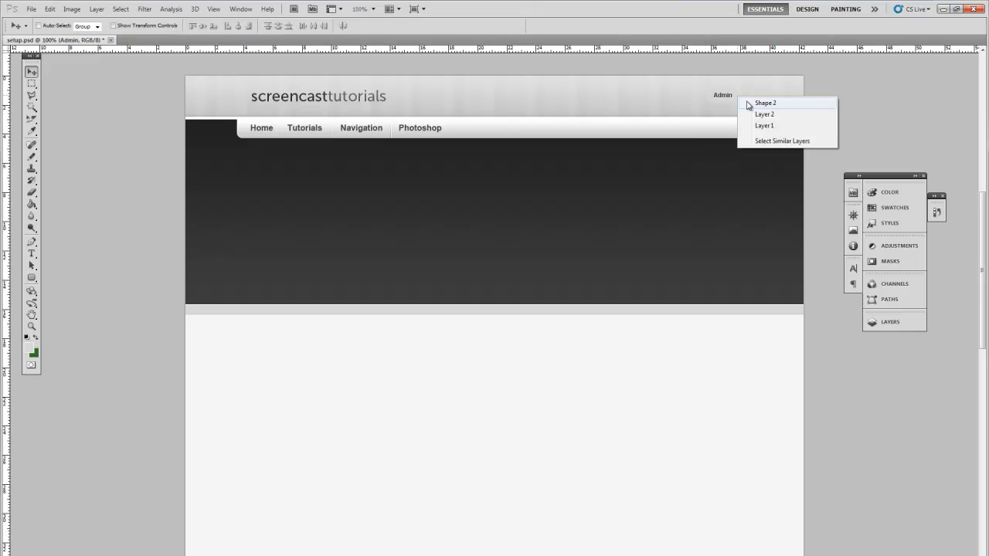
{"action": "left_click", "coordinate": [95, 9]}
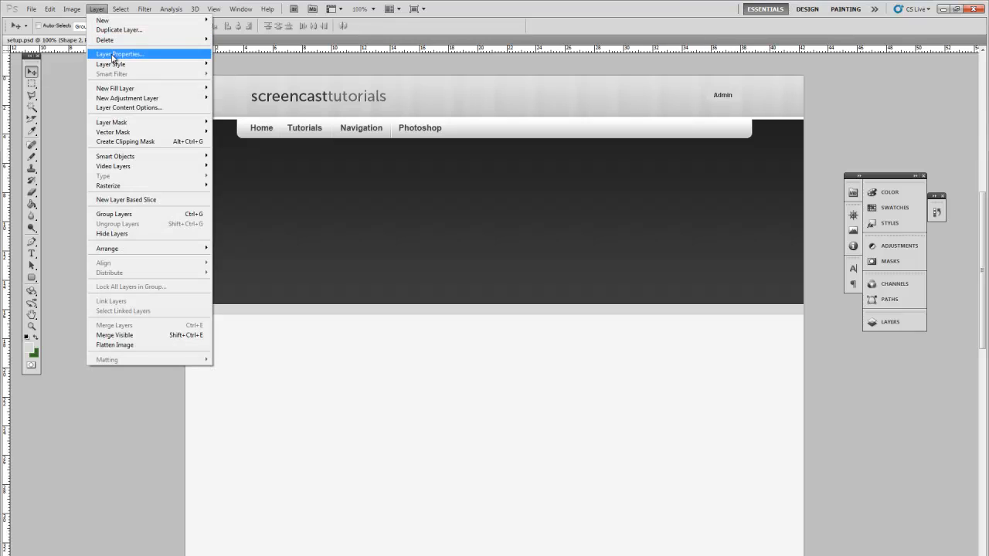
Set Shape 2's Fill Opacity to 0 and add a dark Color Overlay in Darken mode.
{"action": "left_click", "coordinate": [121, 74]}
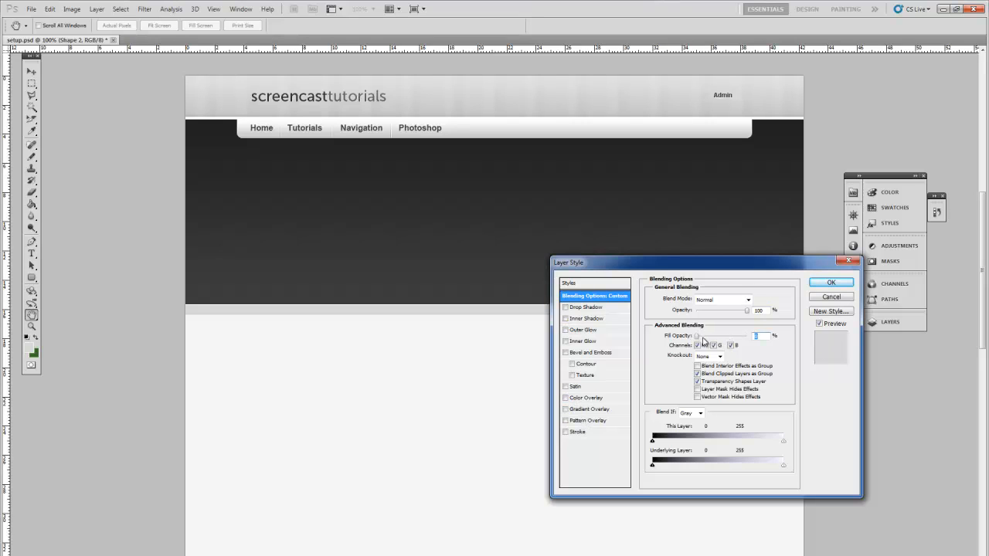
{"action": "left_click", "coordinate": [566, 398]}
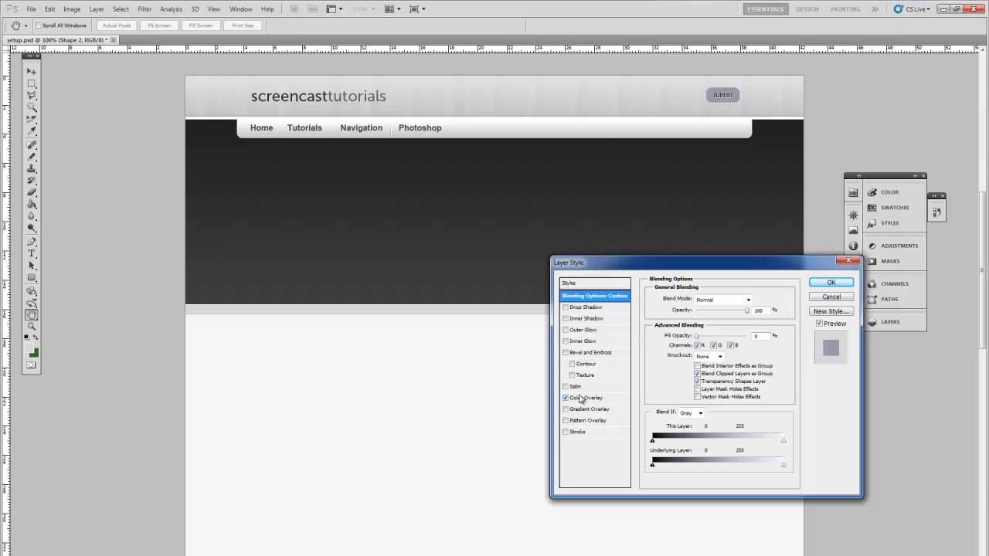
{"action": "left_click", "coordinate": [755, 300]}
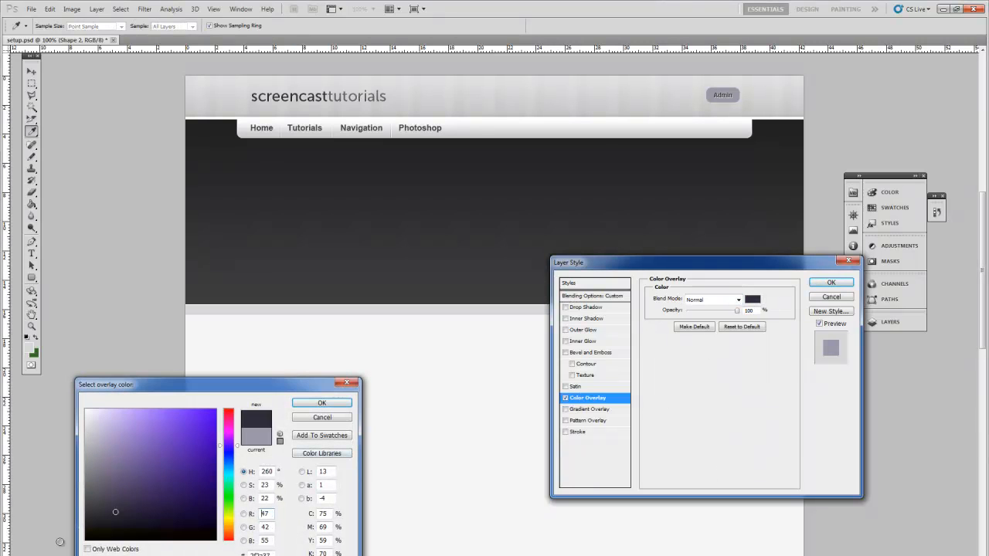
{"action": "left_click", "coordinate": [321, 401]}
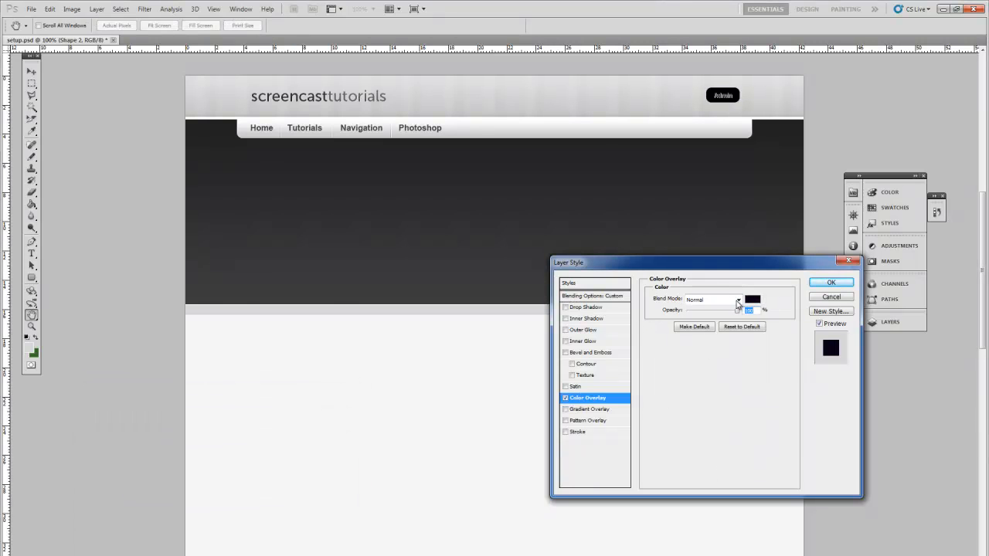
{"action": "left_click", "coordinate": [735, 300]}
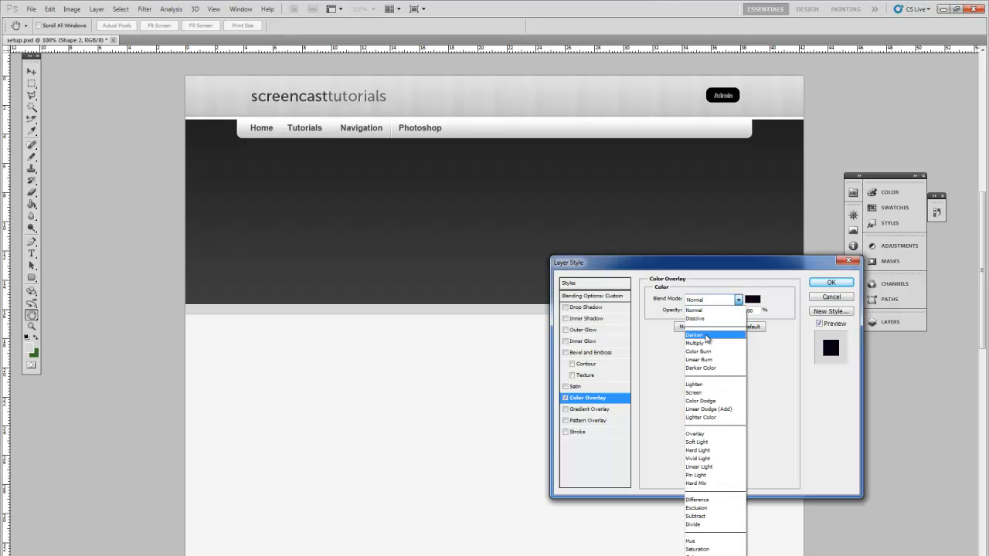
{"action": "left_click", "coordinate": [692, 334]}
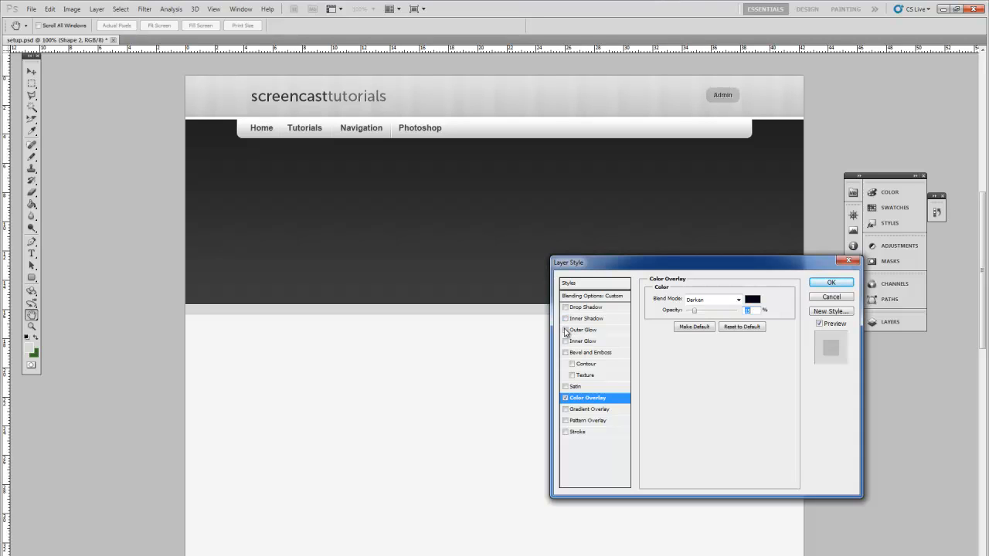
Add an Inner Glow in Darken mode with a dark colour to the button shape.
{"action": "left_click", "coordinate": [584, 341]}
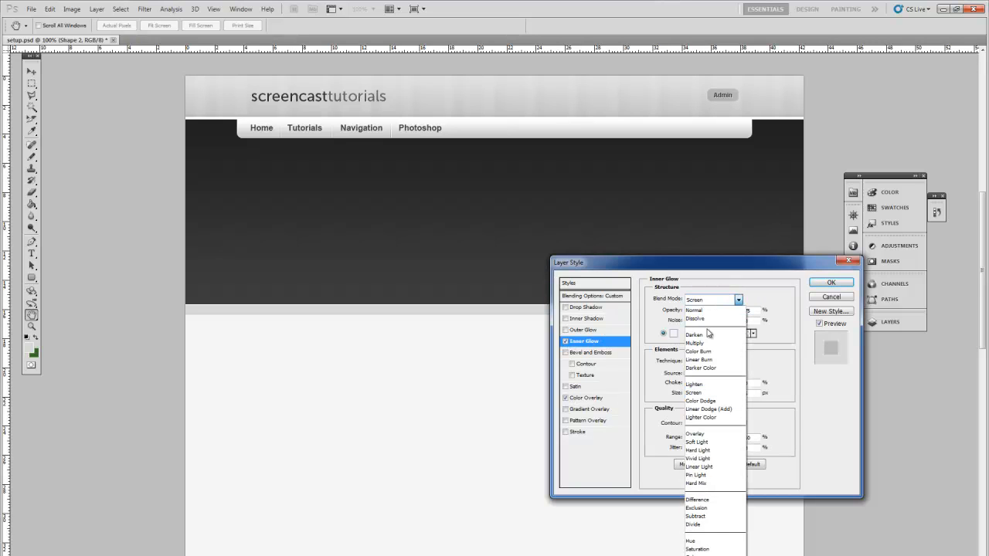
{"action": "left_click", "coordinate": [694, 333]}
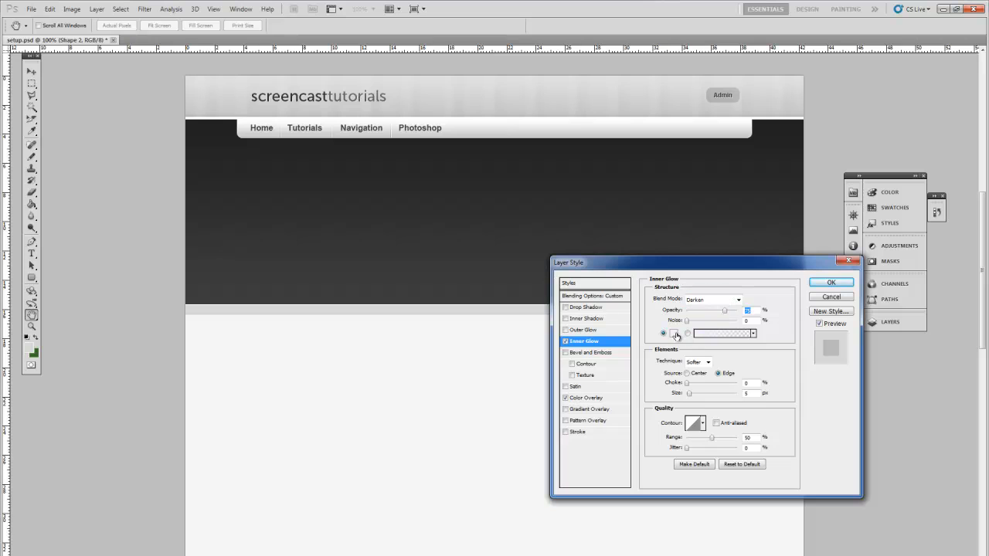
{"action": "left_click", "coordinate": [670, 334]}
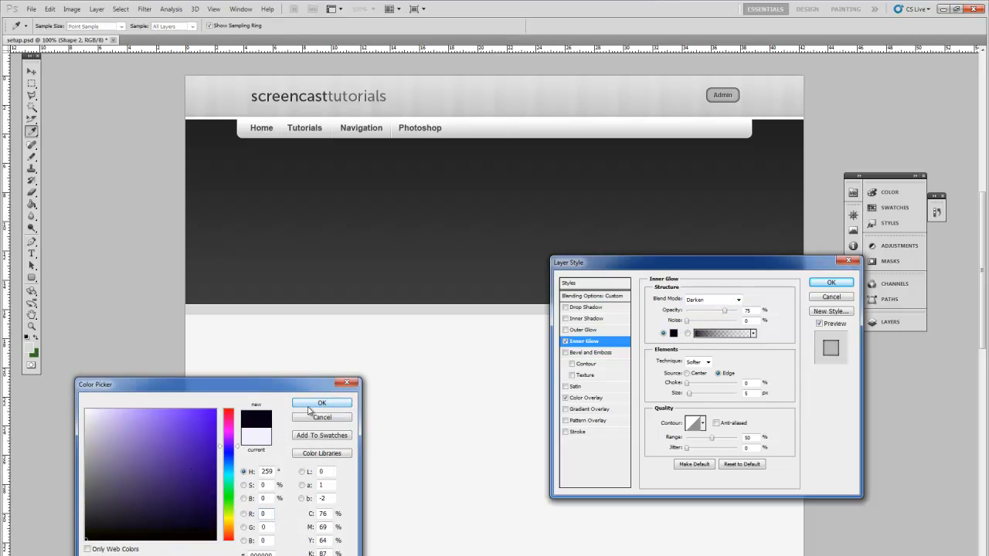
{"action": "left_click", "coordinate": [321, 404]}
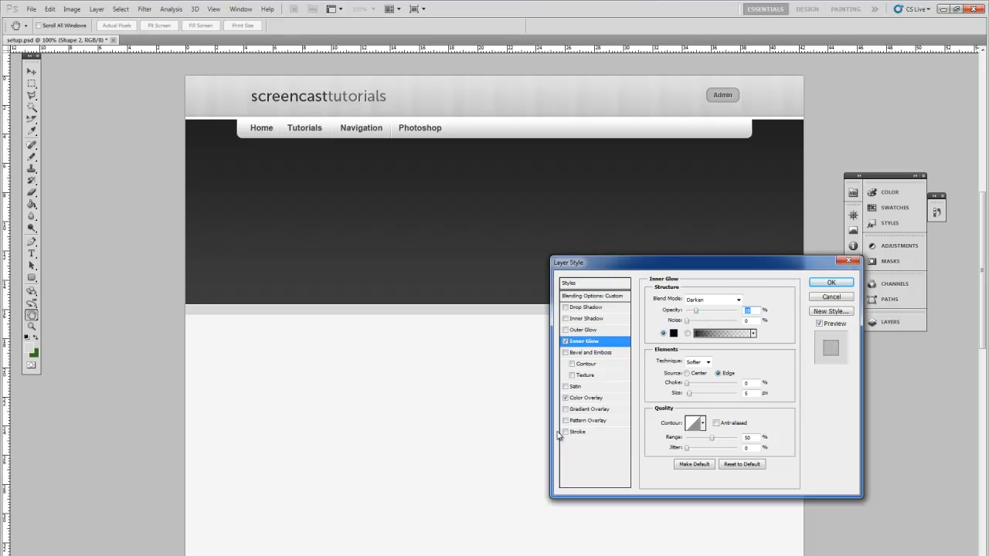
Add a 1 px light grey Stroke around the Admin button.
{"action": "left_click", "coordinate": [578, 433]}
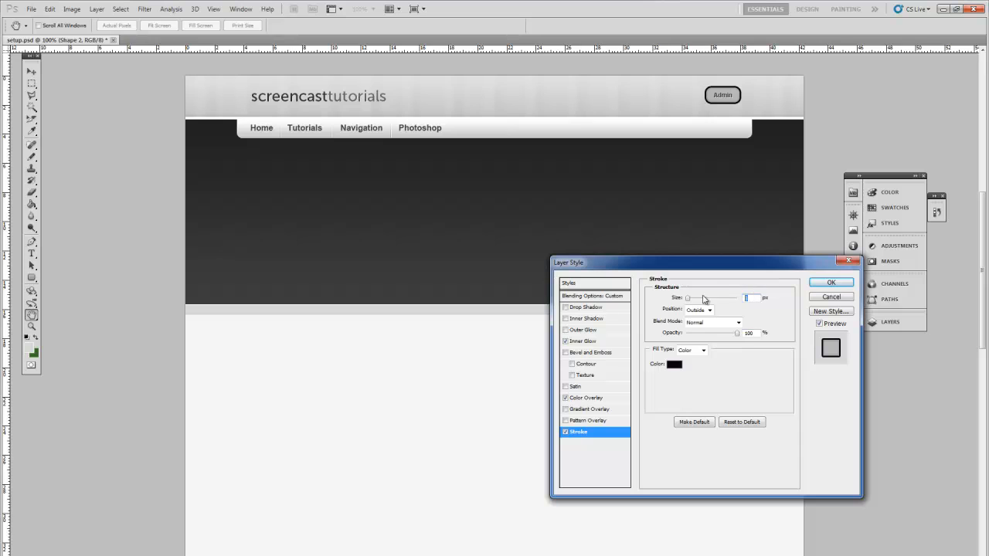
{"action": "left_click", "coordinate": [673, 364]}
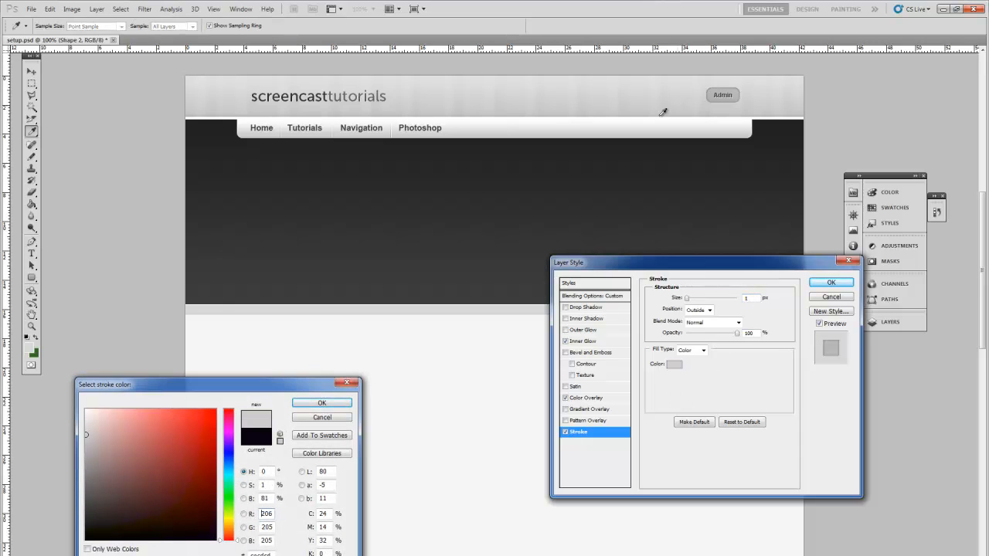
{"action": "left_click", "coordinate": [90, 436]}
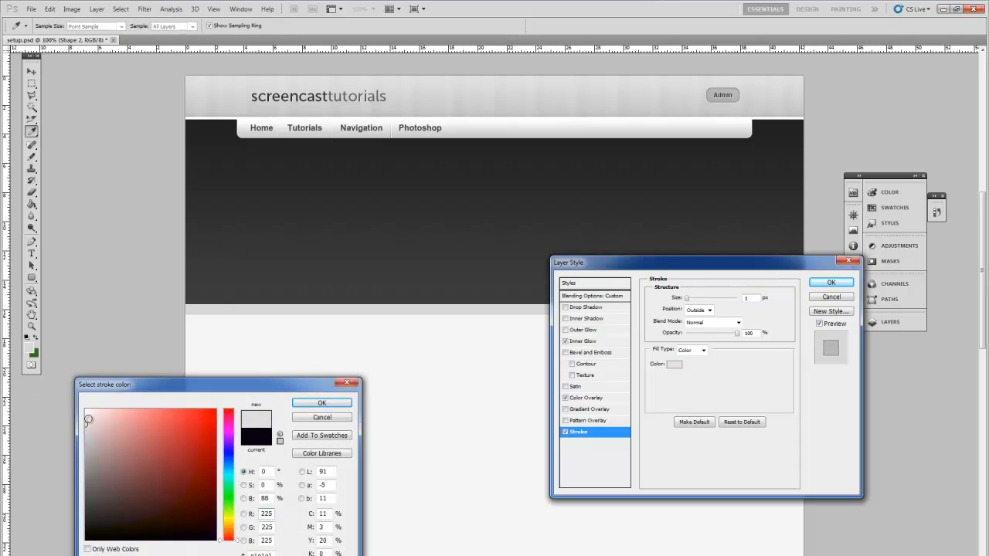
{"action": "left_click", "coordinate": [85, 416]}
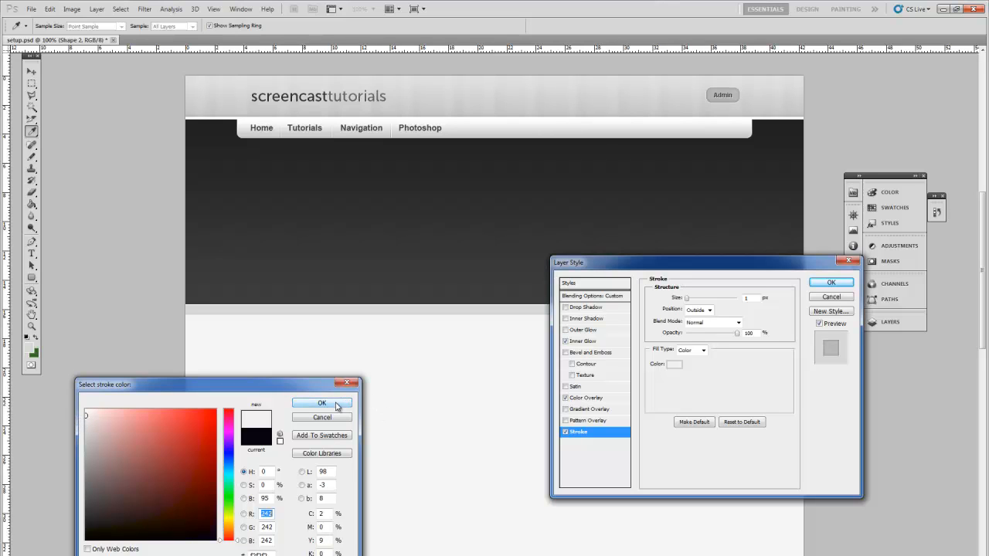
{"action": "left_click", "coordinate": [321, 403]}
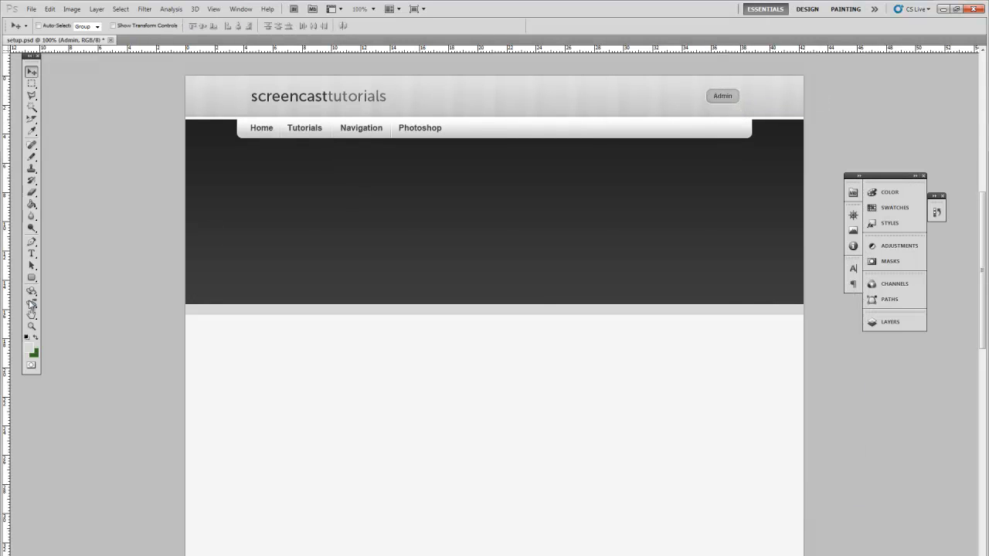
Lighten the Admin text's drop shadow to a paler grey and commit the navigation link text.
{"action": "left_click", "coordinate": [29, 254]}
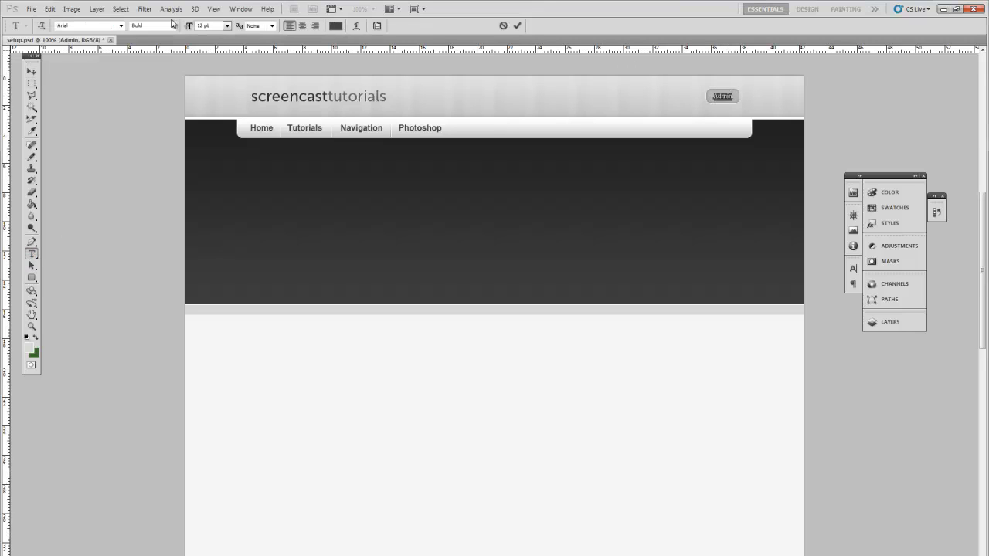
{"action": "left_click", "coordinate": [90, 9]}
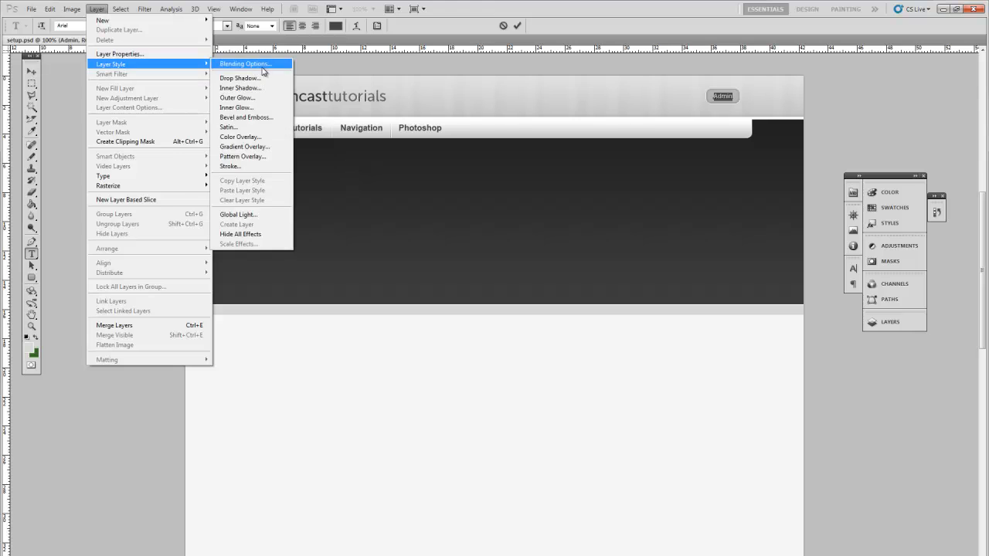
{"action": "left_click", "coordinate": [239, 77]}
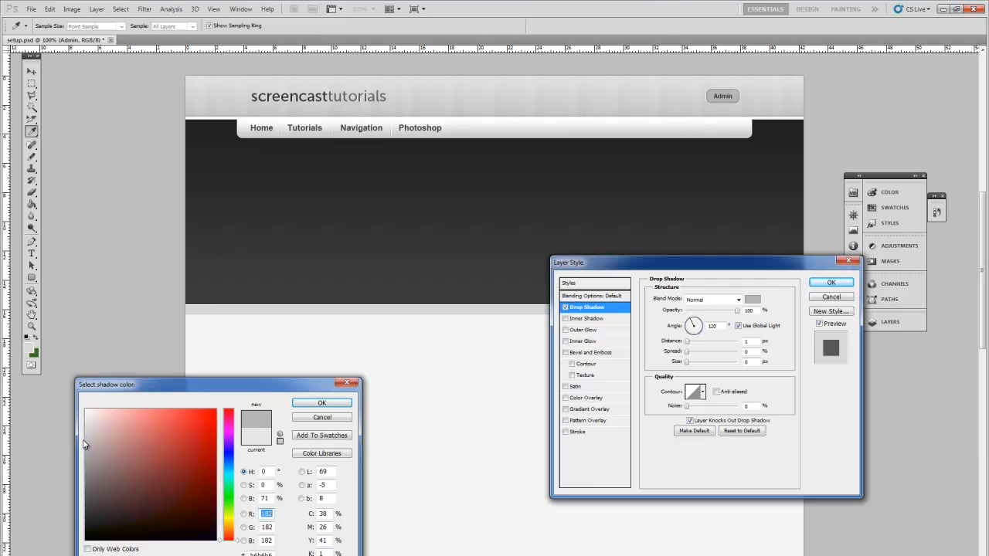
{"action": "left_click", "coordinate": [83, 438]}
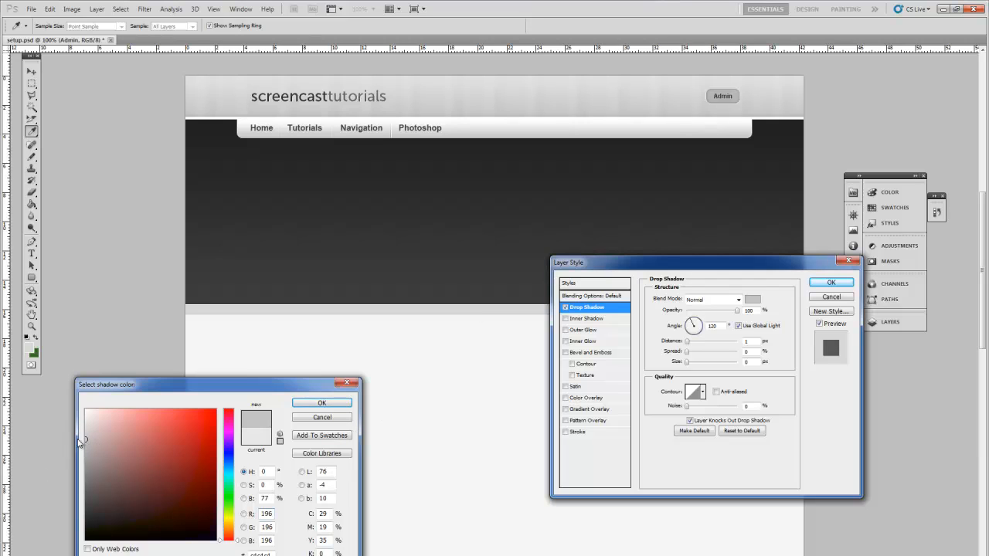
{"action": "left_click", "coordinate": [84, 434]}
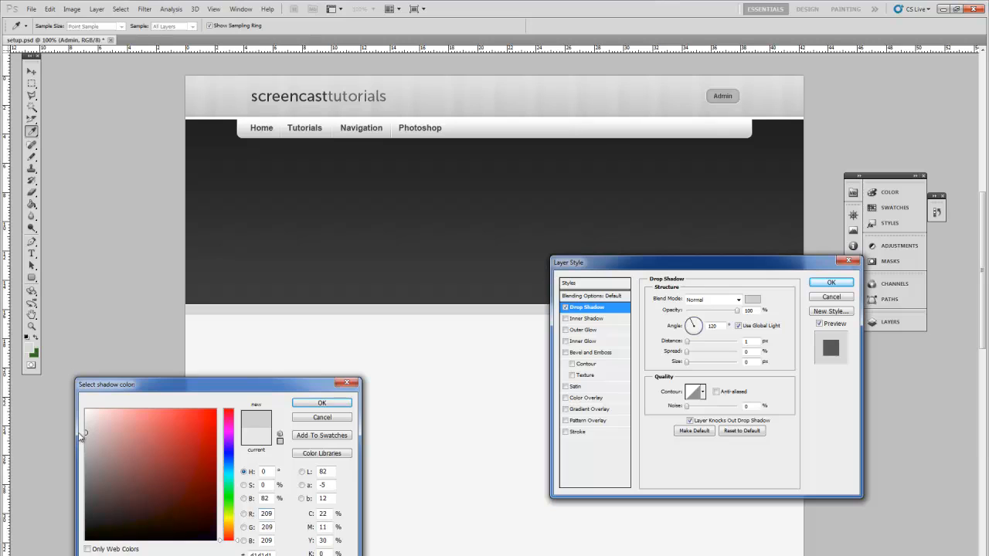
{"action": "left_click", "coordinate": [322, 402]}
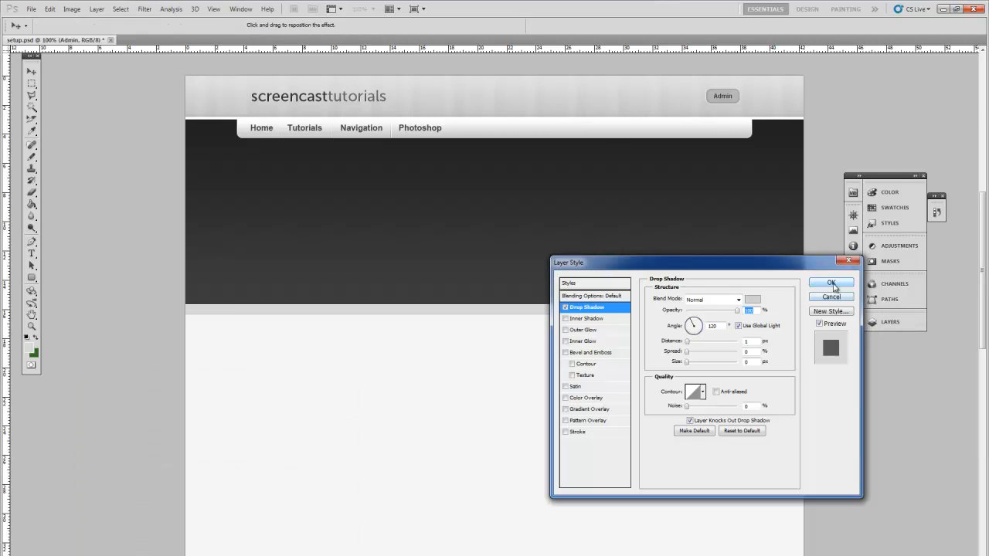
{"action": "left_click", "coordinate": [831, 283]}
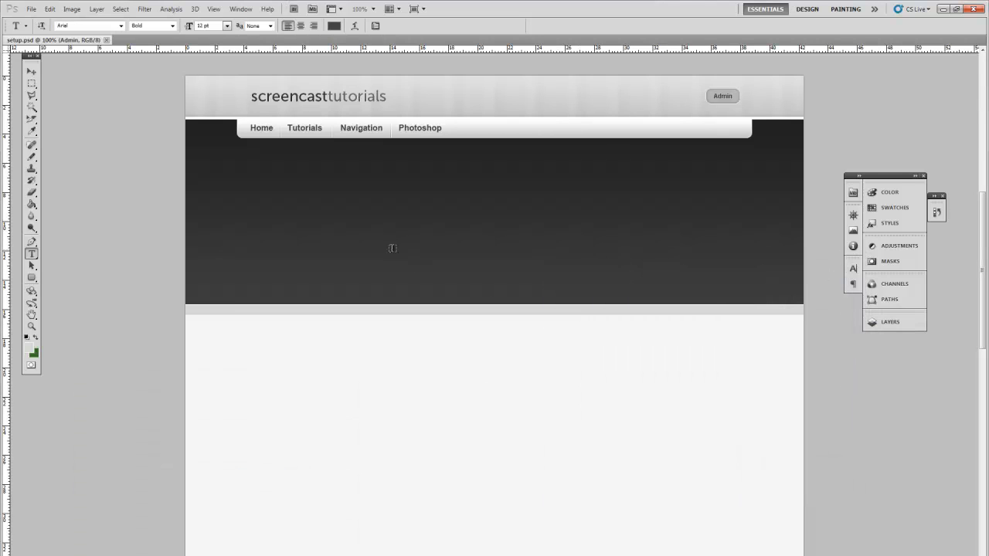
{"action": "mouse_move", "coordinate": [85, 285]}
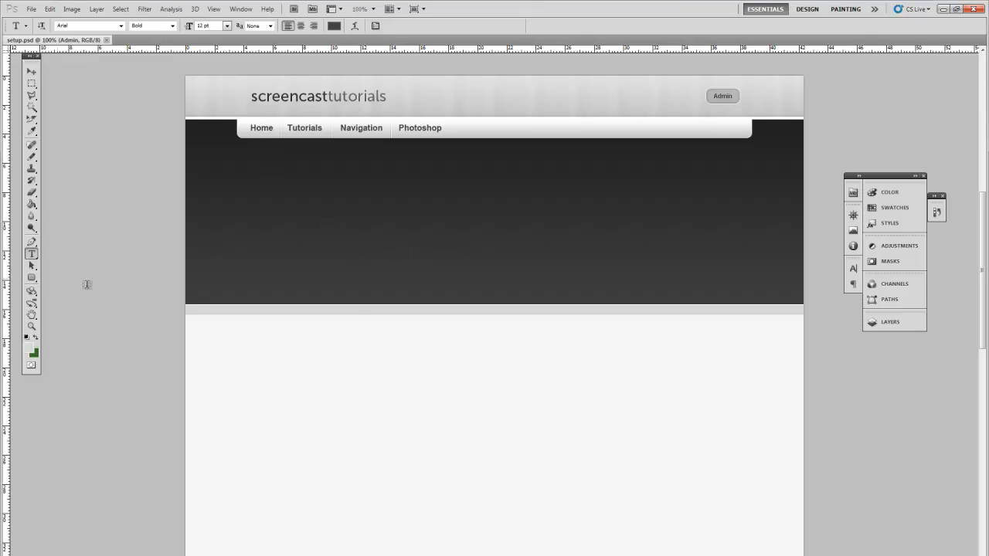
Draw a large light grey rounded rectangle with a set corner radius below the navigation bar.
{"action": "left_click", "coordinate": [31, 278]}
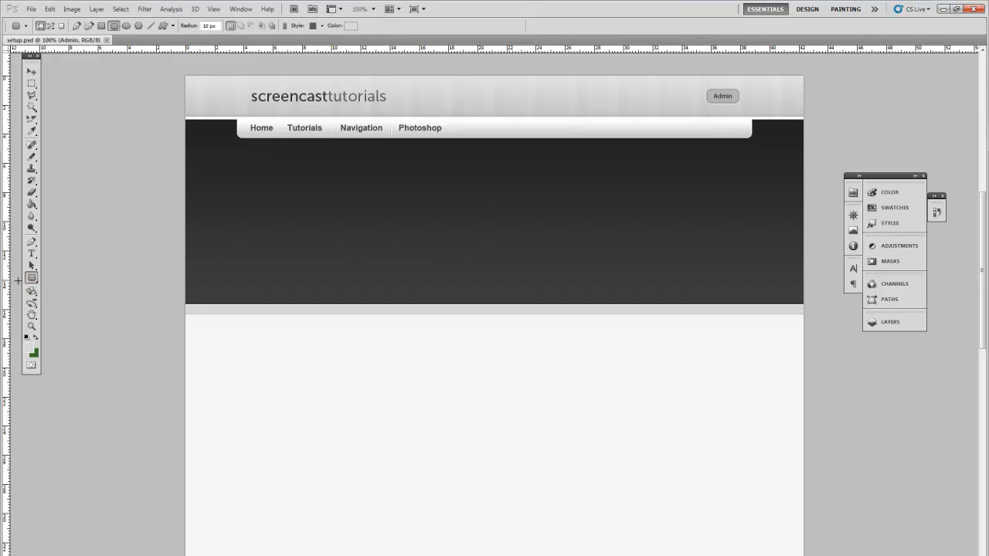
{"action": "mouse_move", "coordinate": [94, 59]}
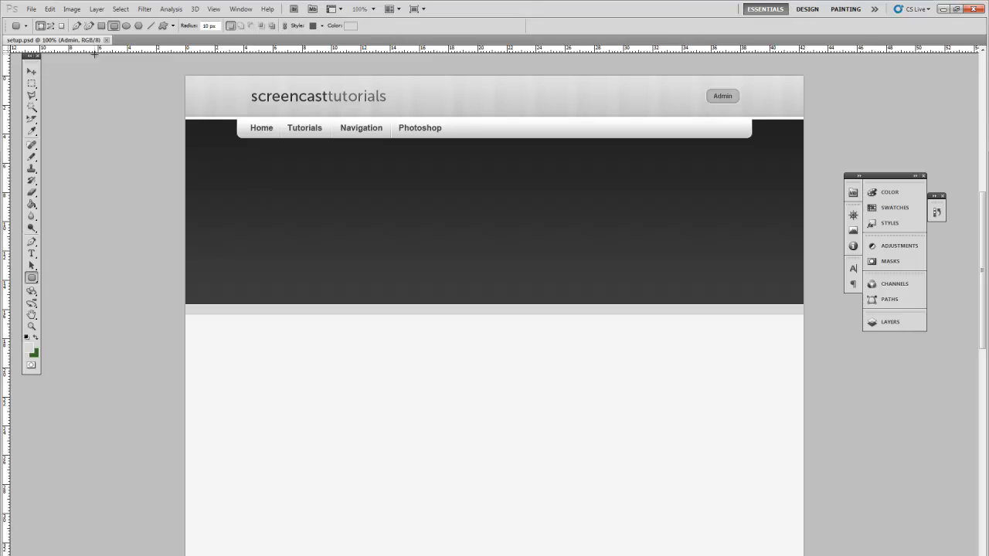
{"action": "left_click", "coordinate": [176, 27]}
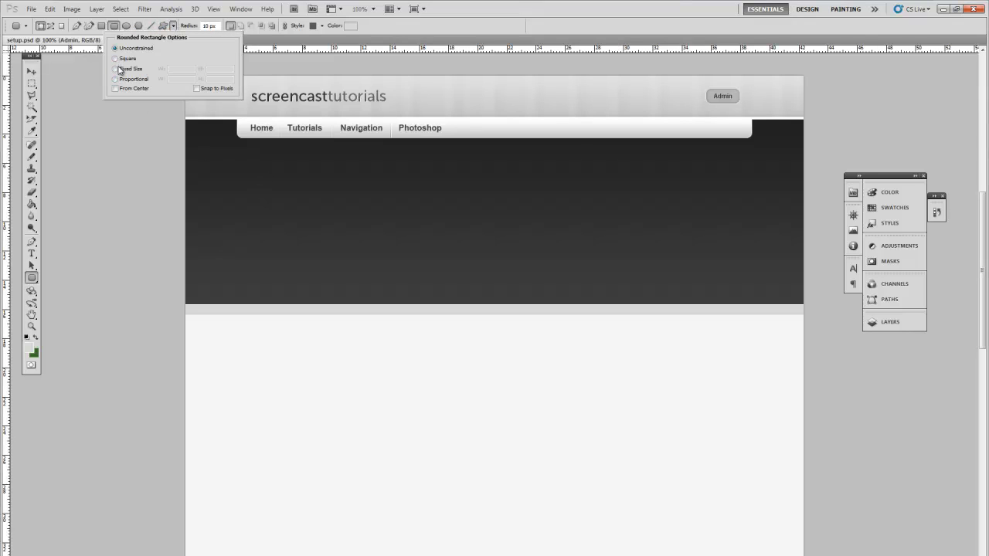
{"action": "left_click", "coordinate": [120, 70]}
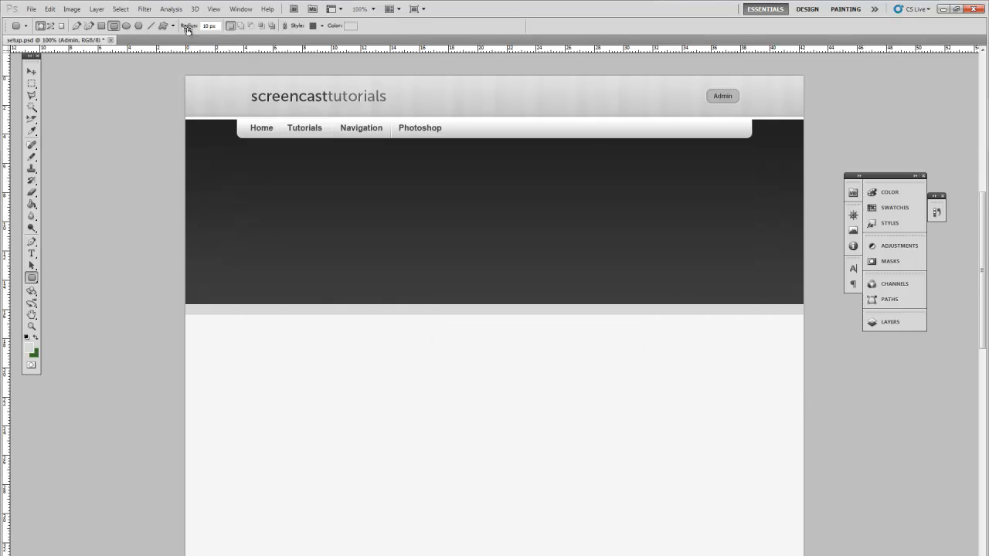
{"action": "left_click", "coordinate": [176, 28]}
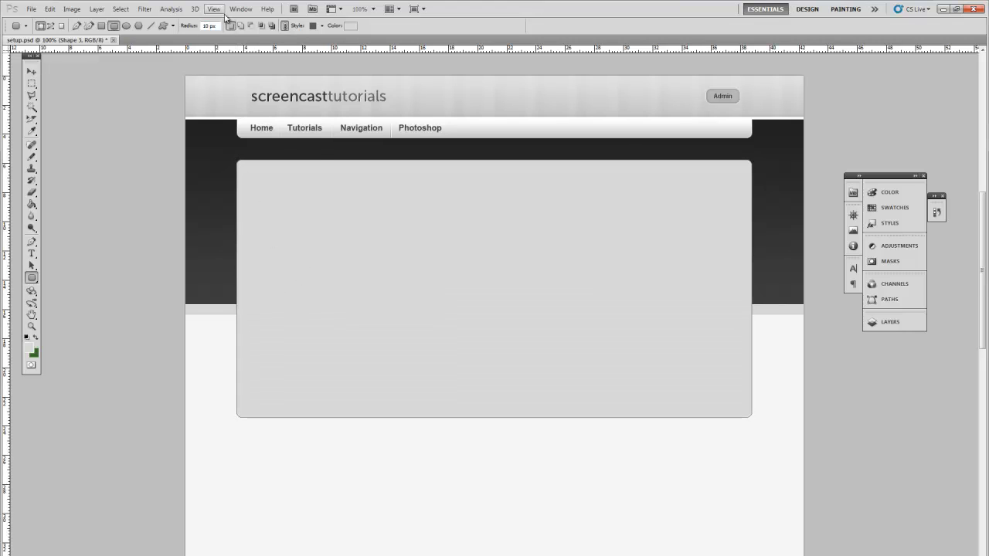
Display the vertical layout guides over the mockup via View > Show > Guides.
{"action": "left_click", "coordinate": [213, 9]}
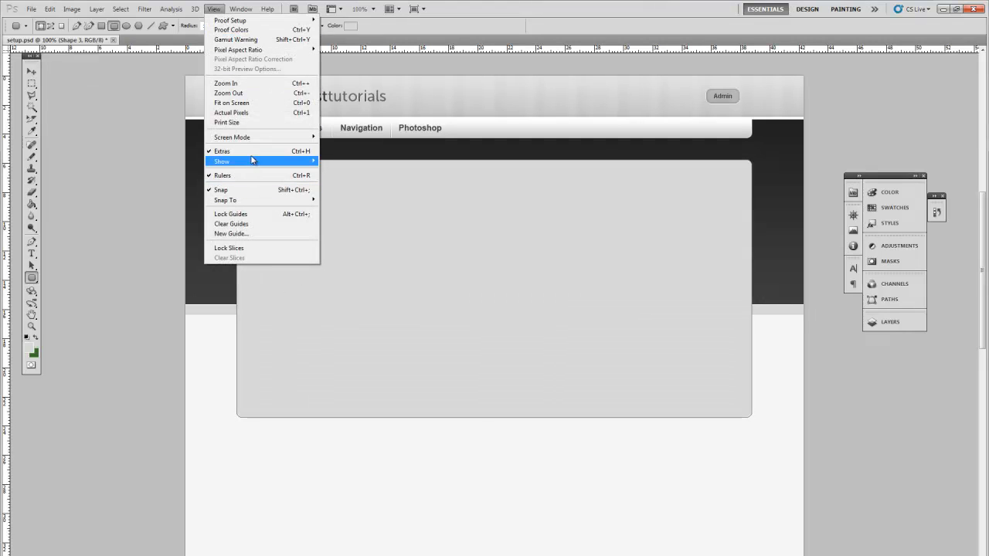
{"action": "left_click", "coordinate": [244, 161]}
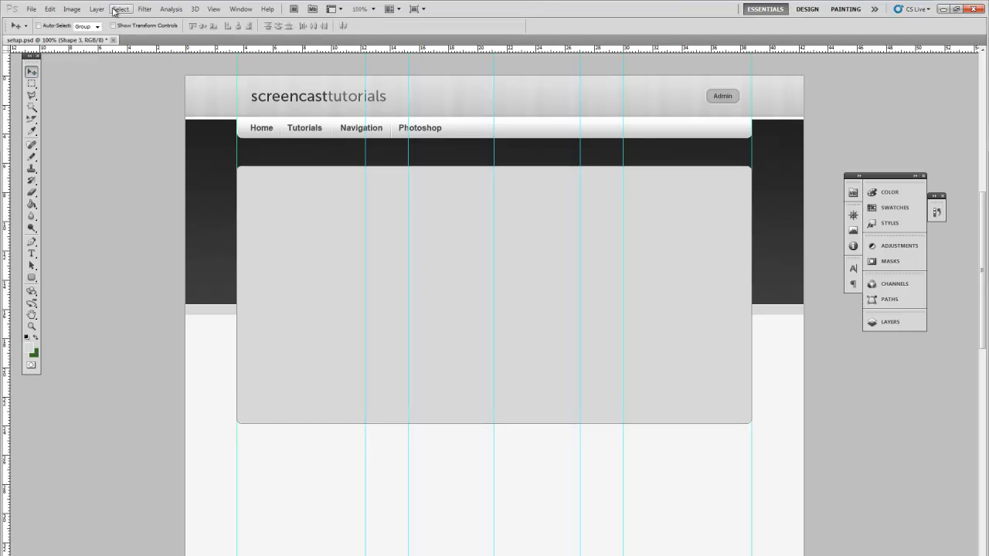
Apply a white Color Overlay and a soft Drop Shadow to the content panel layer.
{"action": "left_click", "coordinate": [93, 10]}
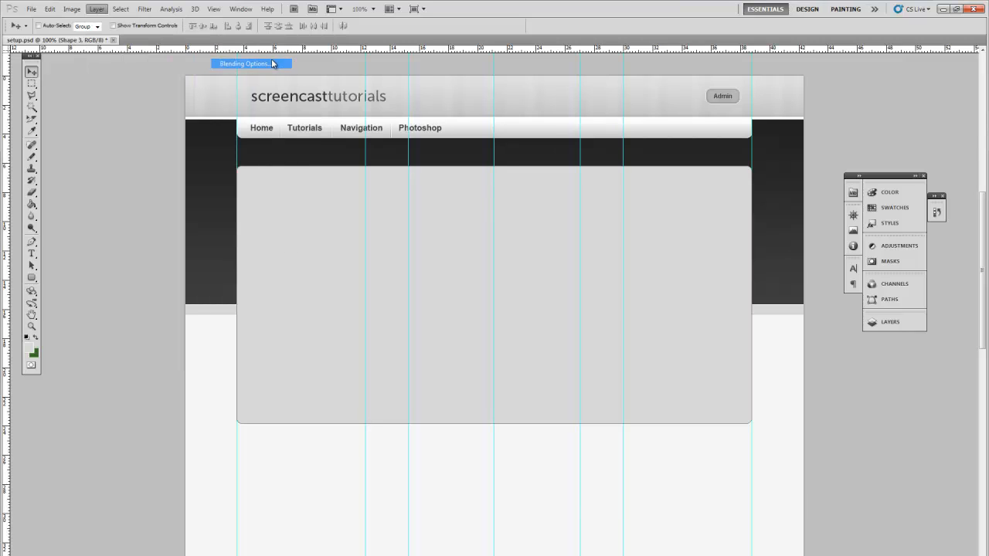
{"action": "left_click", "coordinate": [247, 64]}
{"action": "type", "text": "0"}
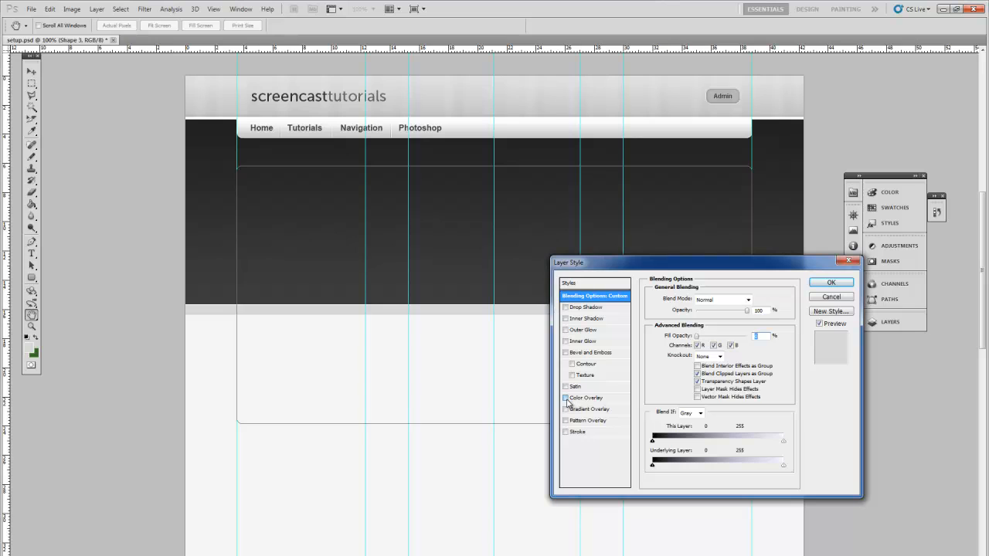
{"action": "left_click", "coordinate": [565, 398]}
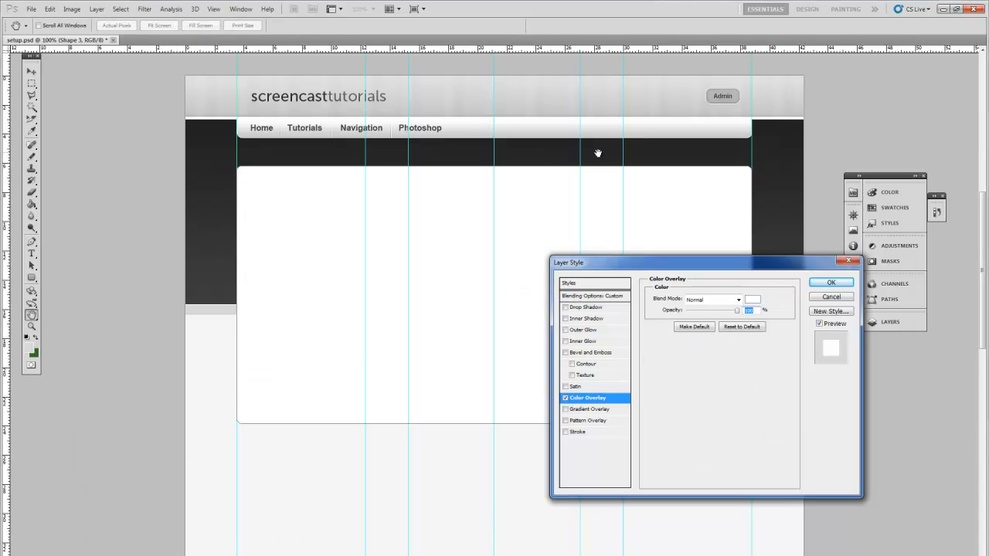
{"action": "mouse_move", "coordinate": [266, 171]}
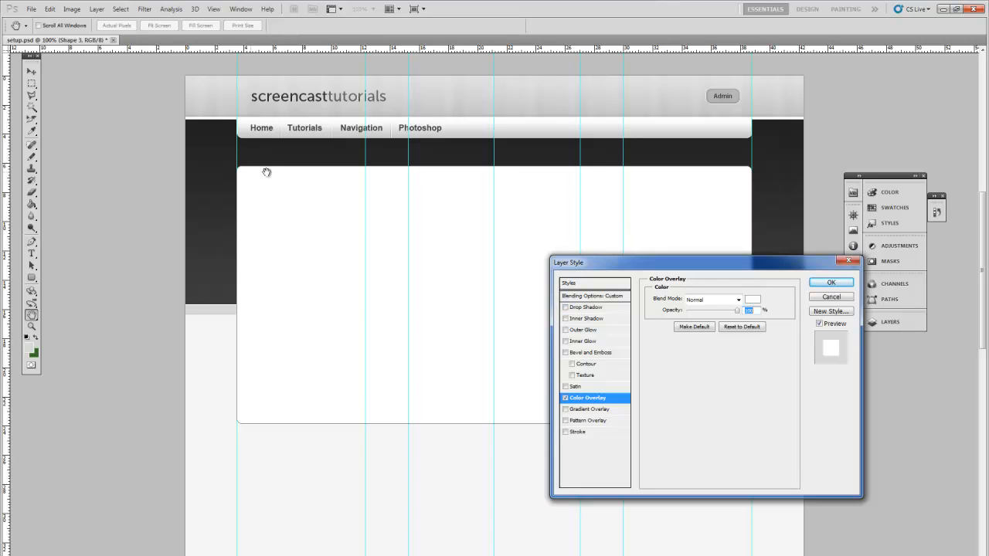
{"action": "mouse_move", "coordinate": [229, 432]}
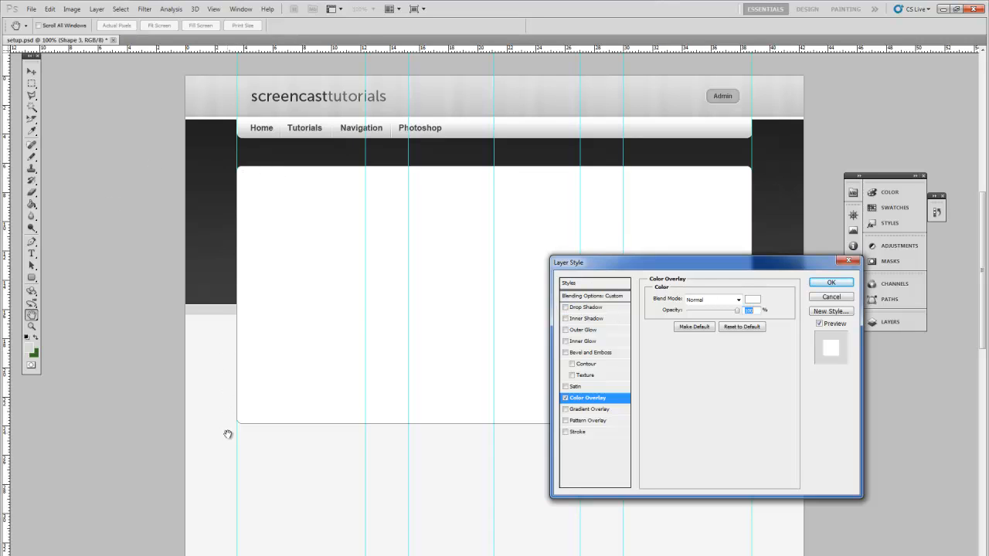
{"action": "left_click", "coordinate": [584, 306]}
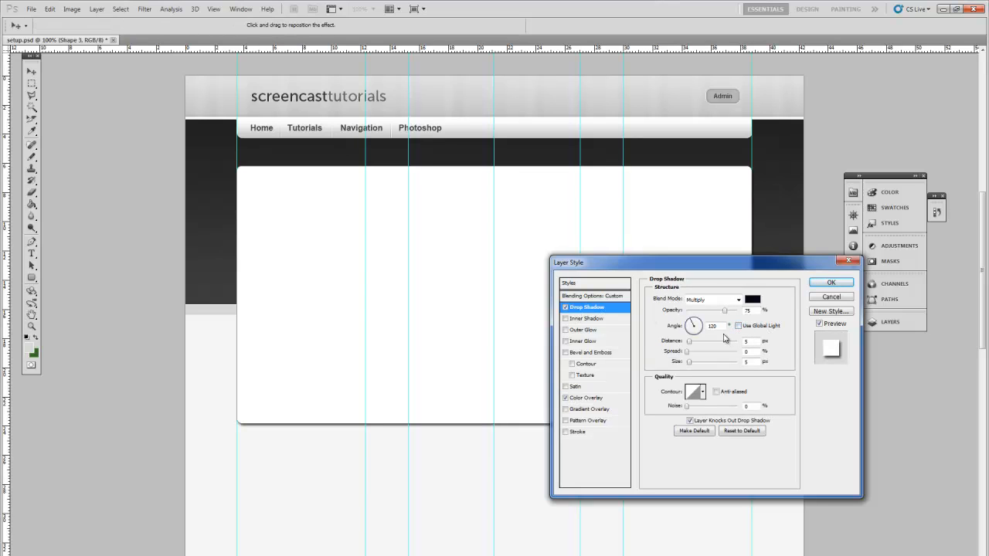
{"action": "mouse_move", "coordinate": [692, 324]}
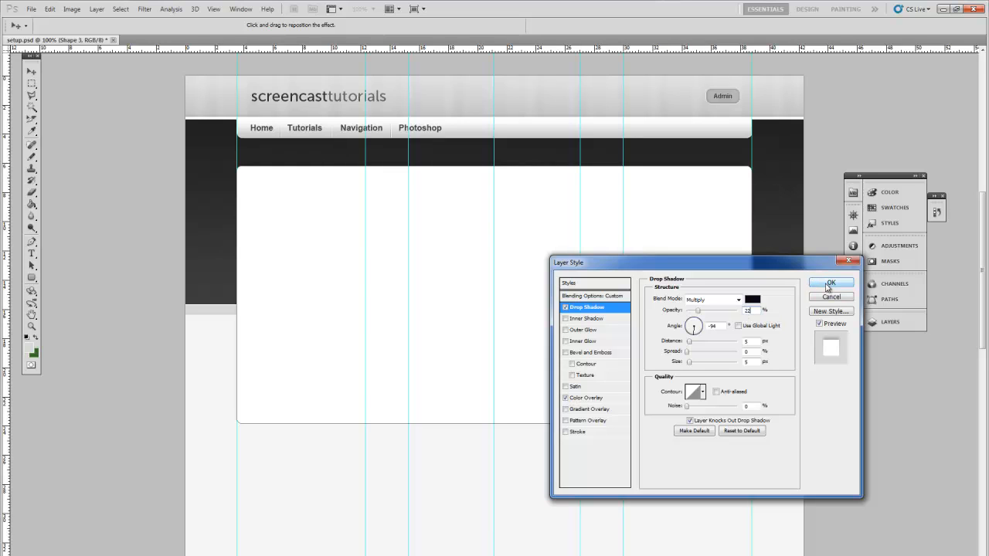
{"action": "left_click", "coordinate": [831, 284]}
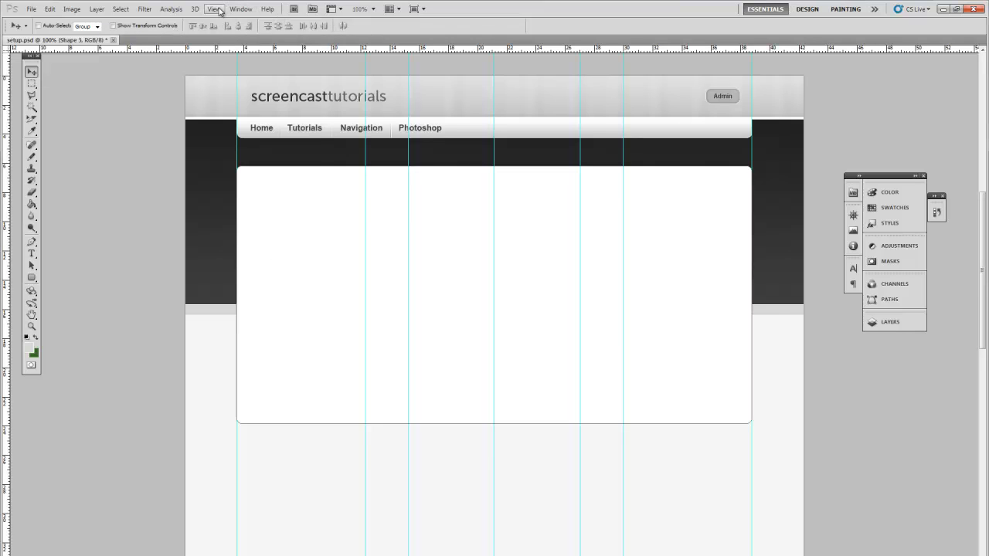
Toggle the layout guides off so the white panel shows unobstructed.
{"action": "left_click", "coordinate": [213, 9]}
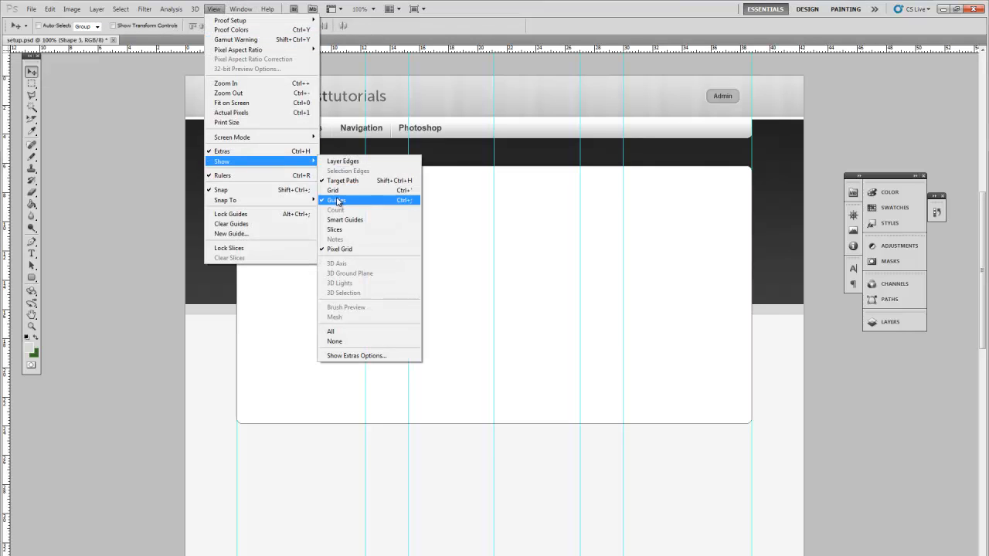
{"action": "left_click", "coordinate": [337, 200]}
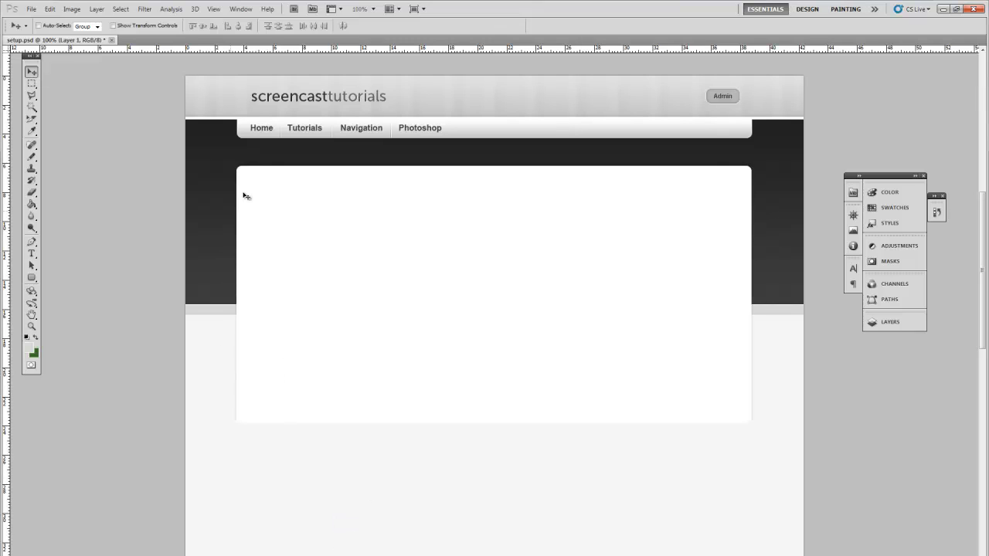
{"action": "right_click", "coordinate": [347, 281]}
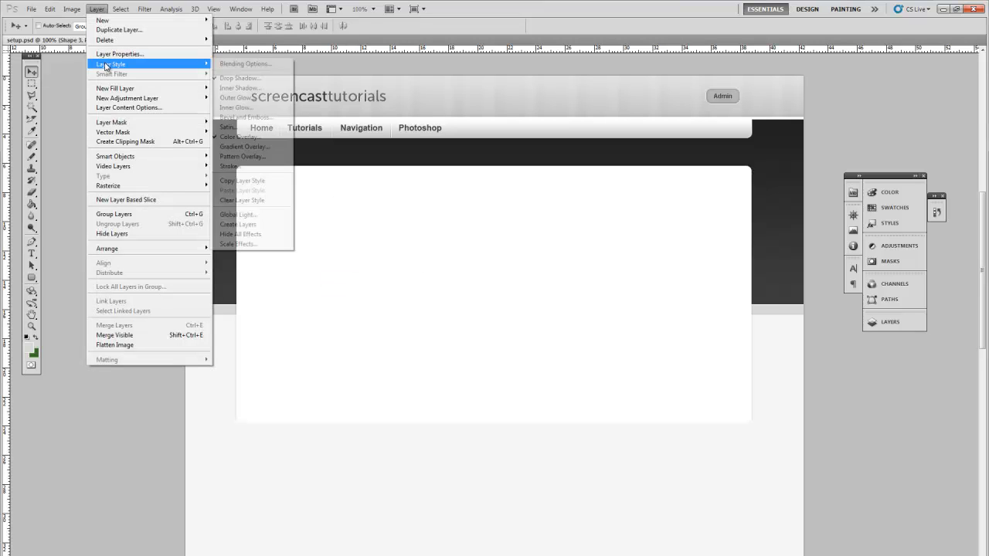
{"action": "mouse_move", "coordinate": [131, 30]}
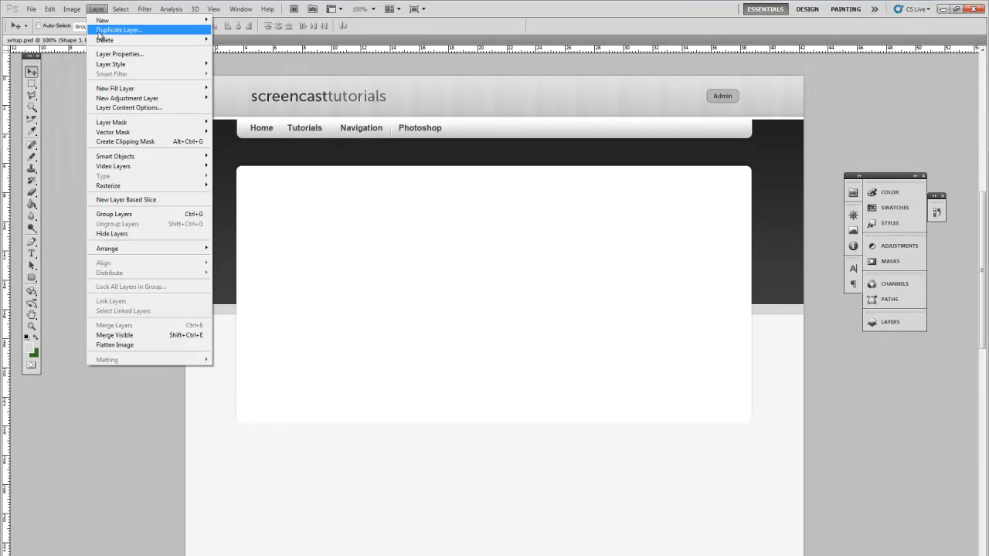
Duplicate the white panel layer and give the copy an adjusted Drop Shadow angle.
{"action": "left_click", "coordinate": [127, 28]}
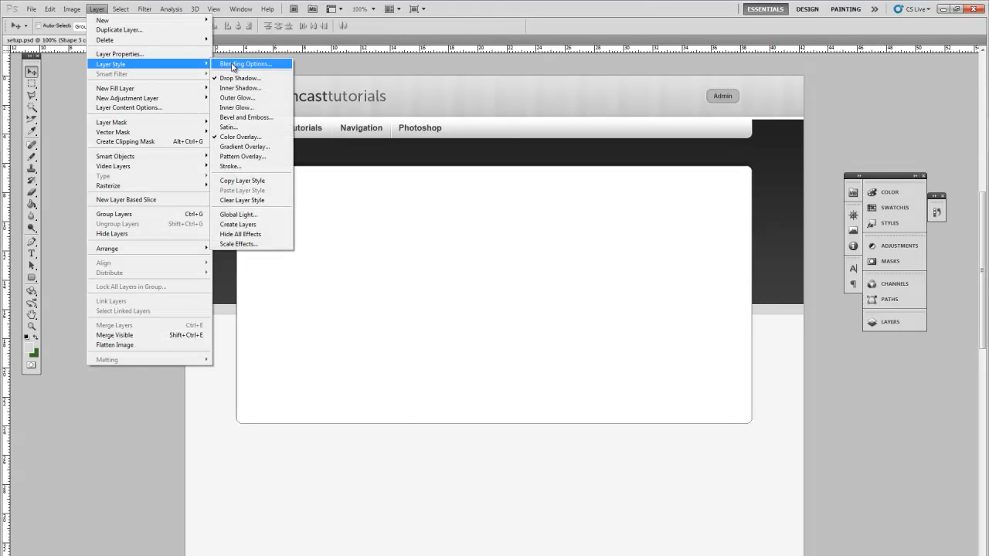
{"action": "left_click", "coordinate": [247, 65]}
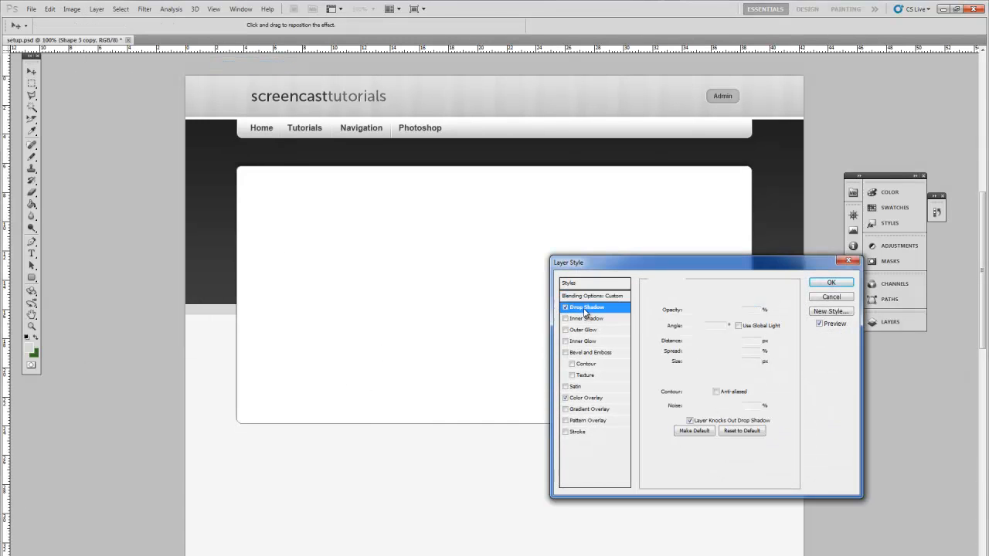
{"action": "left_click", "coordinate": [584, 305]}
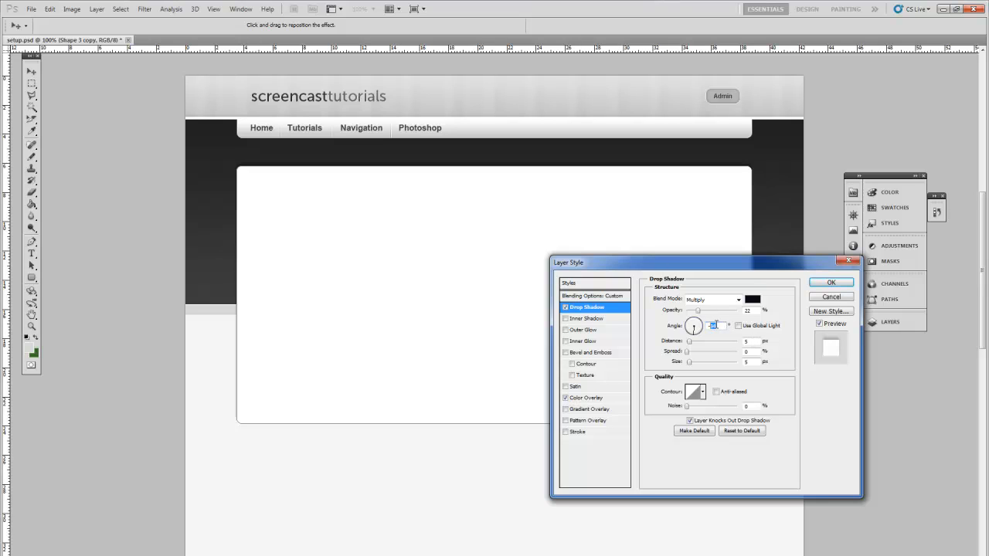
{"action": "mouse_move", "coordinate": [714, 324]}
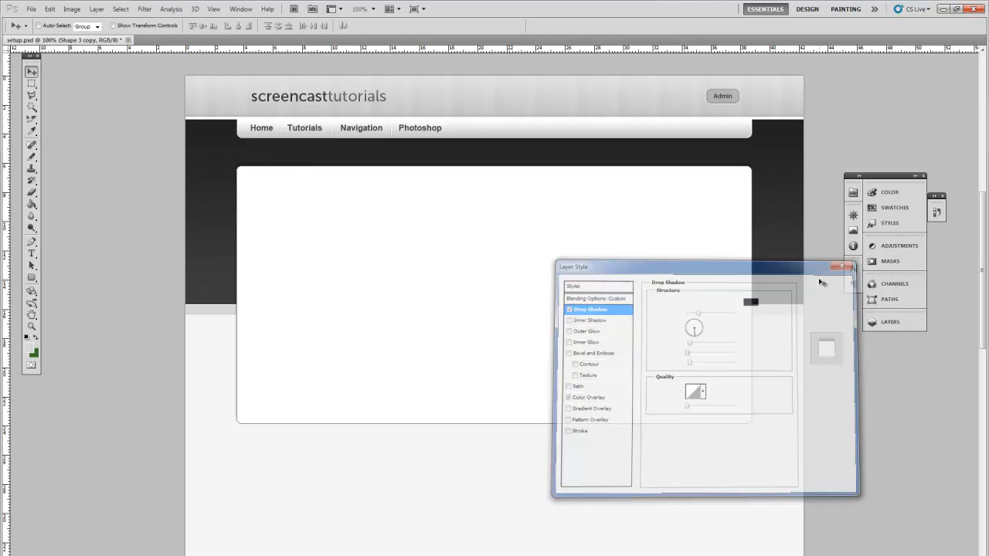
{"action": "left_click", "coordinate": [843, 265]}
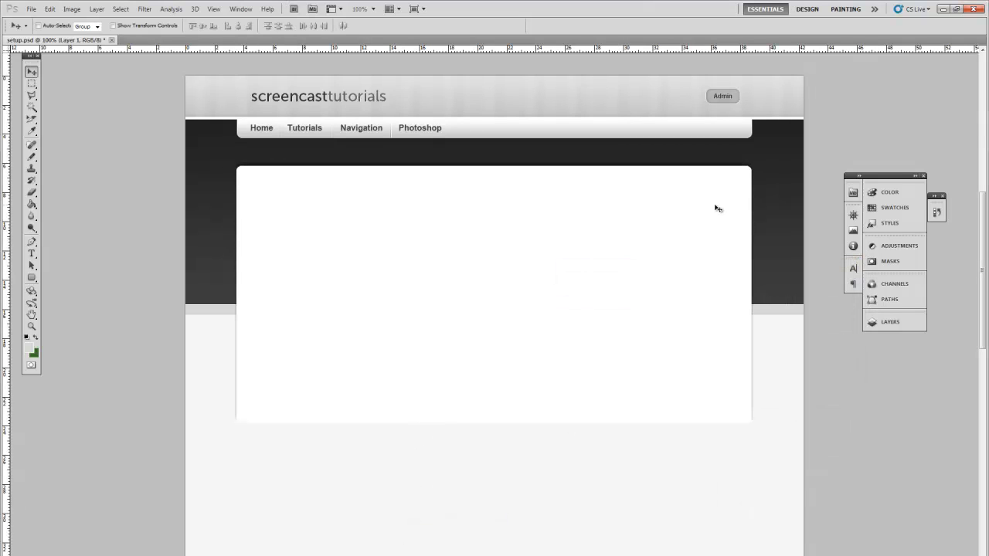
{"action": "mouse_move", "coordinate": [272, 372]}
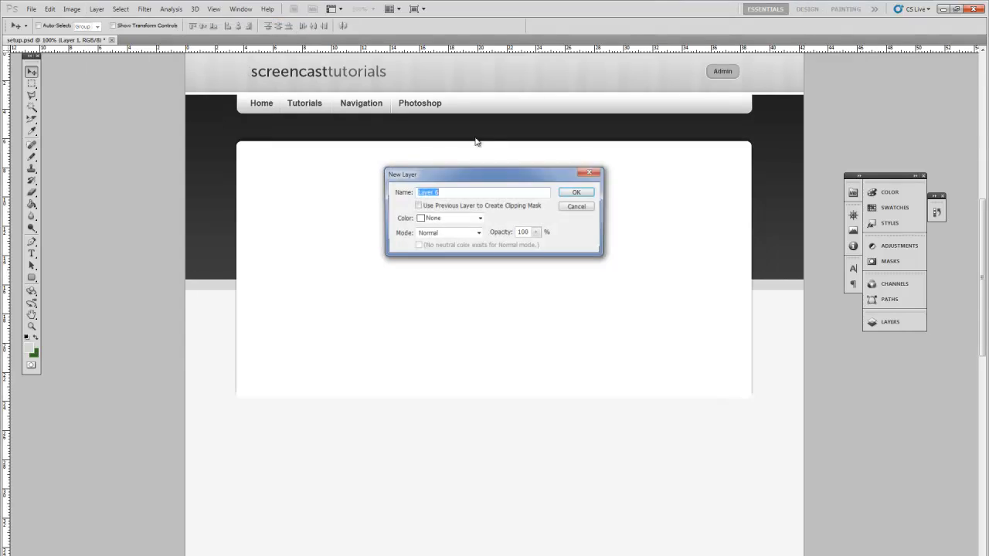
Create a new empty layer and reduce the panel selection to a thin strip along its base.
{"action": "left_click", "coordinate": [575, 191]}
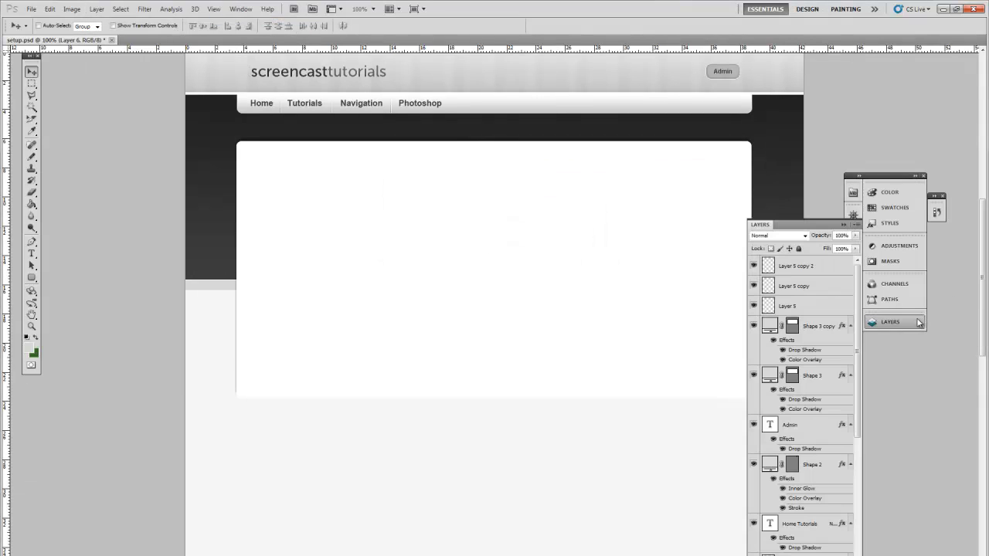
{"action": "right_click", "coordinate": [448, 275]}
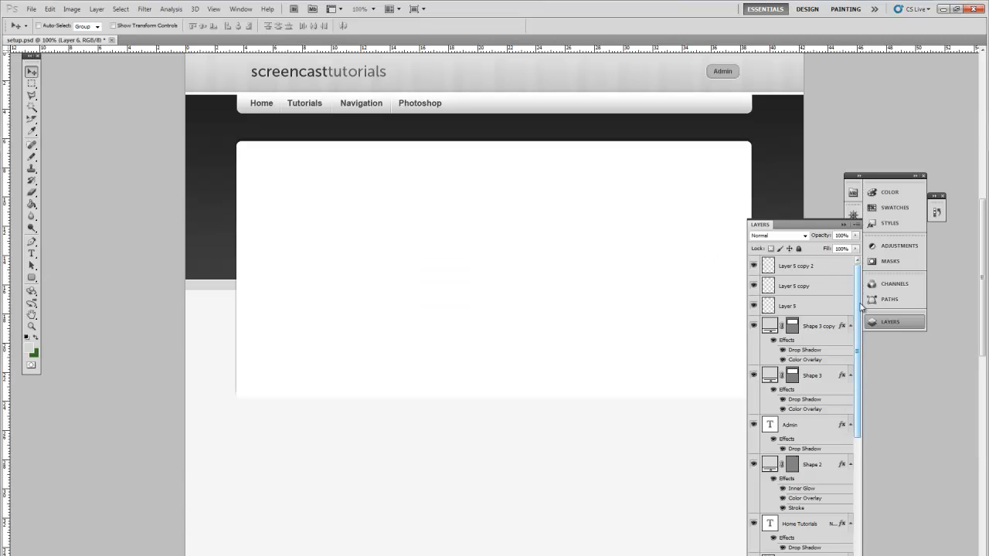
{"action": "scroll", "scroll_direction": "down", "scroll_amount": 3}
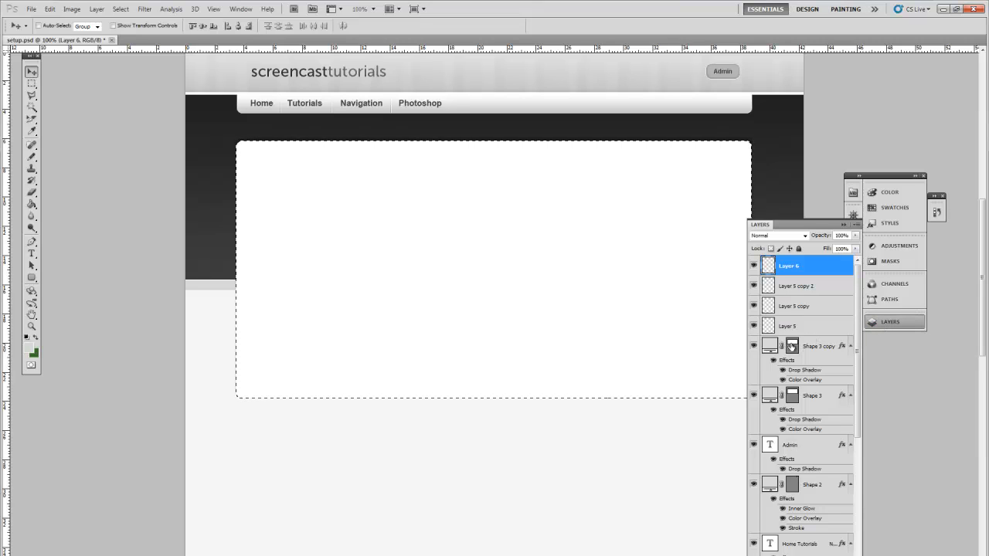
{"action": "mouse_move", "coordinate": [859, 300]}
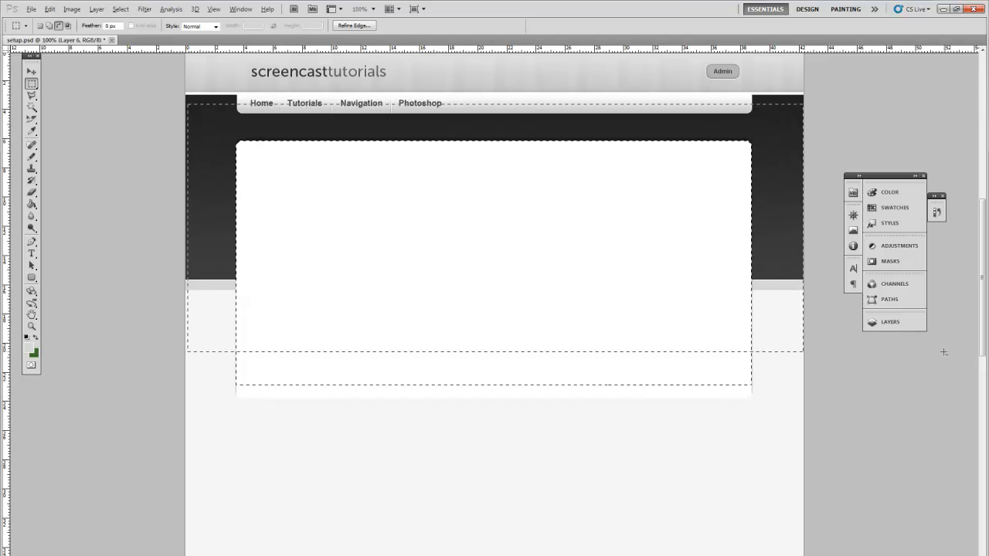
{"action": "left_click", "coordinate": [89, 9]}
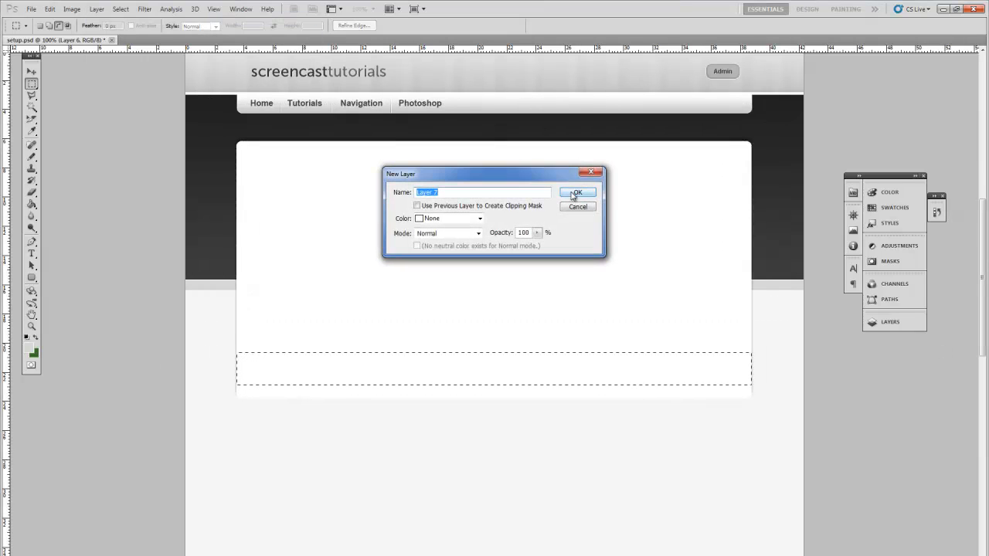
Confirm the light grey colour and Free Transform the white panel down to the page bottom.
{"action": "left_click", "coordinate": [578, 191]}
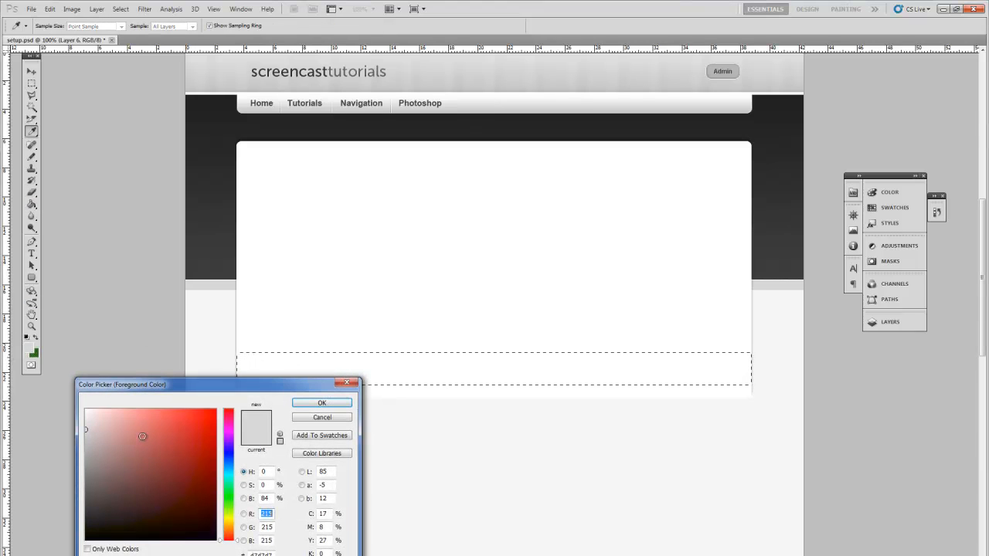
{"action": "left_click", "coordinate": [321, 401]}
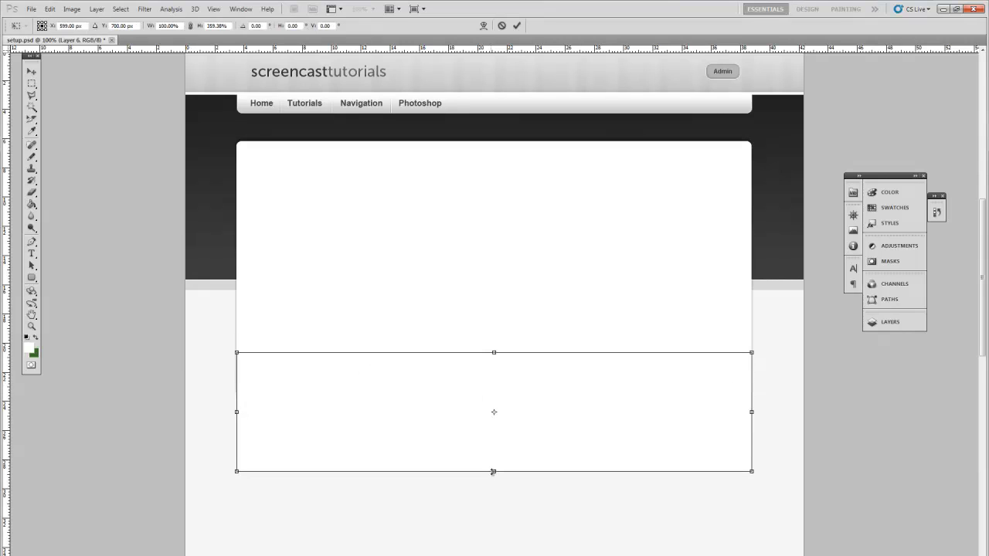
{"action": "scroll", "scroll_direction": "down", "scroll_amount": 3}
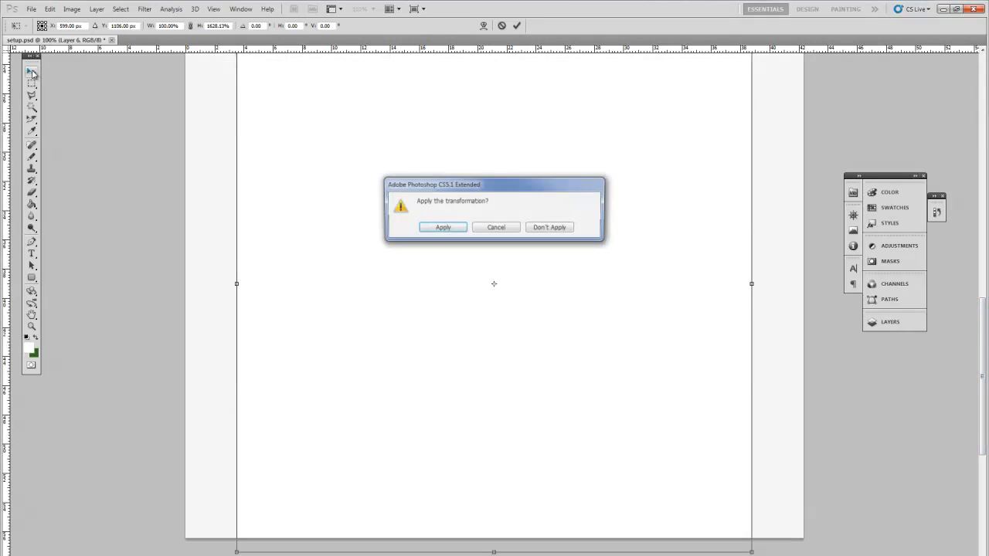
{"action": "left_click", "coordinate": [442, 227]}
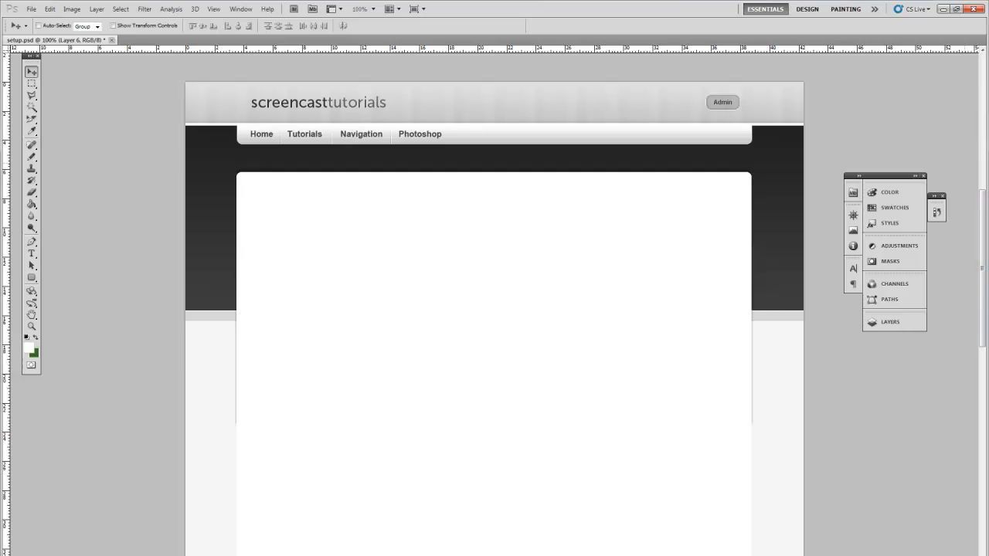
{"action": "scroll", "scroll_direction": "down", "scroll_amount": 3}
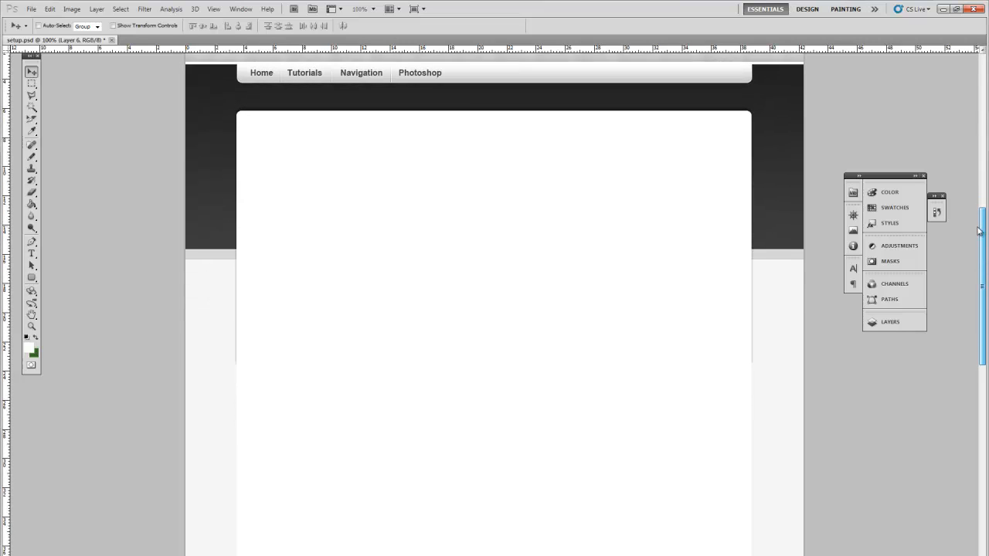
{"action": "scroll", "scroll_direction": "down", "scroll_amount": 3}
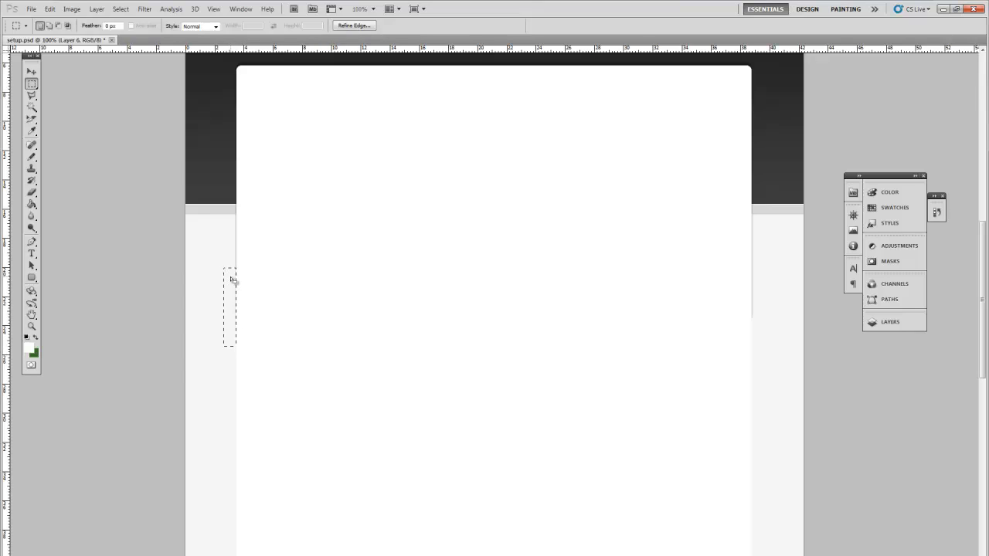
{"action": "mouse_move", "coordinate": [238, 286]}
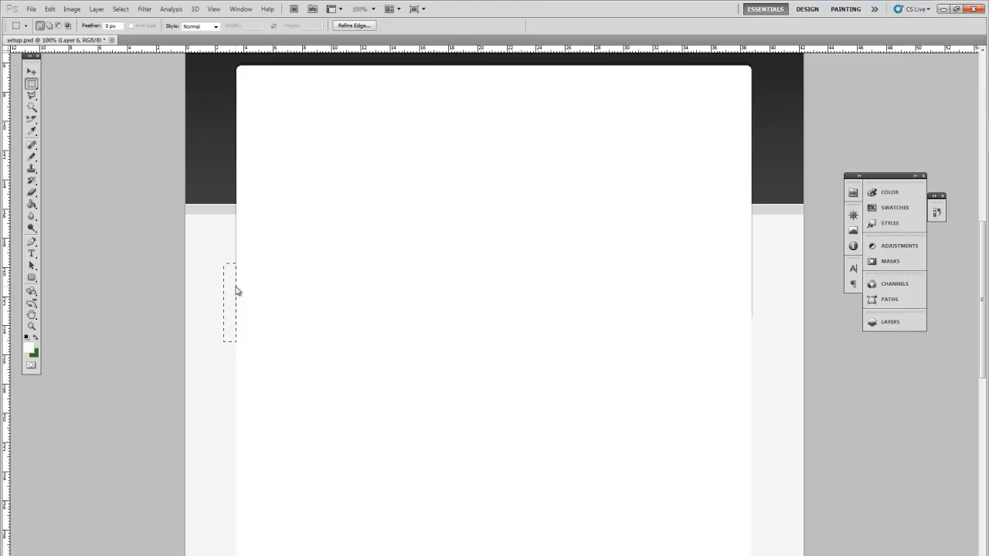
Fill the narrow strip selection beside the panel's left edge with white on a new layer.
{"action": "left_click", "coordinate": [92, 9]}
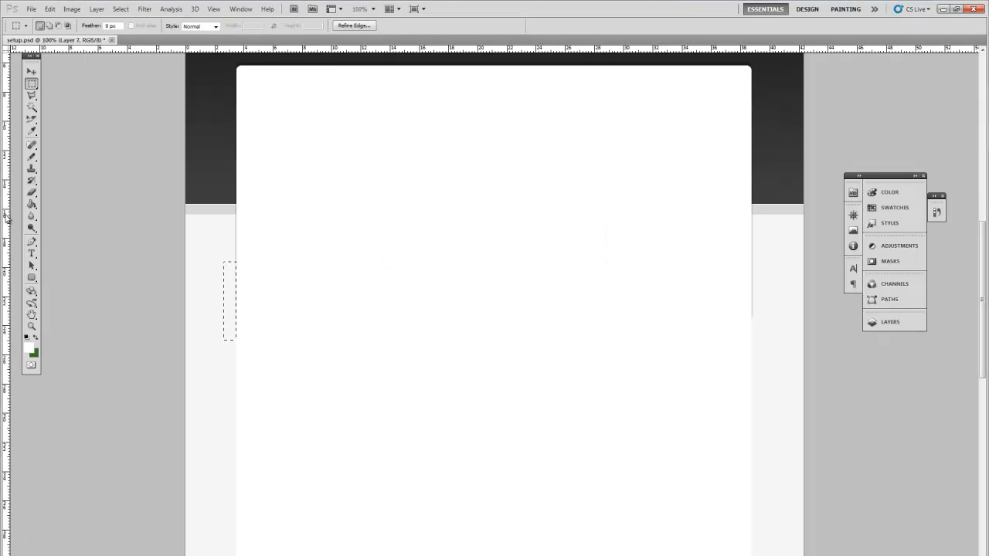
{"action": "left_click", "coordinate": [31, 210]}
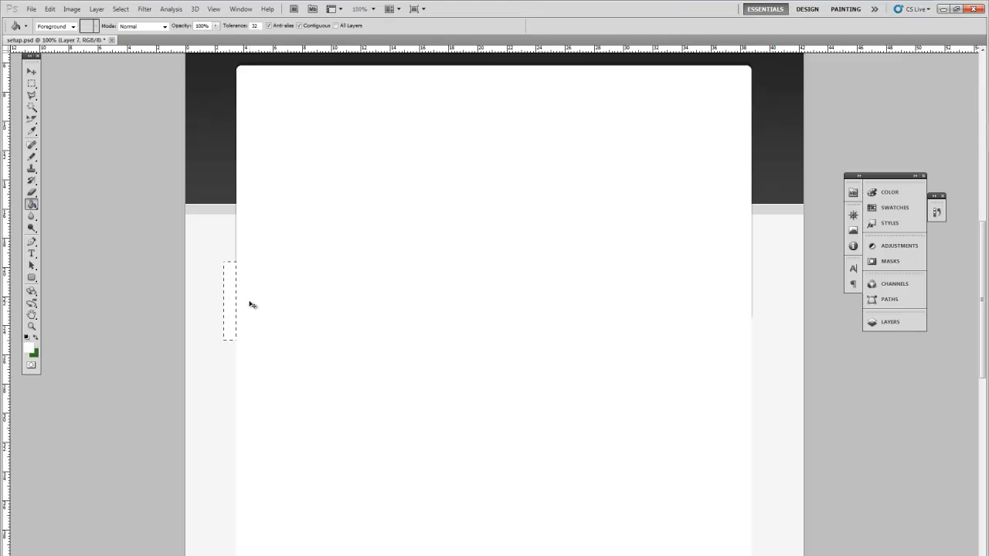
{"action": "left_click", "coordinate": [93, 9]}
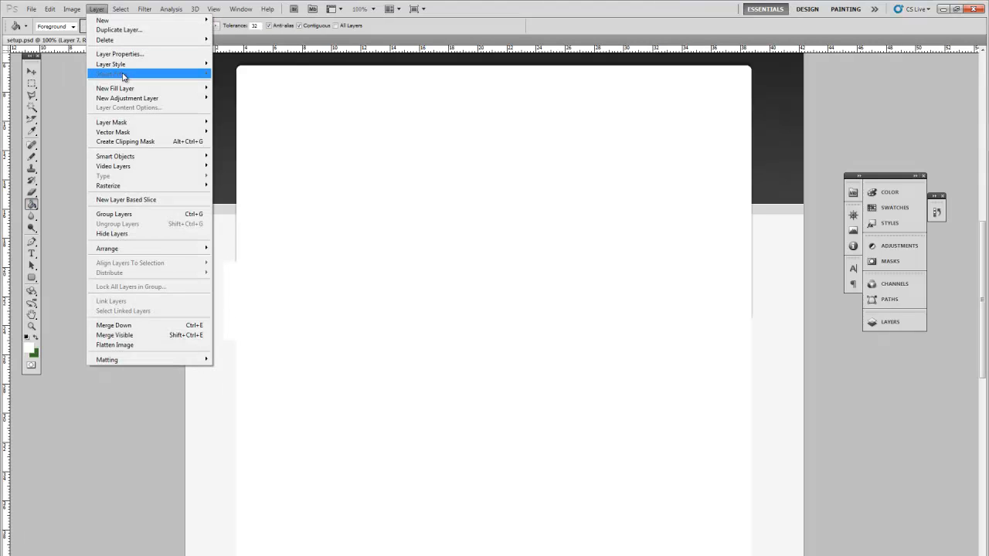
Enable a Gradient Overlay on the strip with its right opacity stop at 0%.
{"action": "left_click", "coordinate": [111, 71]}
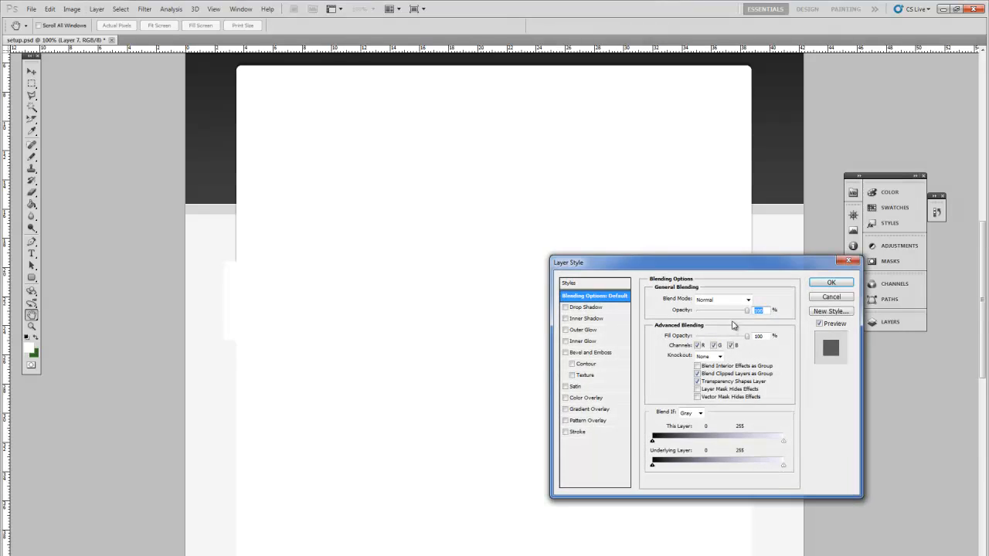
{"action": "left_click", "coordinate": [573, 408]}
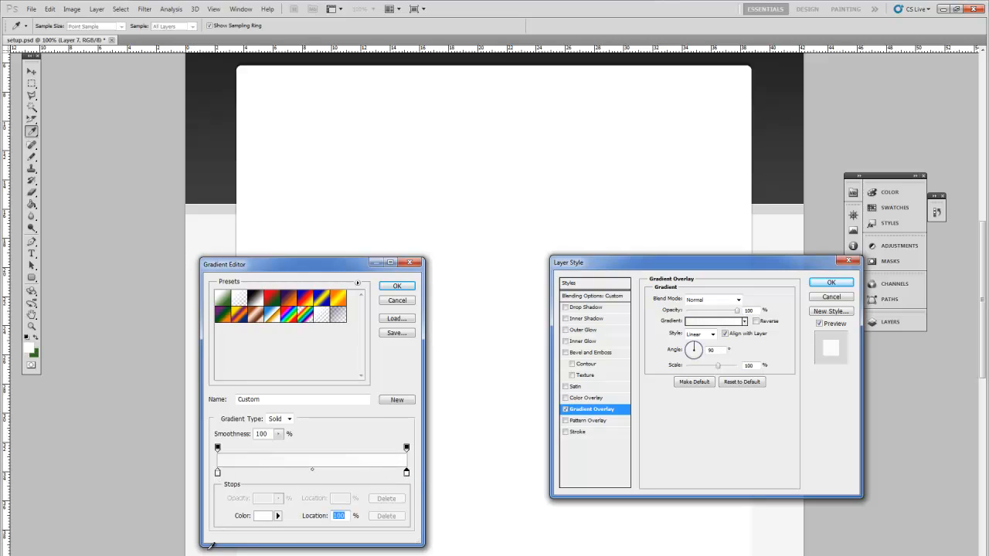
{"action": "left_click_drag", "start_coordinate": [224, 264], "coordinate": [498, 207]}
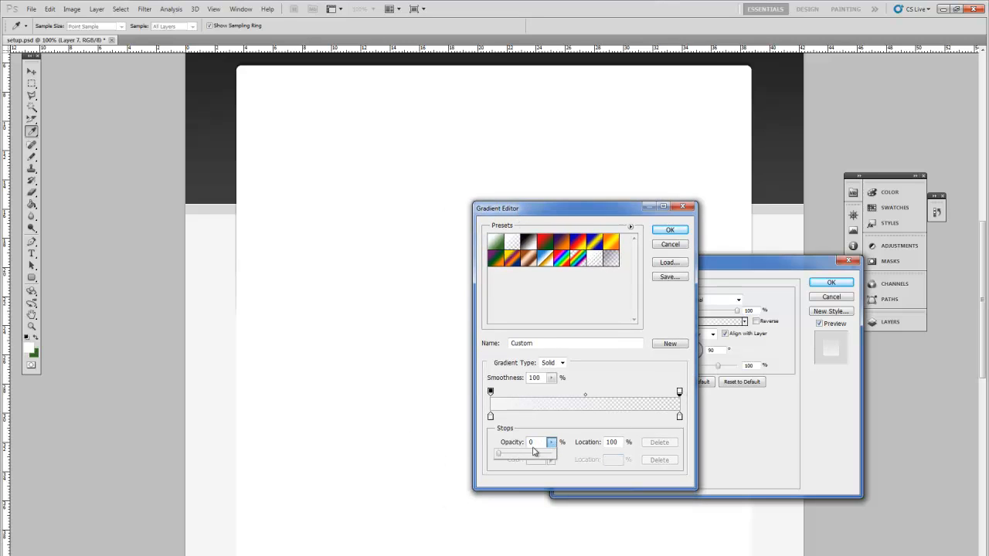
{"action": "mouse_move", "coordinate": [247, 266]}
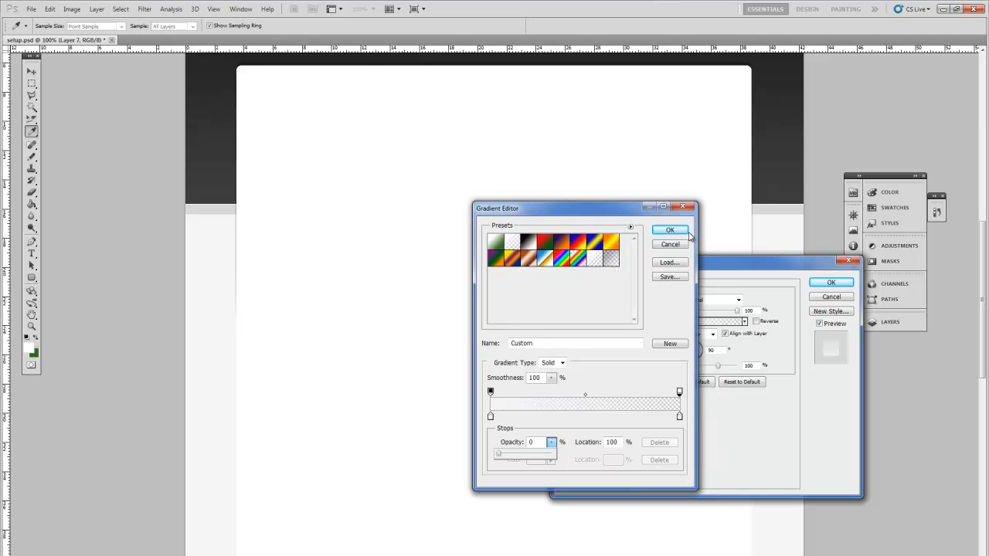
{"action": "left_click", "coordinate": [669, 230]}
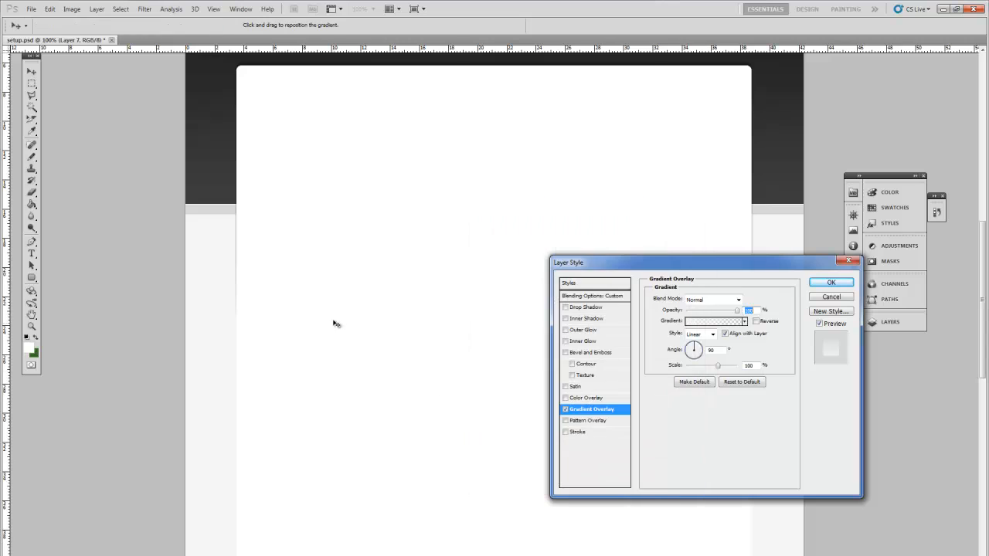
{"action": "mouse_move", "coordinate": [228, 337]}
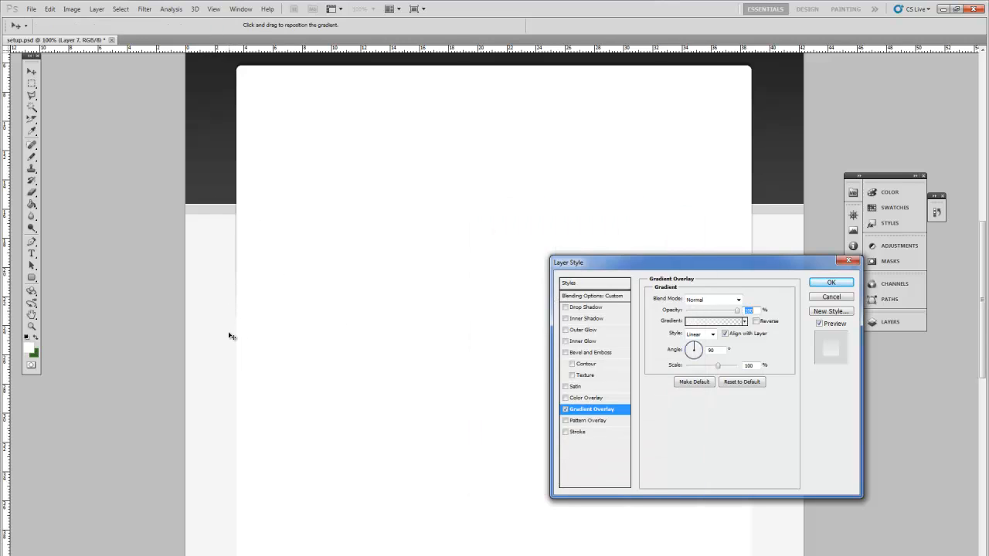
{"action": "mouse_move", "coordinate": [235, 312]}
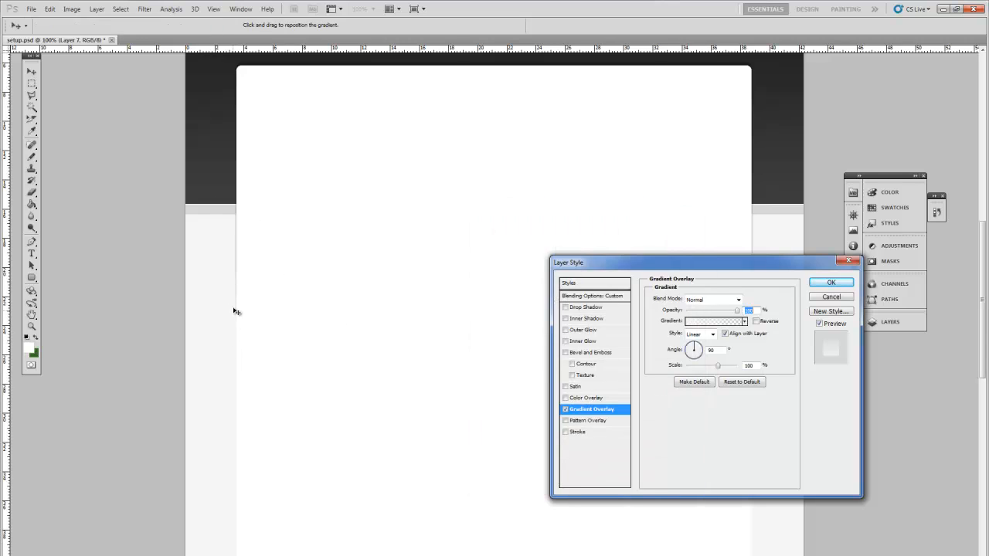
{"action": "mouse_move", "coordinate": [233, 268]}
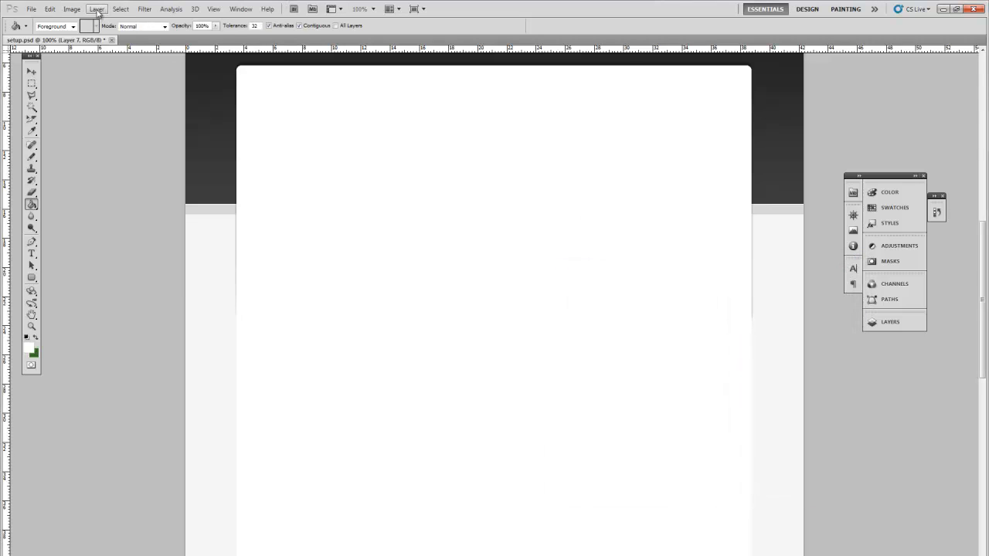
Duplicate the gradient strip layer to create 'Layer 7 copy'.
{"action": "left_click", "coordinate": [94, 10]}
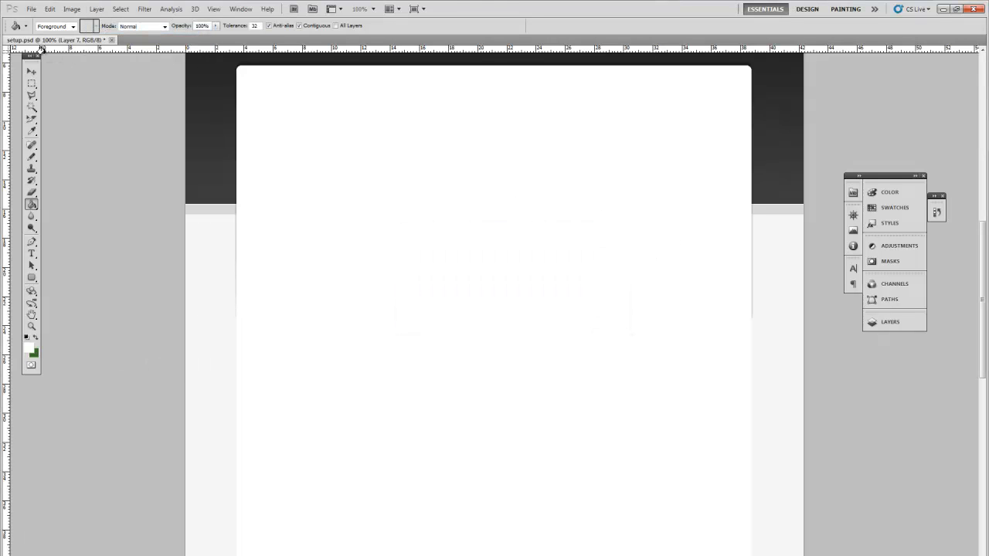
{"action": "left_click", "coordinate": [31, 73]}
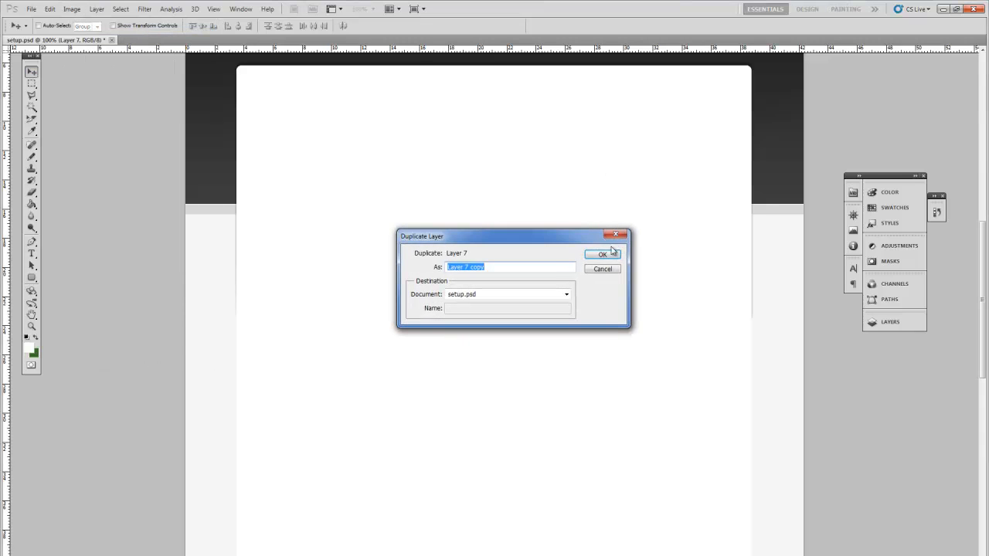
{"action": "left_click", "coordinate": [601, 253]}
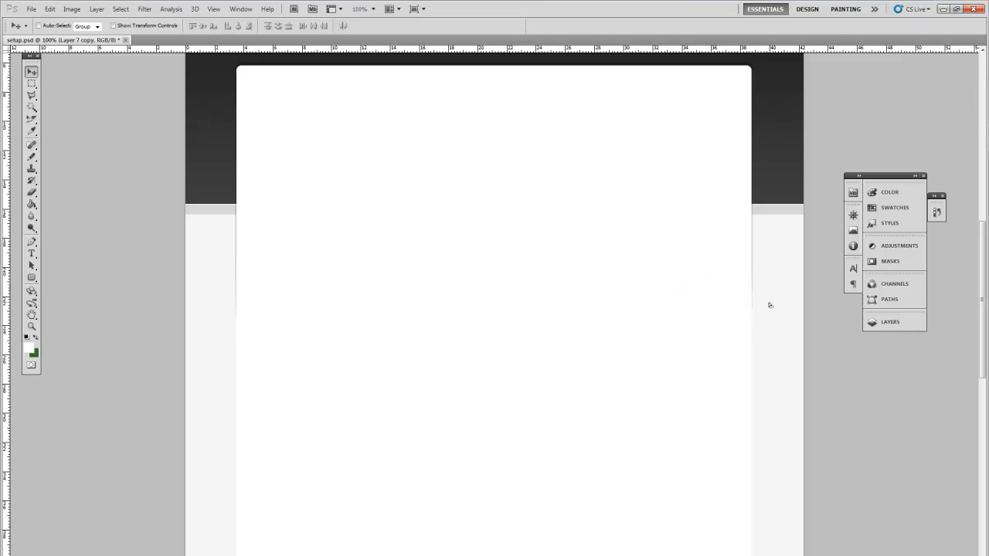
{"action": "mouse_move", "coordinate": [772, 308]}
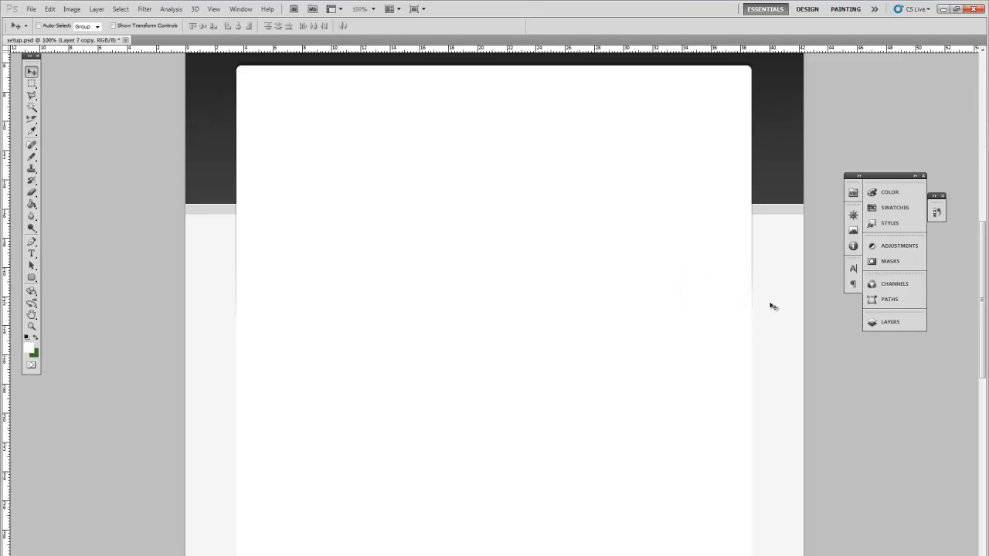
{"action": "mouse_move", "coordinate": [773, 309]}
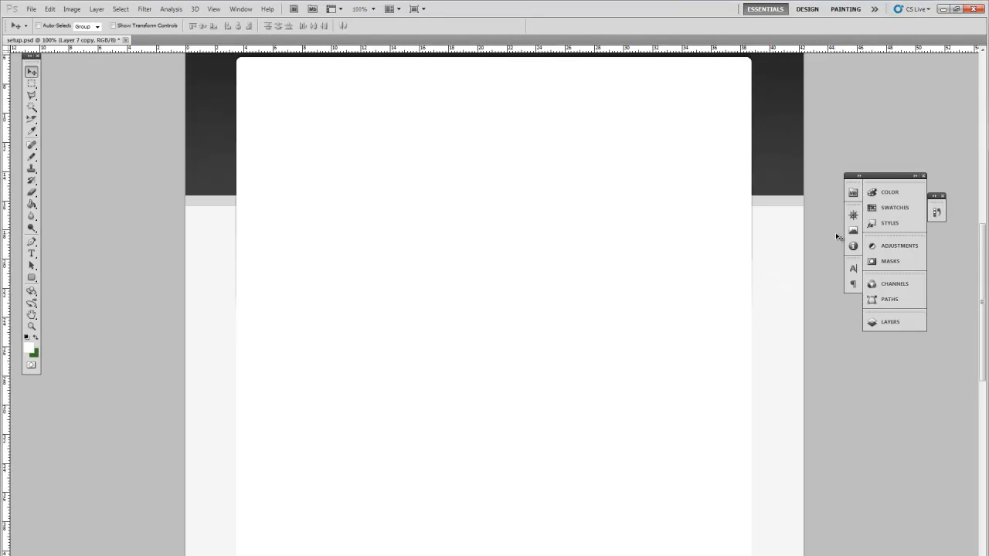
Make Layer 1 active via the canvas context list and mark a band under the header.
{"action": "right_click", "coordinate": [238, 392]}
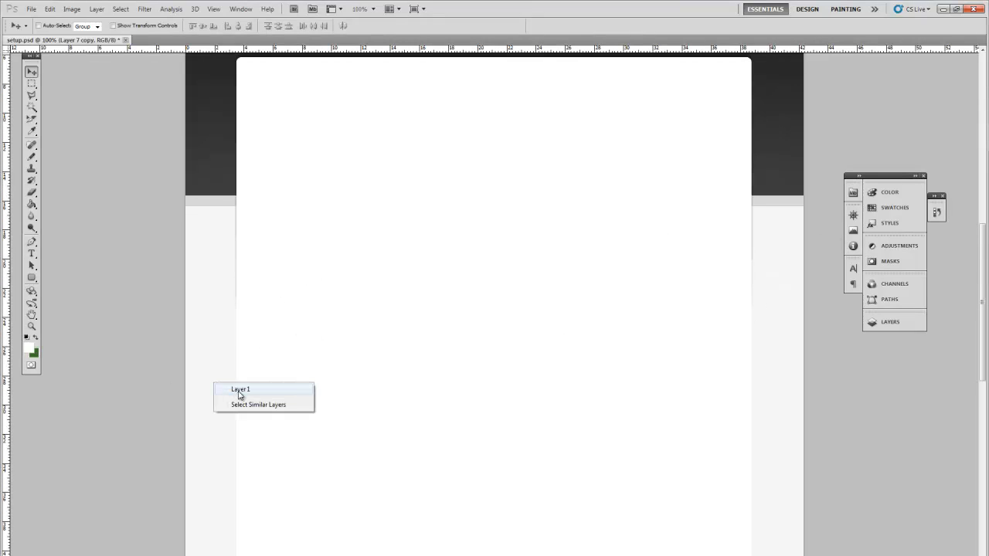
{"action": "left_click", "coordinate": [241, 389]}
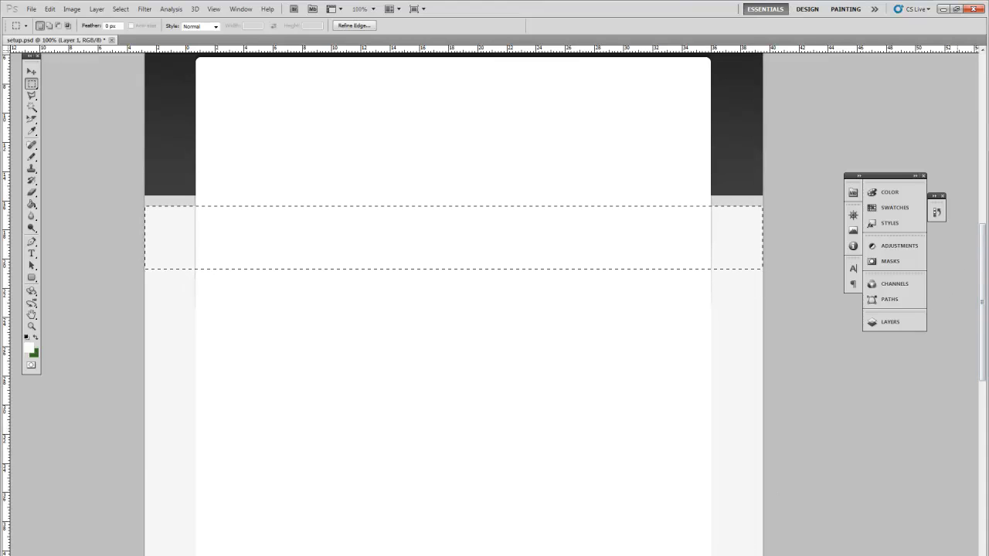
Create new Layer 8 and fill the selected top band on it.
{"action": "left_click", "coordinate": [93, 10]}
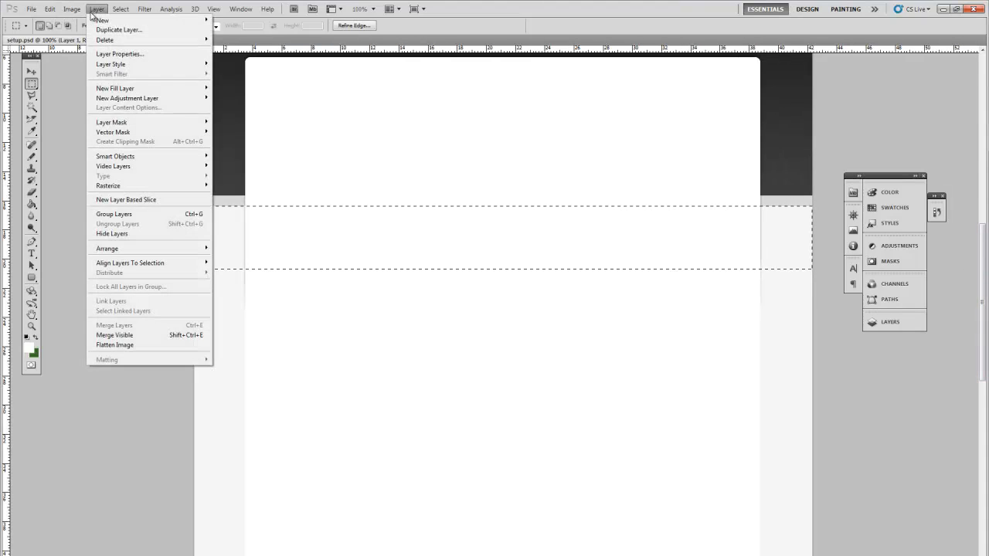
{"action": "left_click", "coordinate": [105, 18]}
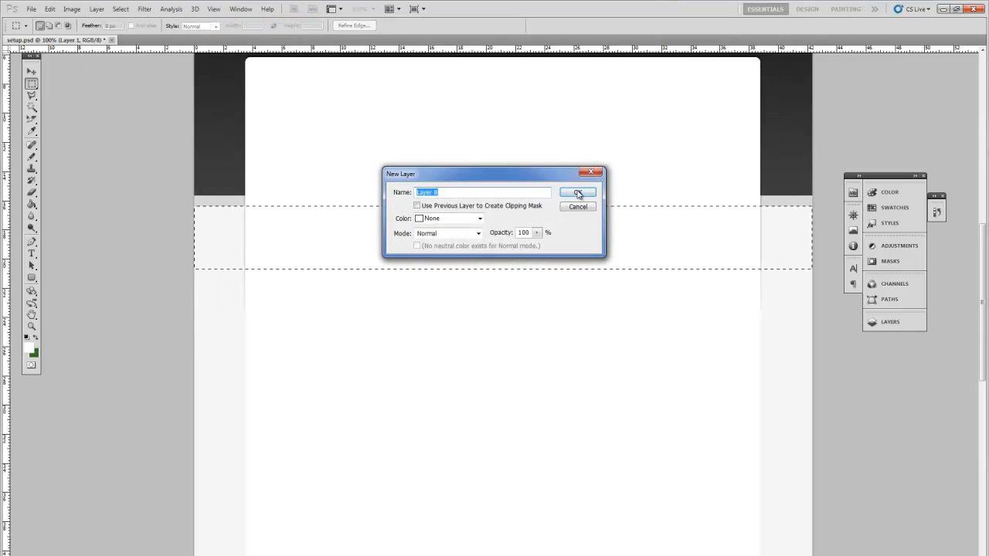
{"action": "left_click", "coordinate": [578, 192]}
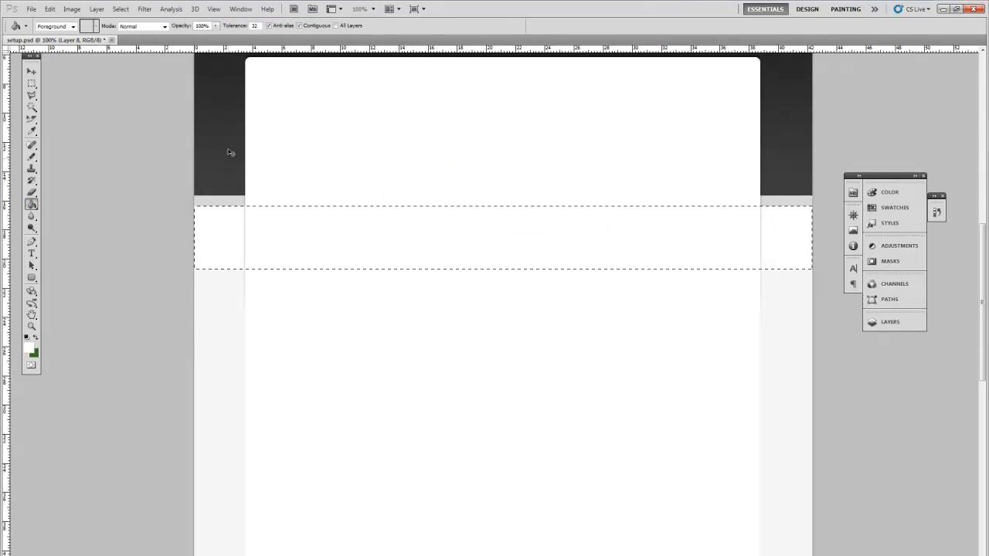
{"action": "left_click", "coordinate": [93, 10]}
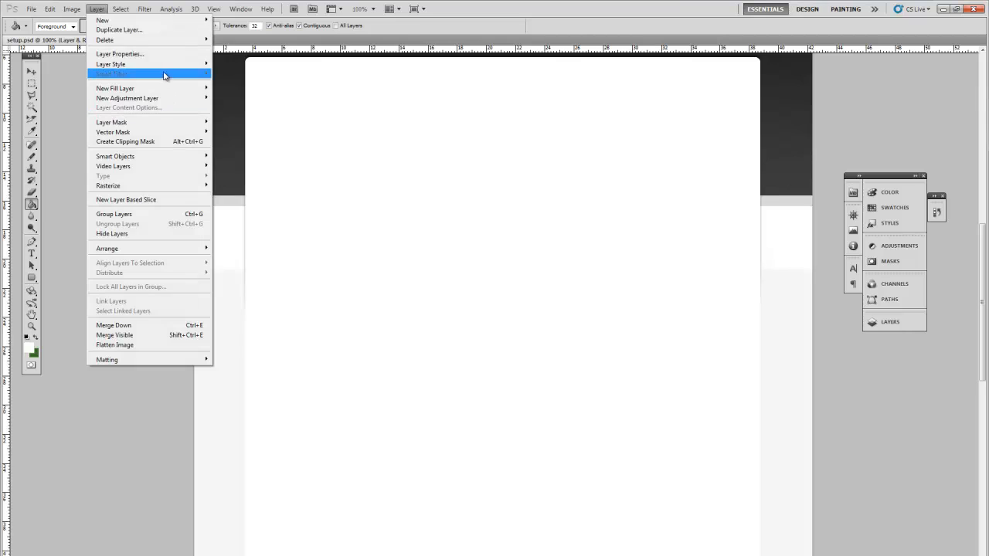
Give the band layer a black-and-white Gradient Overlay style.
{"action": "left_click", "coordinate": [121, 74]}
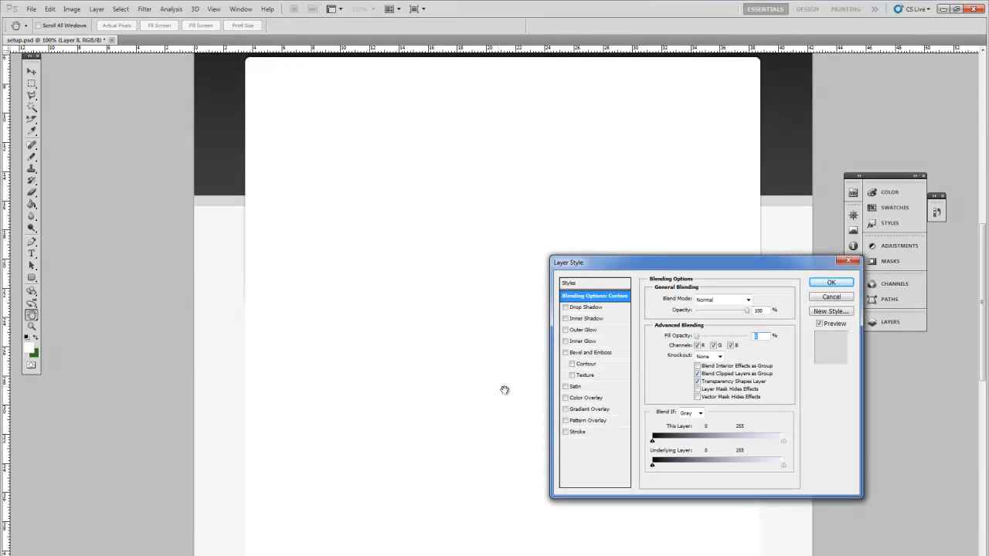
{"action": "left_click", "coordinate": [565, 408]}
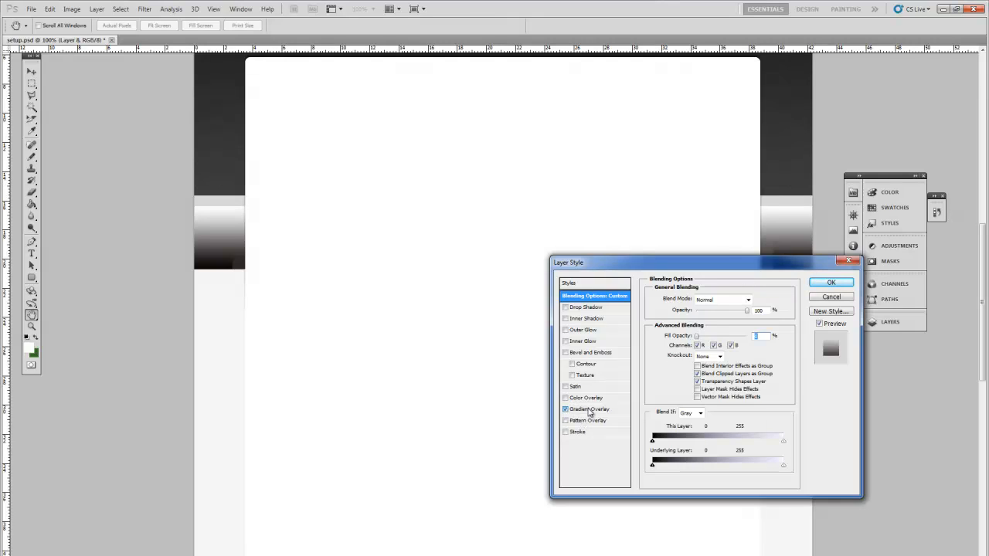
{"action": "left_click", "coordinate": [590, 407]}
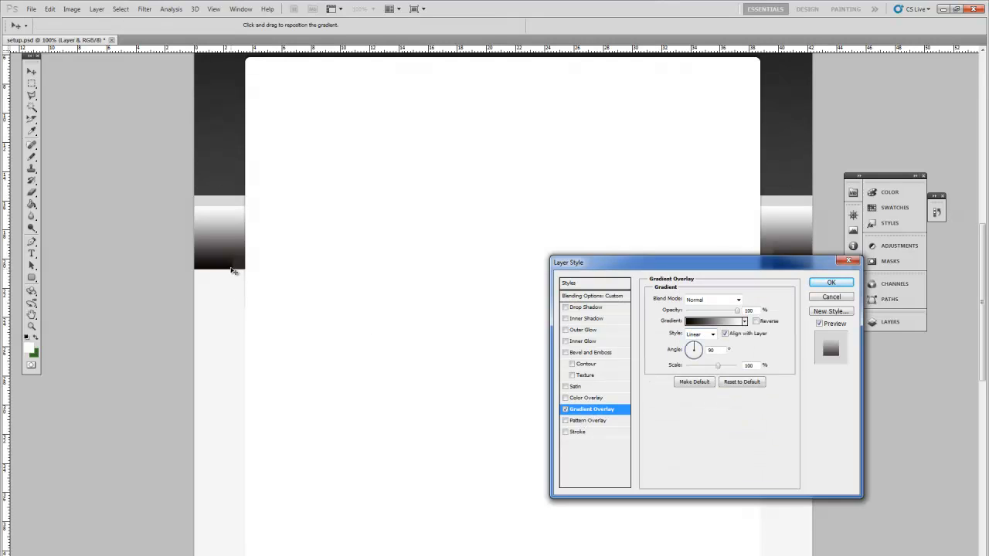
{"action": "left_click", "coordinate": [842, 282]}
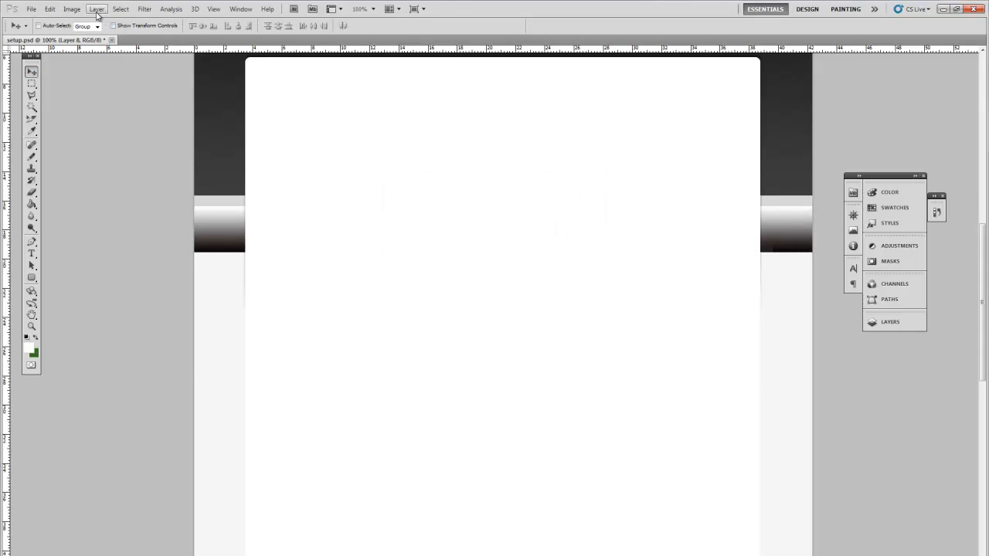
Rework the band's gradient overlay to a faint grey-to-white gradient.
{"action": "left_click", "coordinate": [96, 9]}
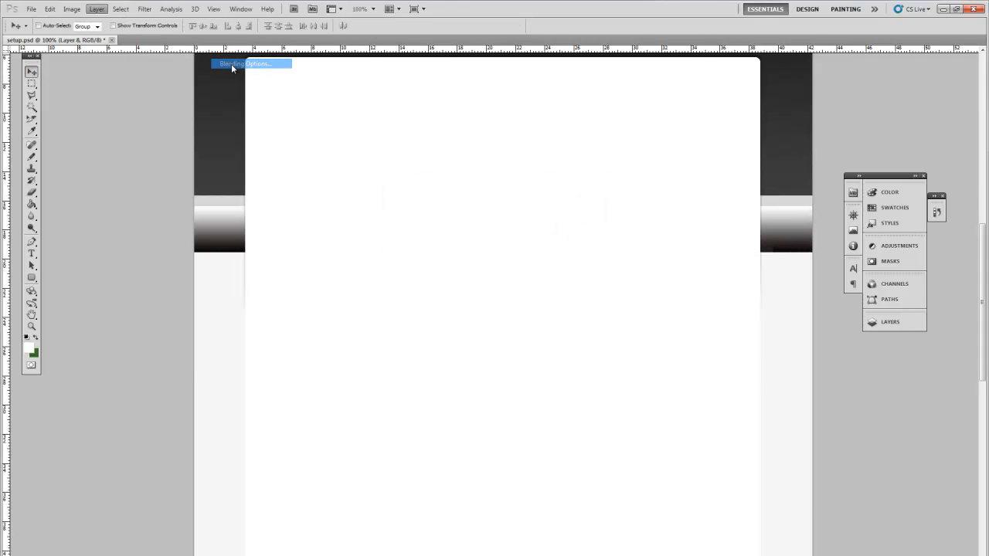
{"action": "left_click", "coordinate": [247, 65]}
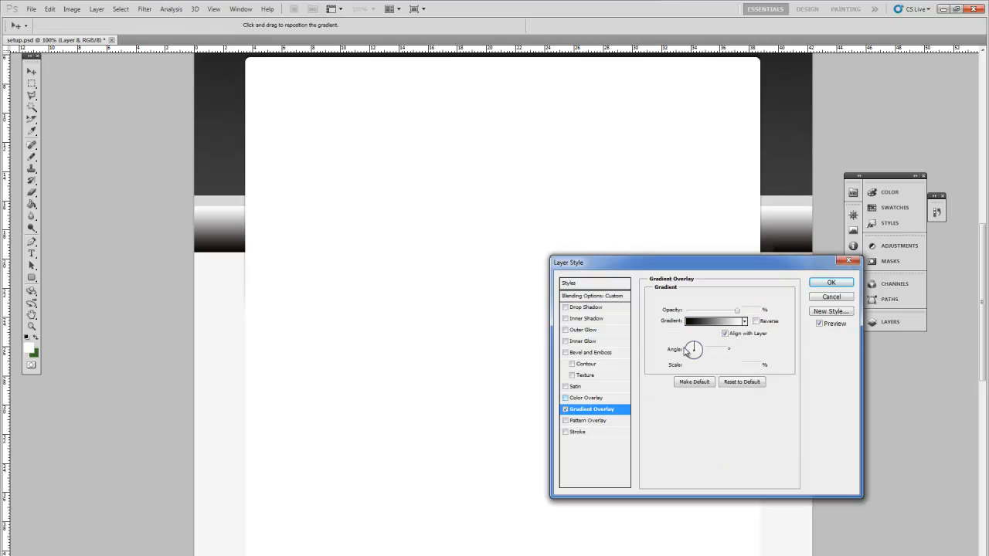
{"action": "left_click", "coordinate": [714, 320]}
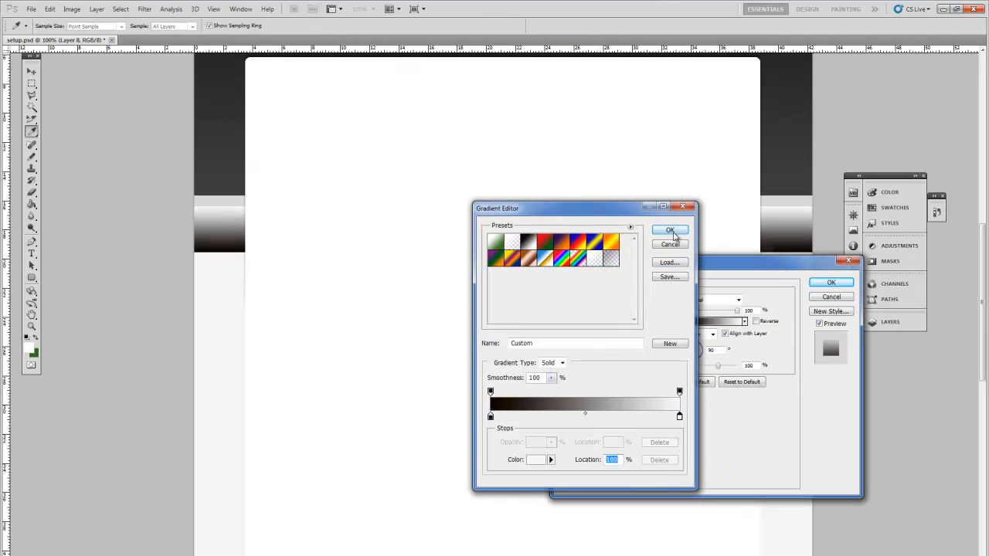
{"action": "left_click", "coordinate": [670, 230]}
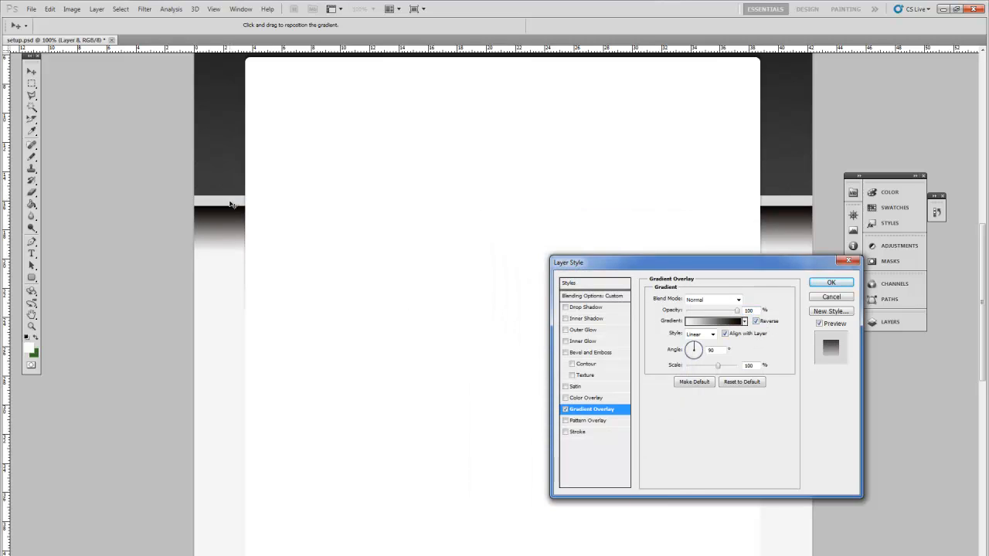
Choose the overlay's blend mode with lowered opacity and confirm the style.
{"action": "left_click", "coordinate": [734, 300]}
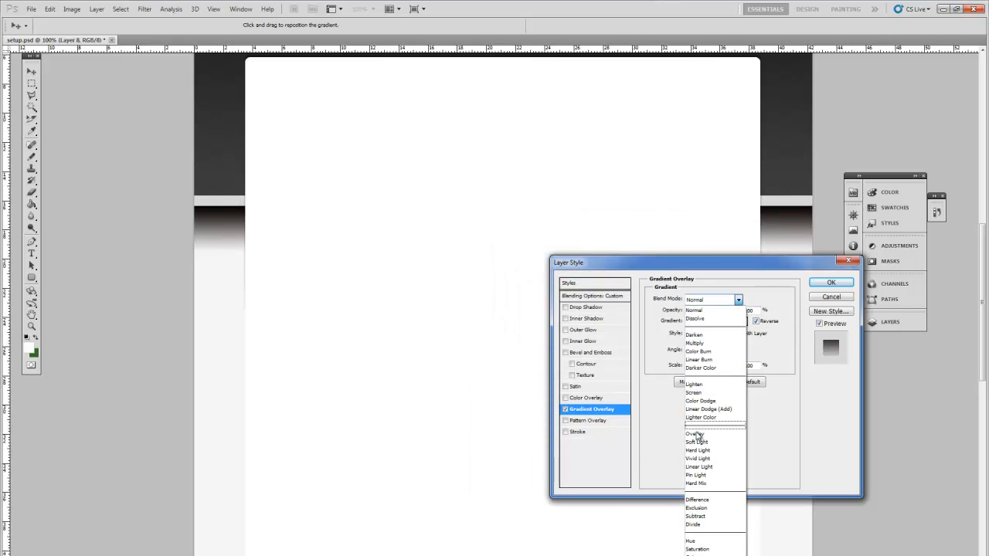
{"action": "left_click", "coordinate": [695, 434]}
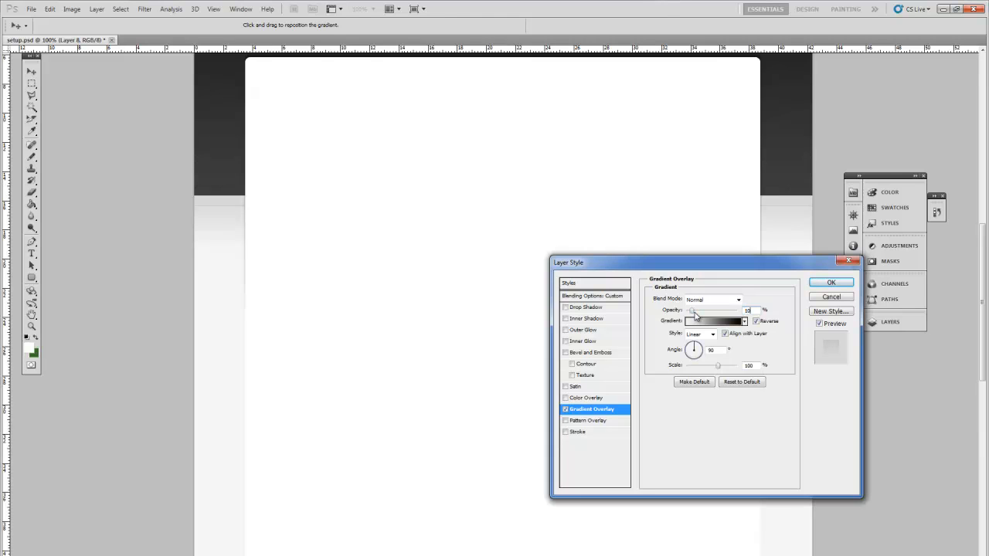
{"action": "left_click", "coordinate": [831, 282]}
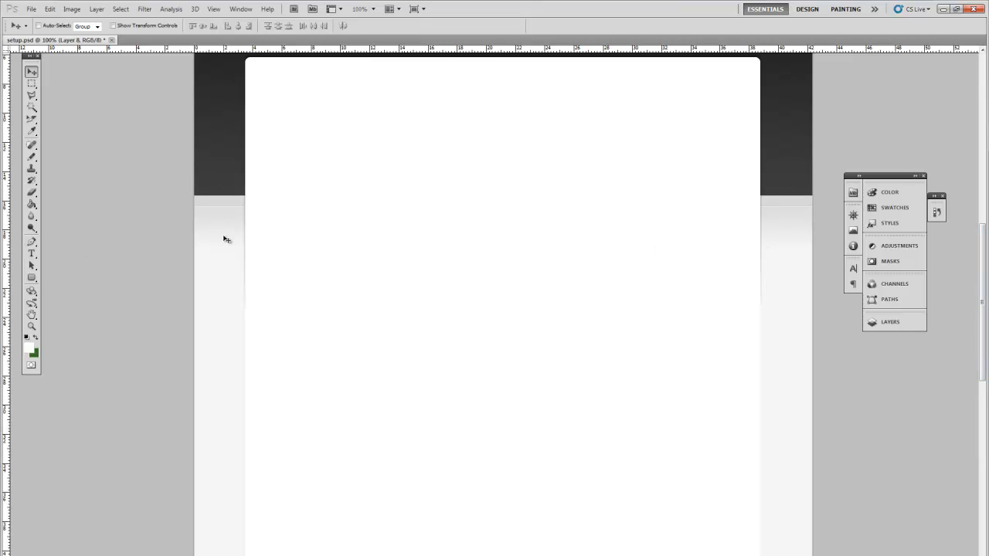
{"action": "mouse_move", "coordinate": [896, 284]}
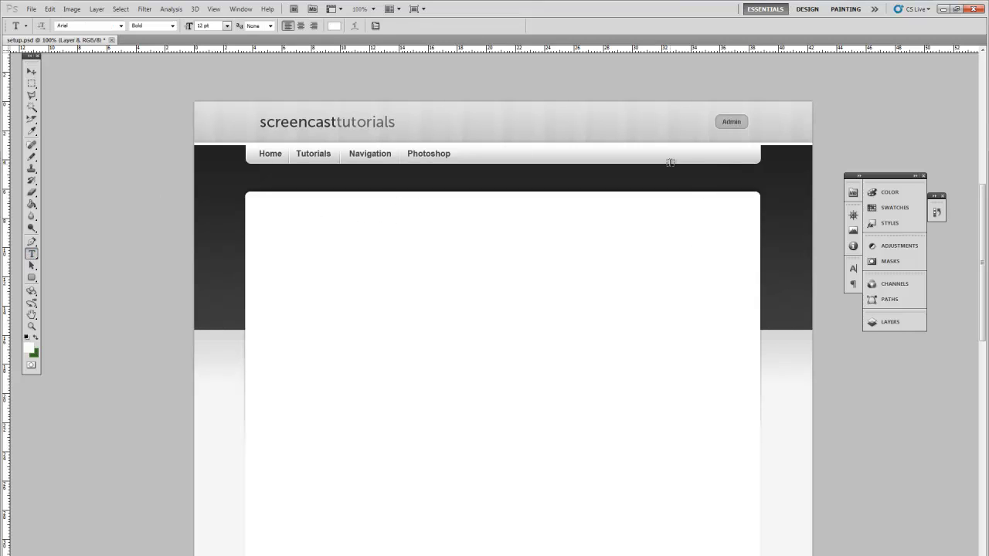
Add the text 'You are currently on Homepage' above the panel's right end in Regular weight, aligned.
{"action": "left_click", "coordinate": [661, 182]}
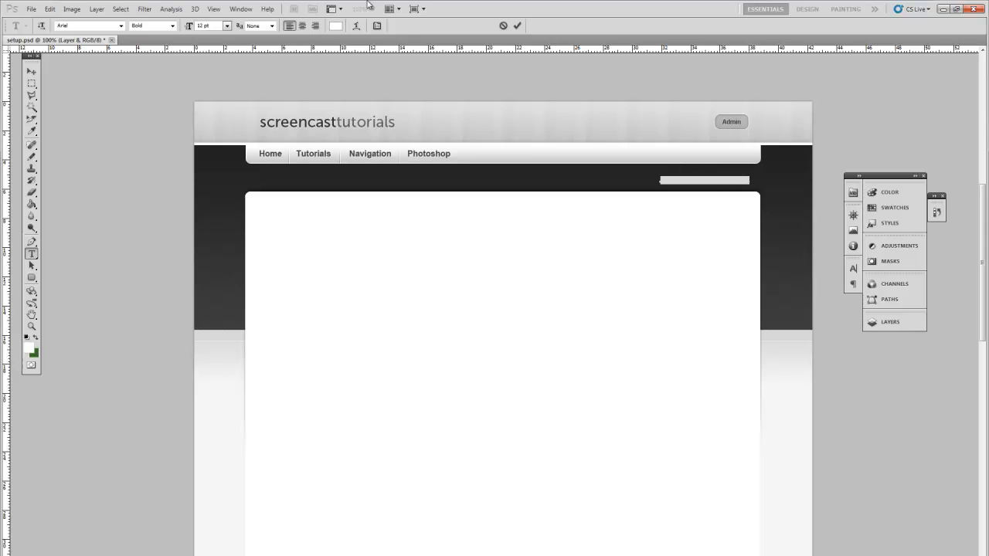
{"action": "left_click", "coordinate": [889, 321]}
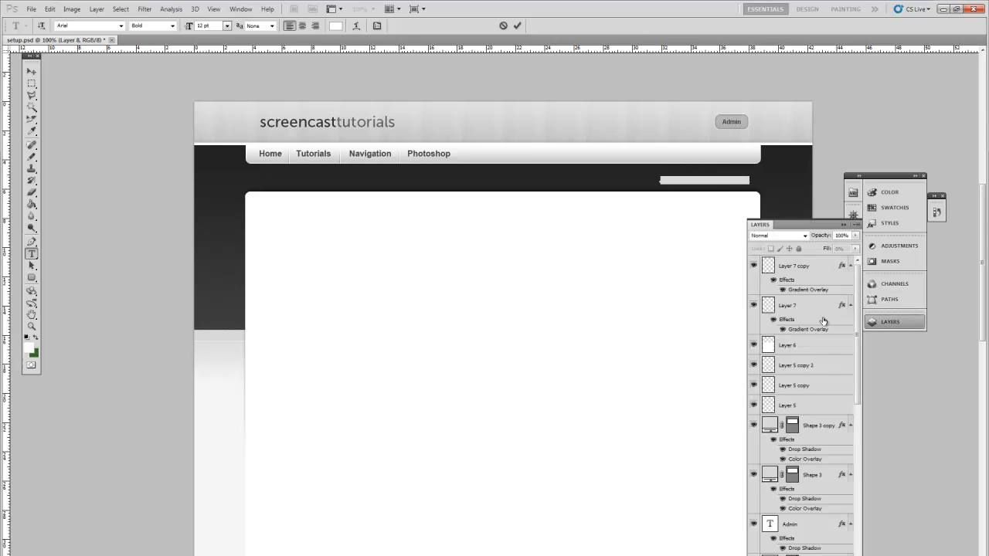
{"action": "scroll", "scroll_direction": "down", "scroll_amount": 3}
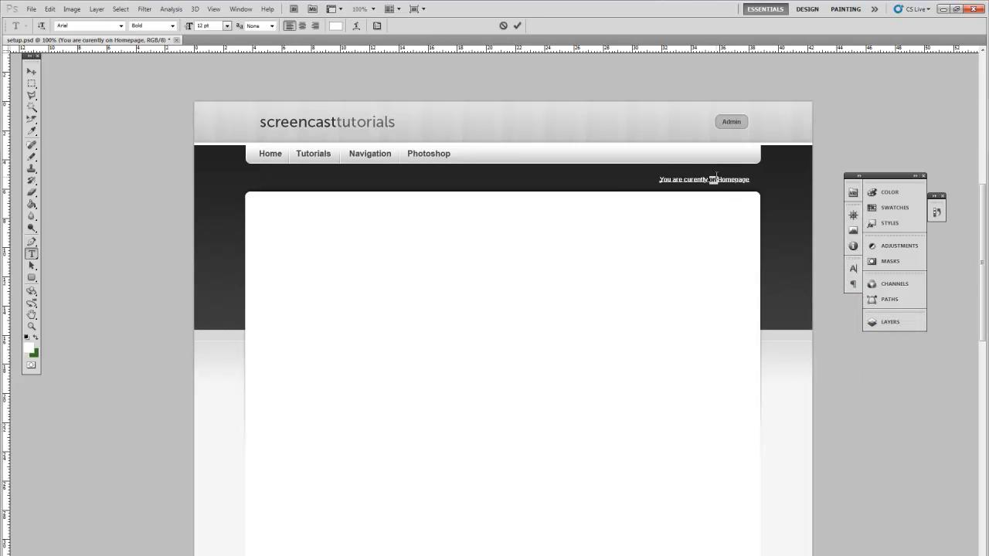
{"action": "left_click", "coordinate": [176, 25]}
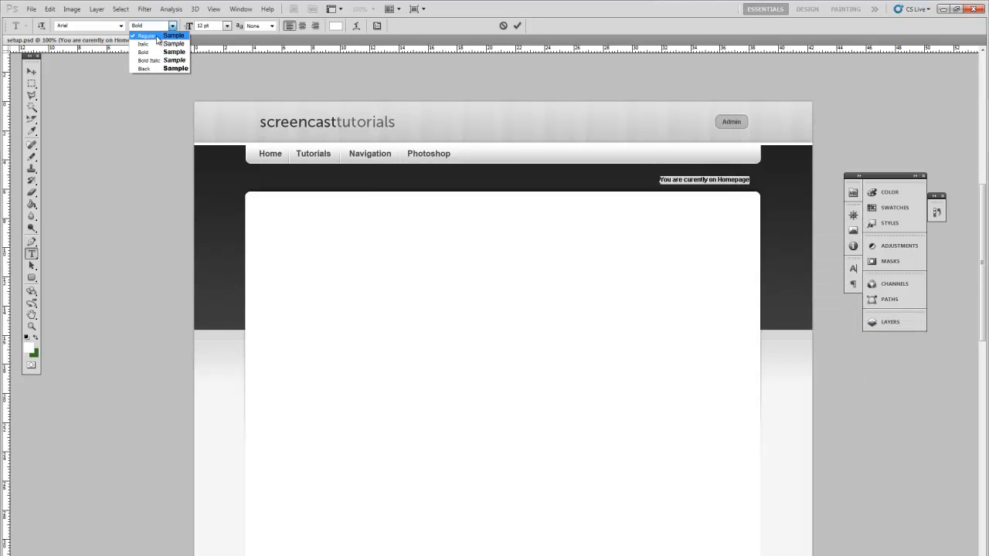
{"action": "left_click", "coordinate": [146, 35]}
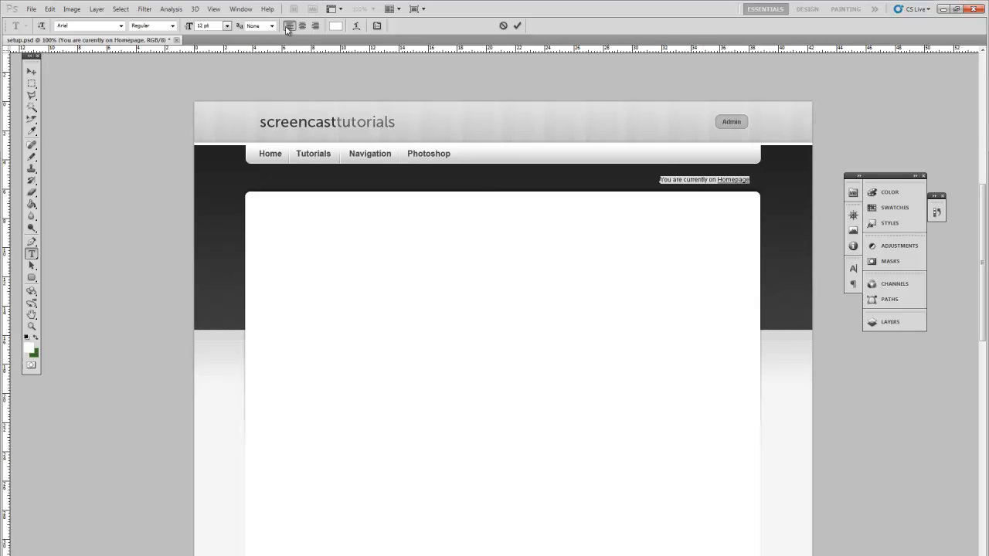
{"action": "left_click", "coordinate": [334, 28]}
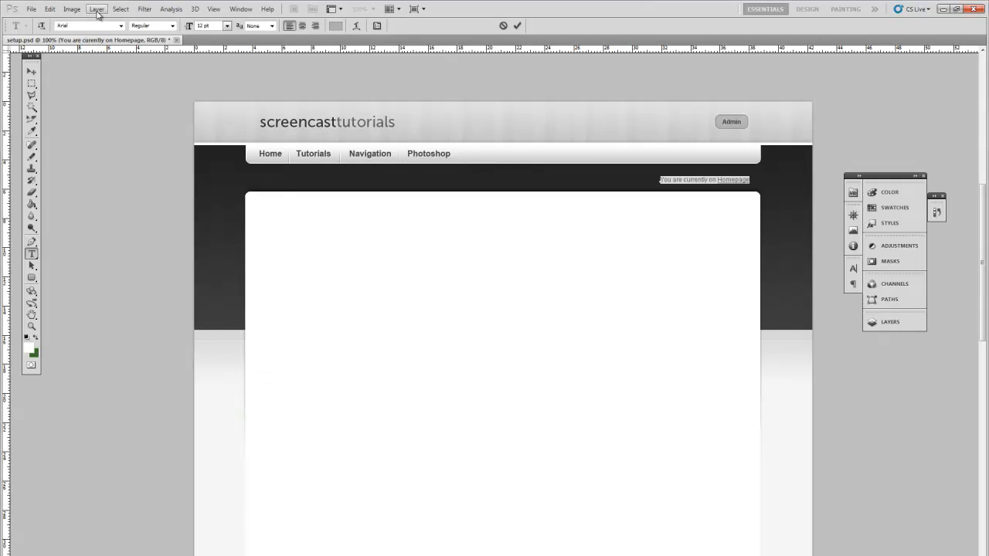
Apply a Drop Shadow layer style to the breadcrumb text.
{"action": "left_click", "coordinate": [94, 9]}
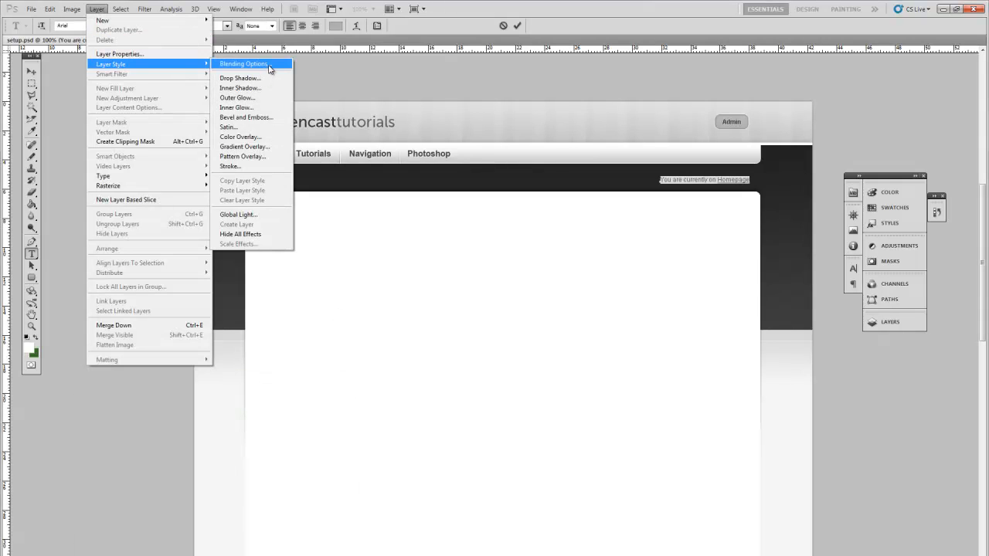
{"action": "left_click", "coordinate": [243, 62]}
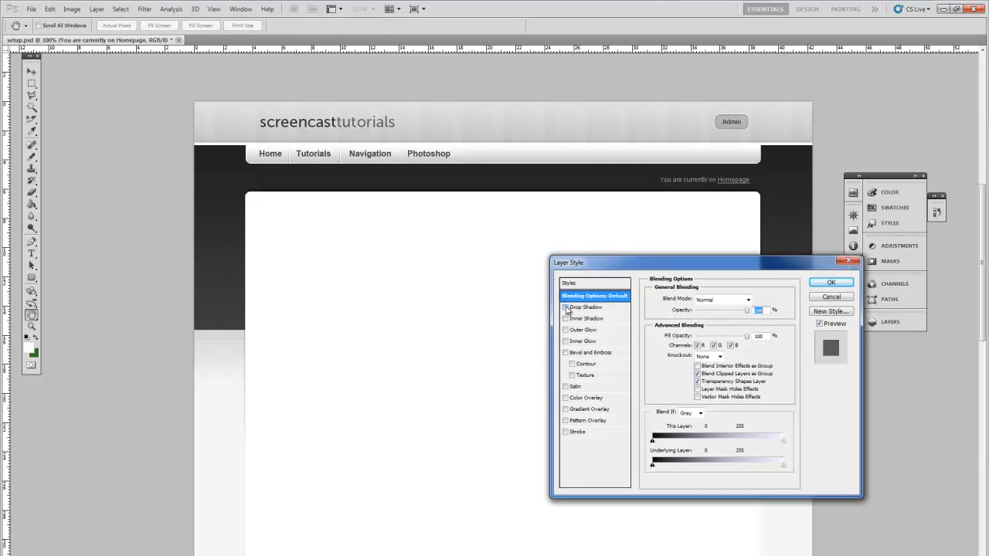
{"action": "left_click", "coordinate": [582, 306]}
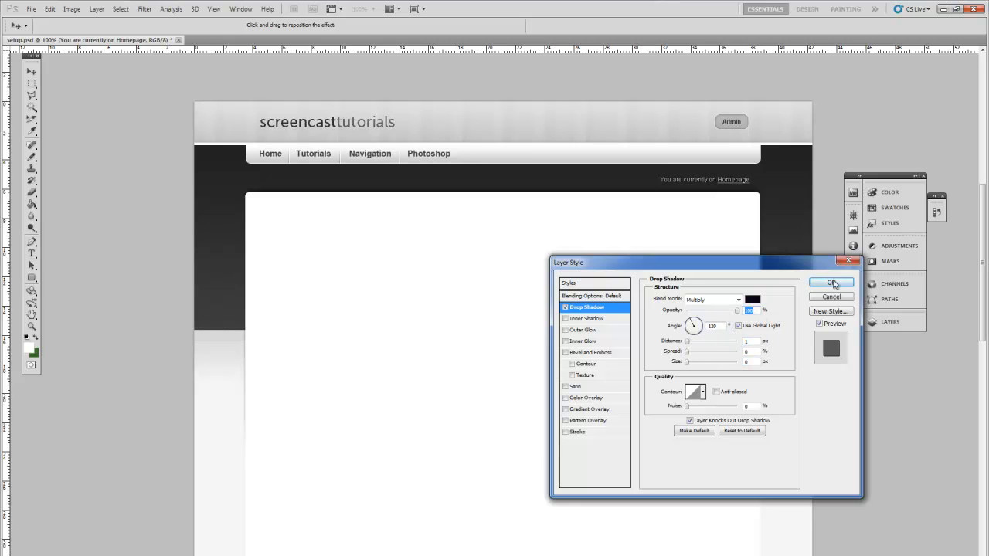
{"action": "left_click", "coordinate": [831, 283]}
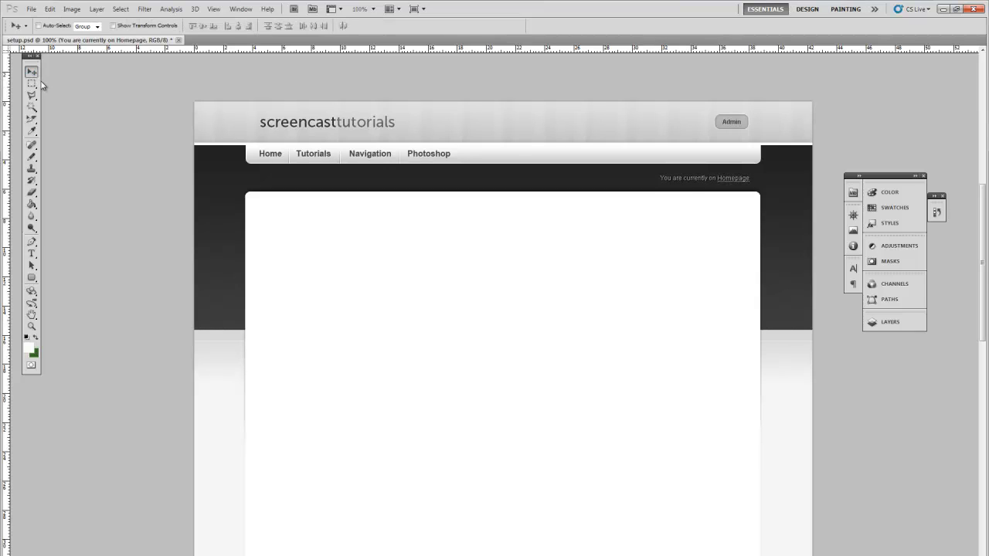
{"action": "left_click", "coordinate": [31, 74]}
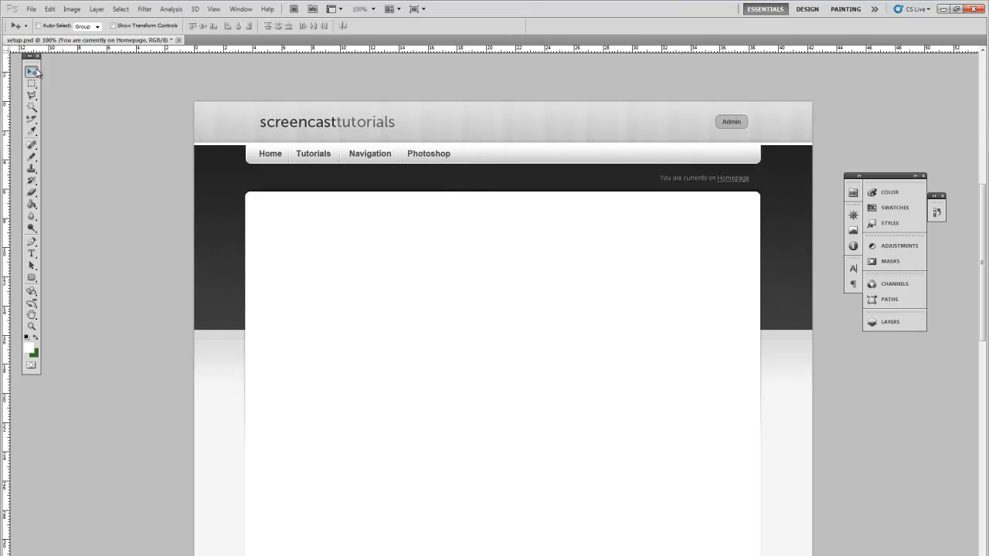
{"action": "right_click", "coordinate": [362, 224]}
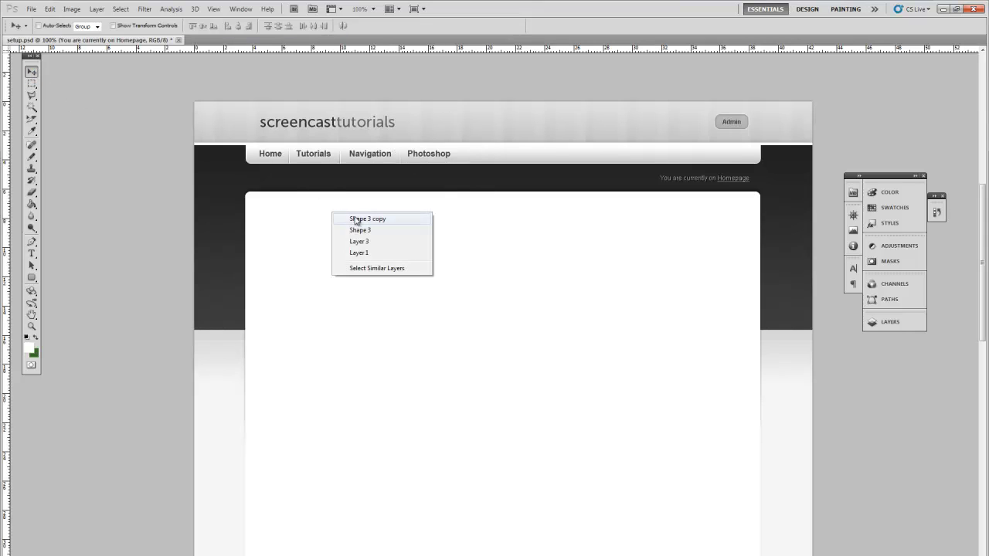
{"action": "left_click", "coordinate": [358, 220]}
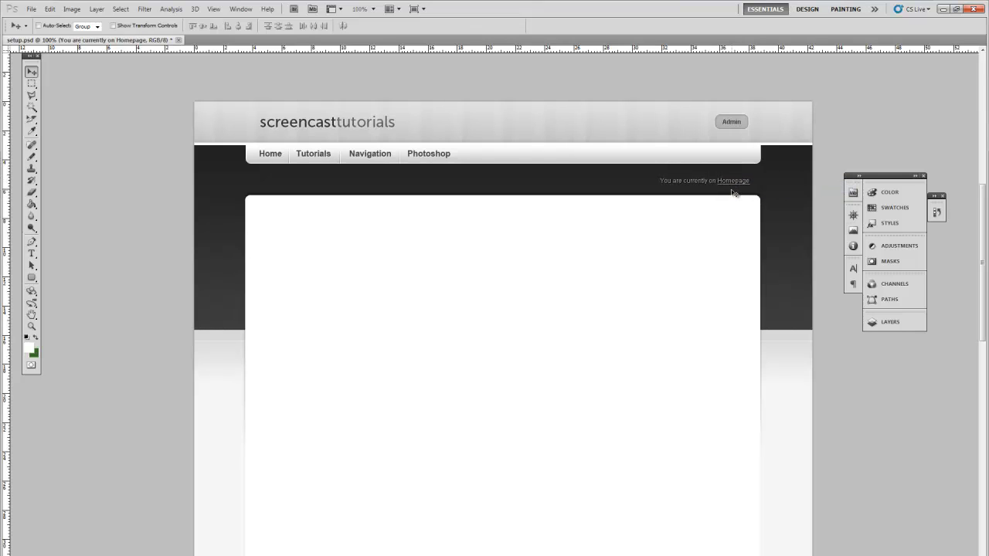
{"action": "mouse_move", "coordinate": [667, 191]}
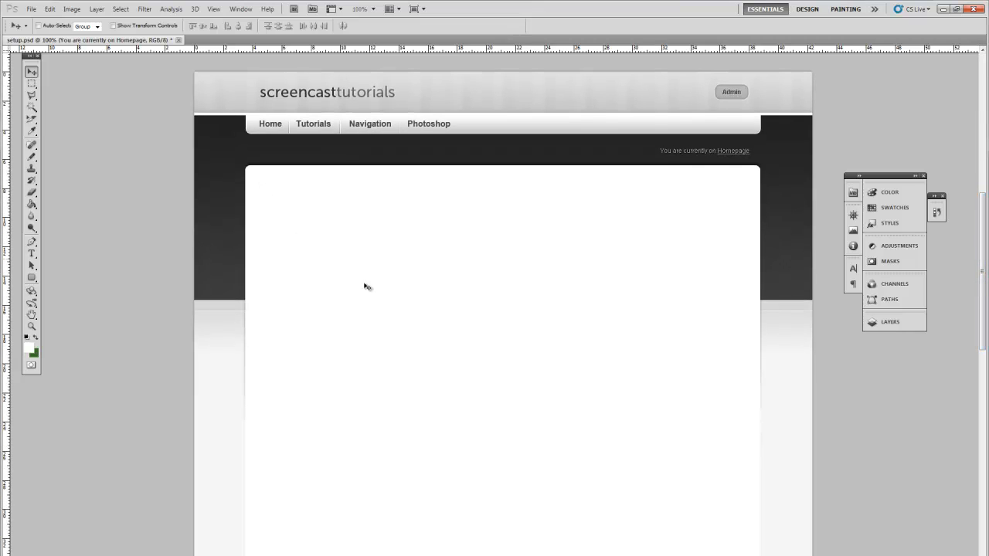
{"action": "mouse_move", "coordinate": [267, 408]}
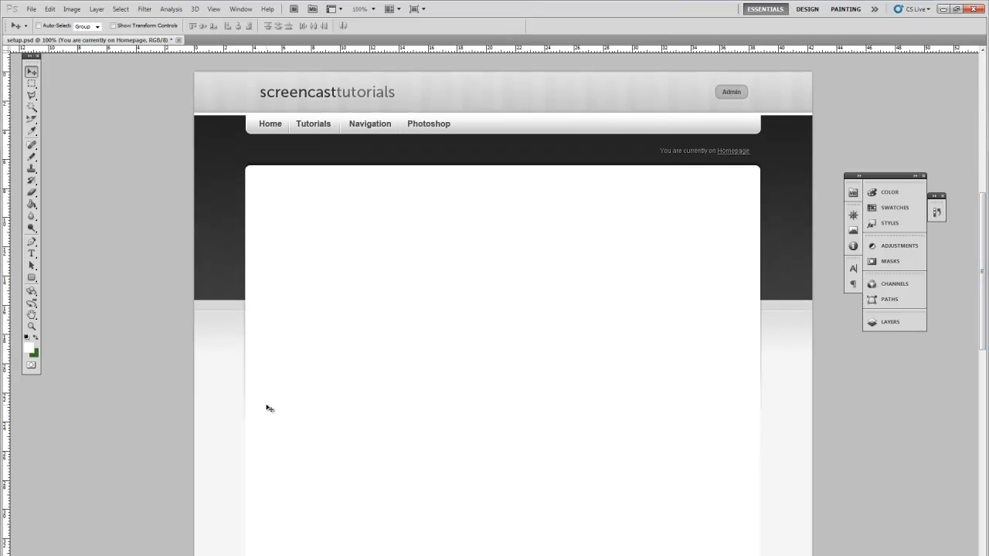
{"action": "scroll", "scroll_direction": "down", "scroll_amount": 3}
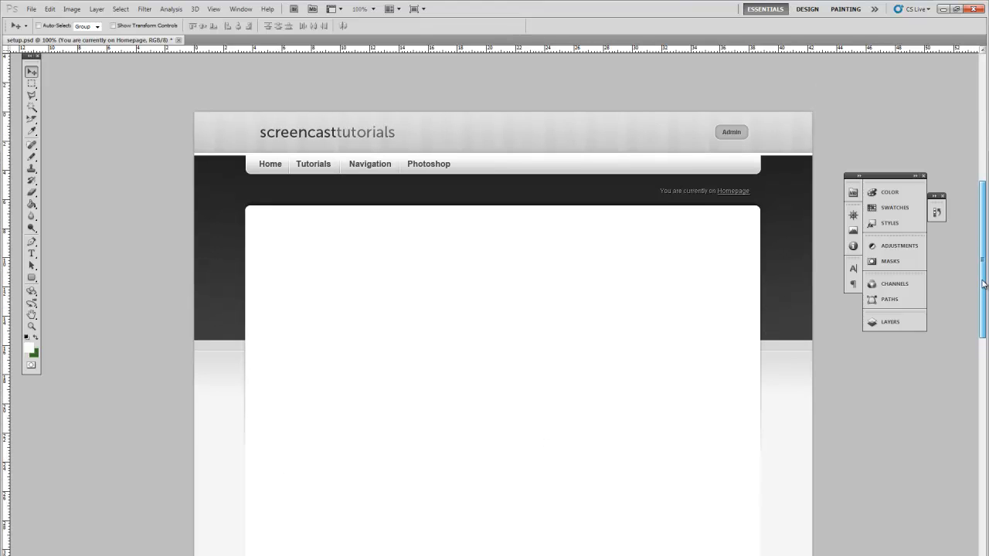
{"action": "scroll", "scroll_direction": "down", "scroll_amount": 3}
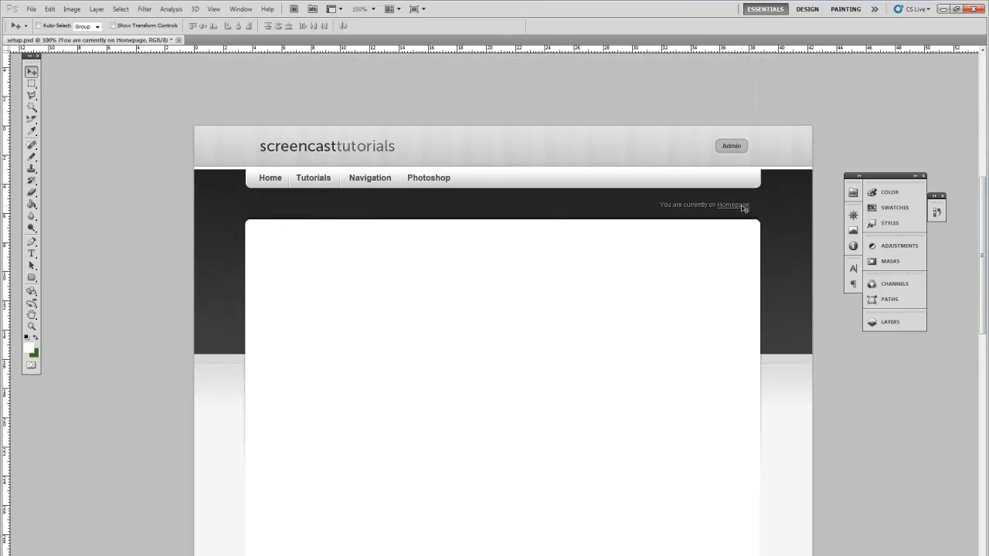
{"action": "mouse_move", "coordinate": [457, 196]}
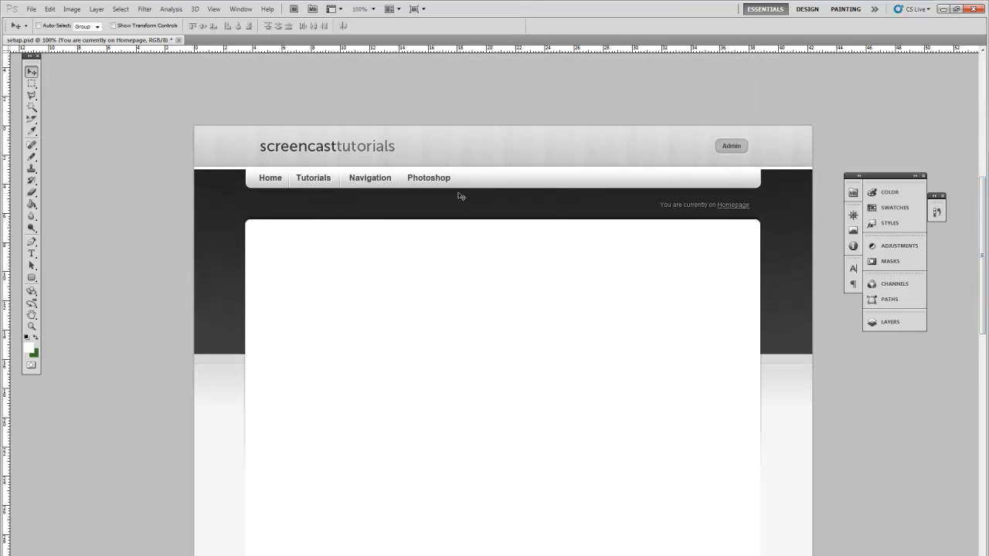
{"action": "mouse_move", "coordinate": [400, 183]}
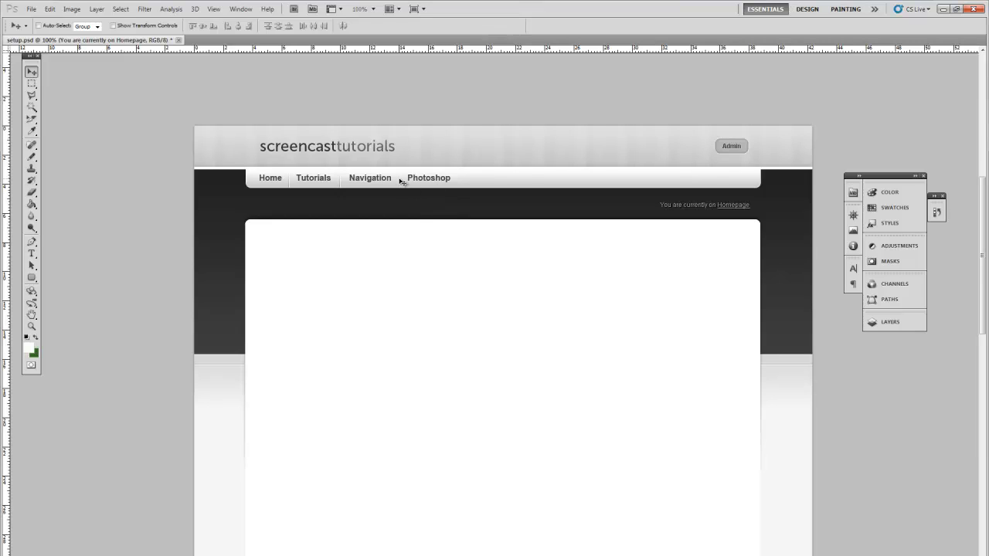